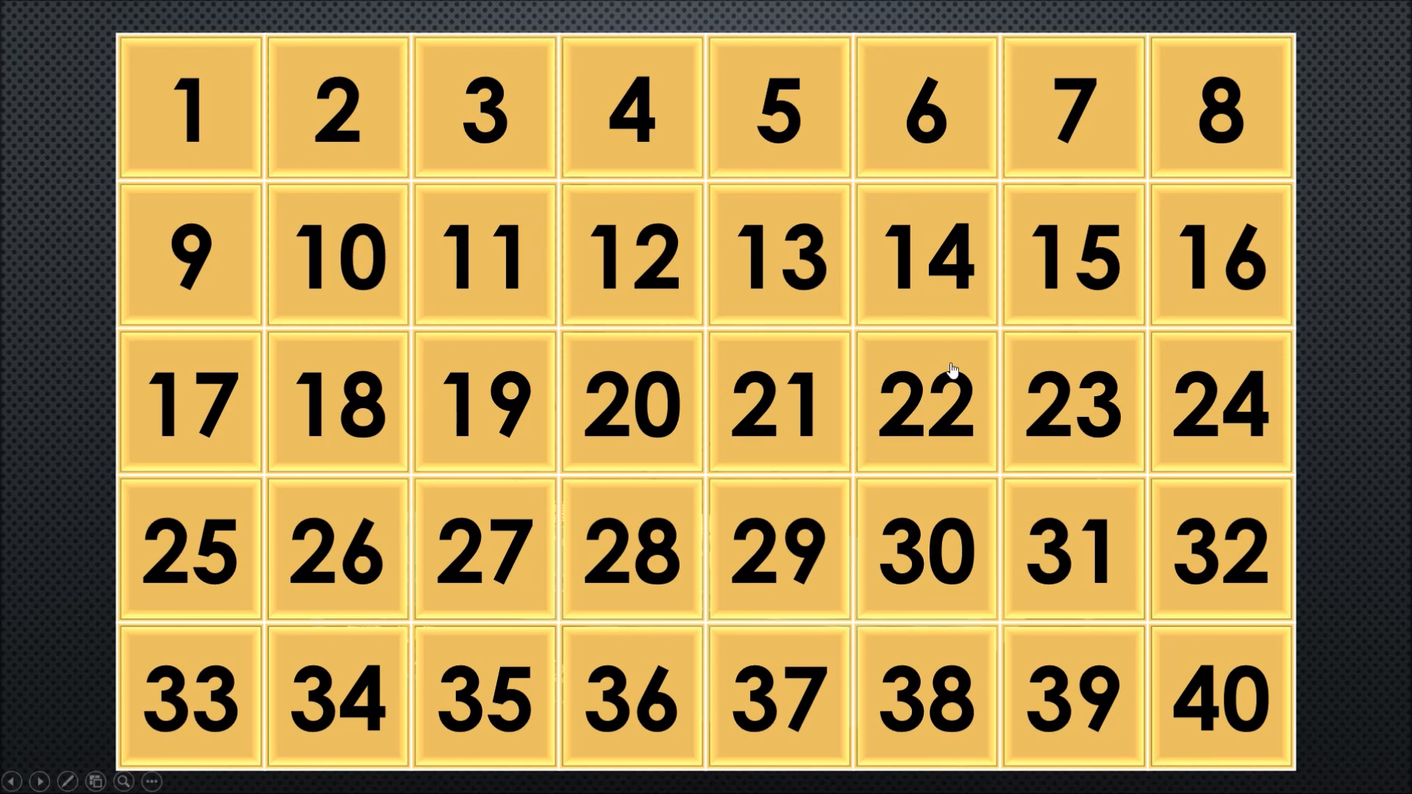
mouse_move(235, 414)
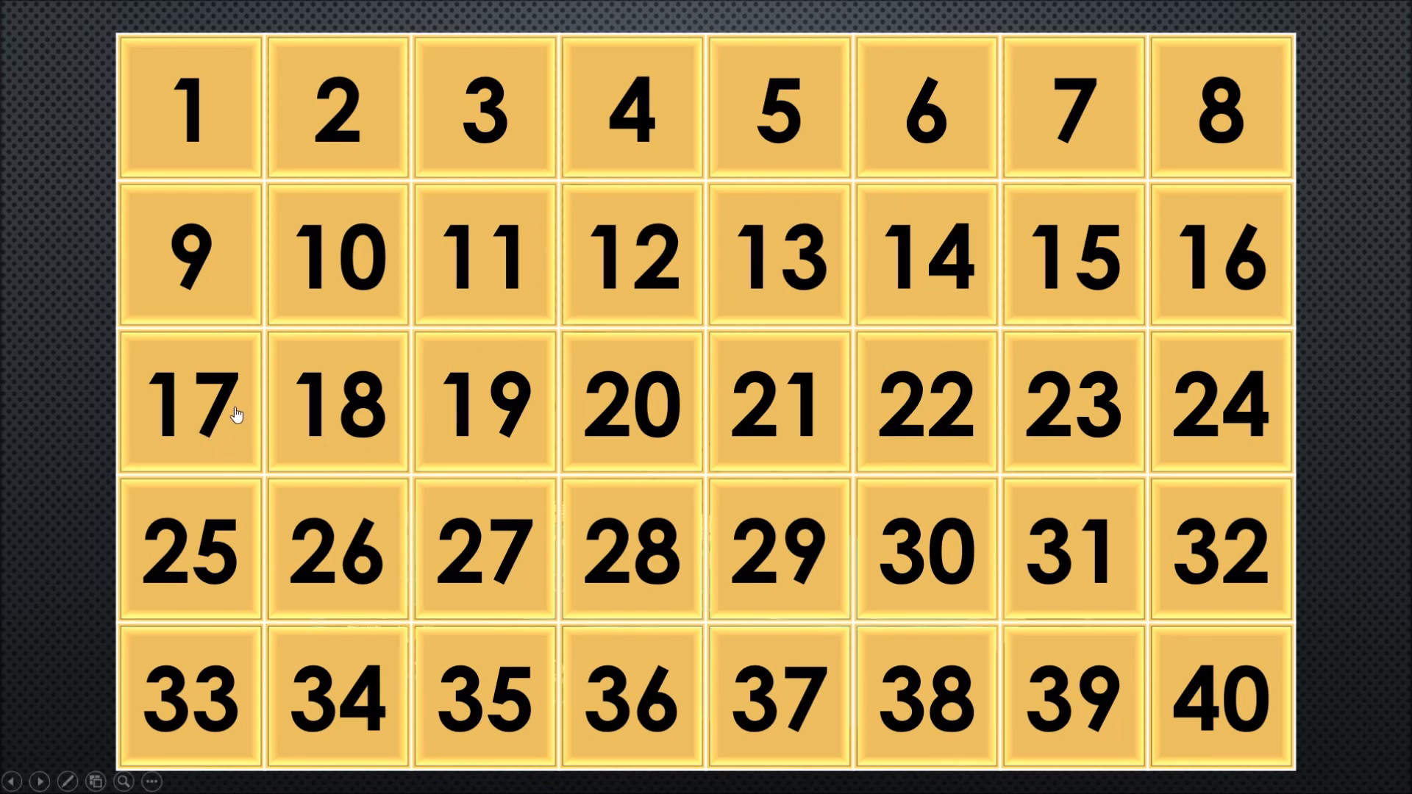
mouse_move(456, 400)
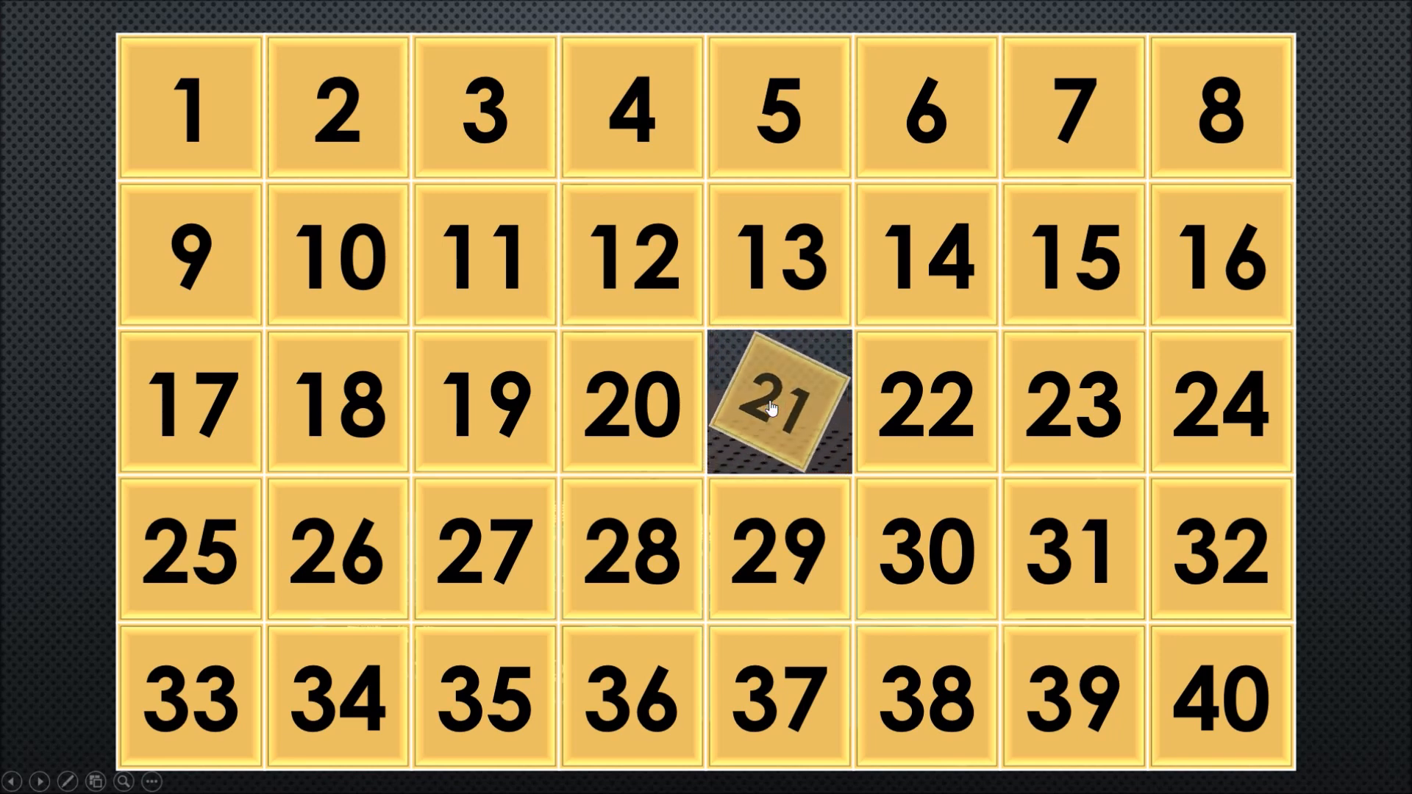
Step: Remove squares 21, 27, 36 and others in the slide show, uncovering parts of the hidden router image
left_click(777, 403)
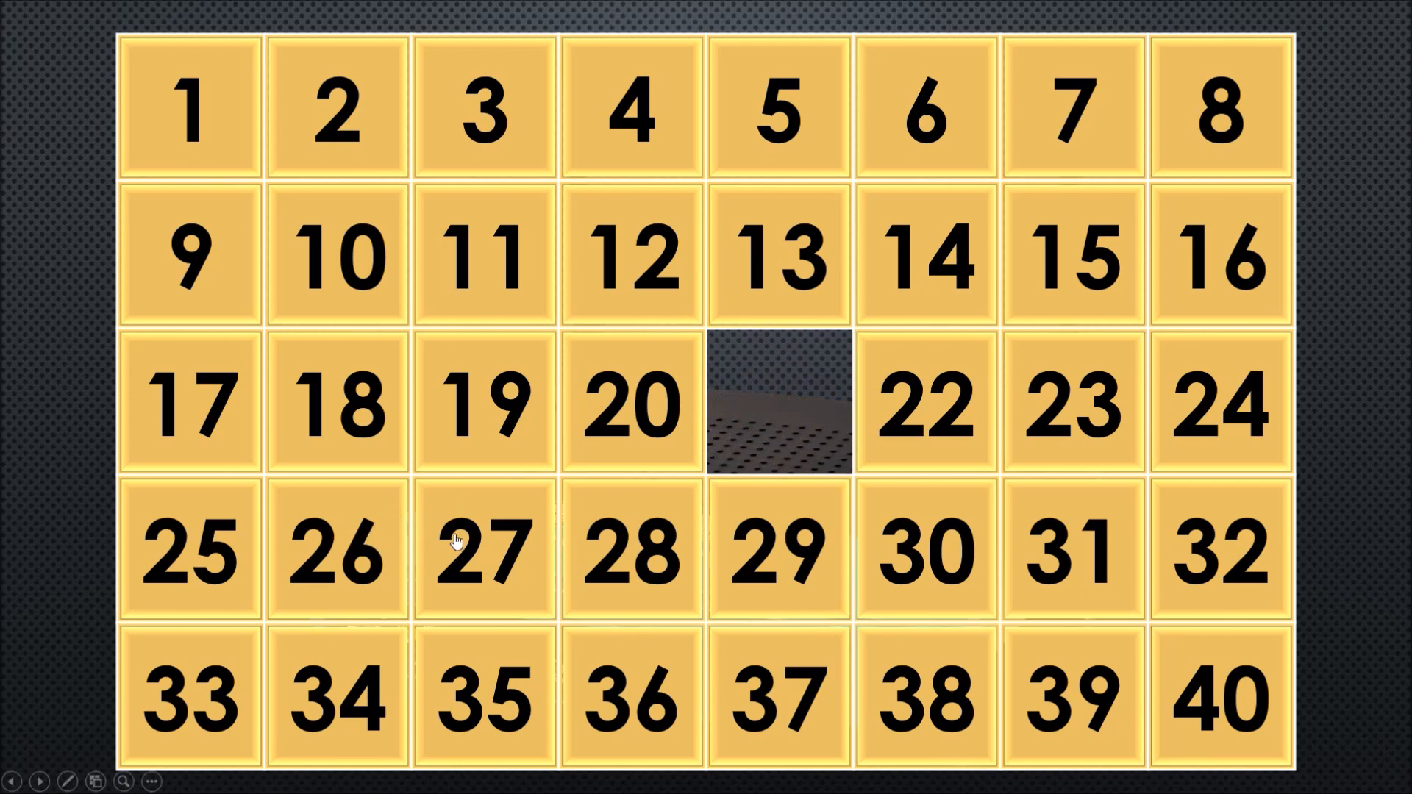
left_click(484, 551)
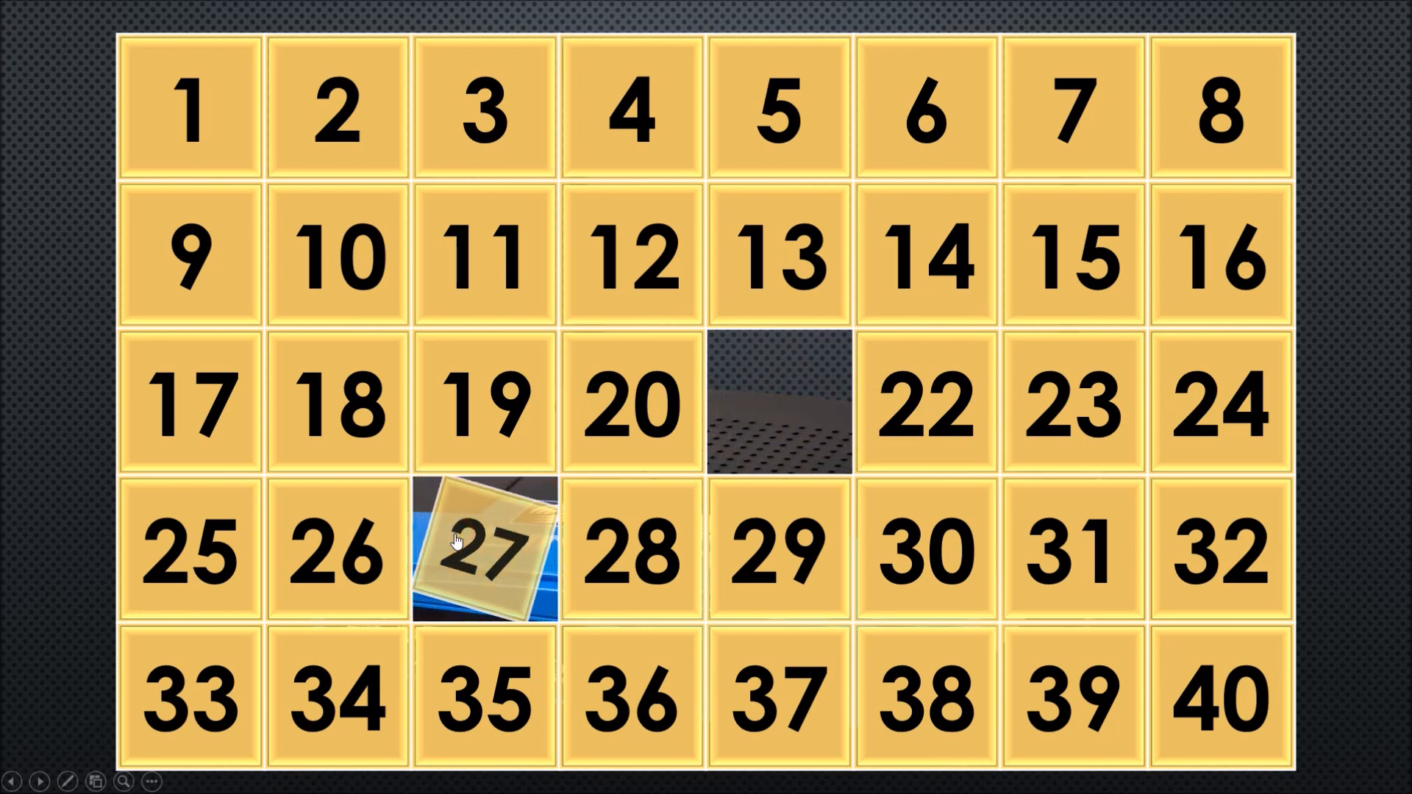
left_click(484, 548)
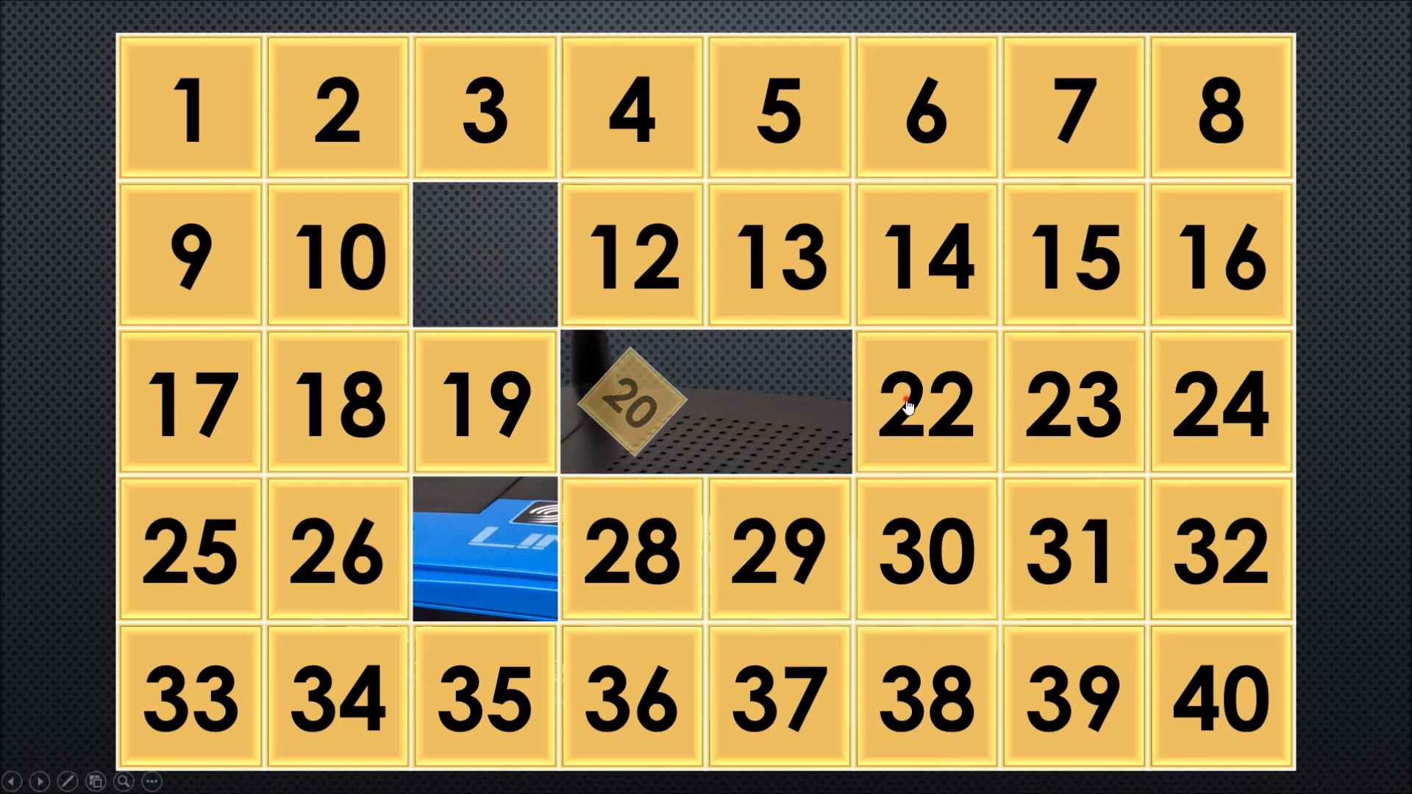
left_click(925, 401)
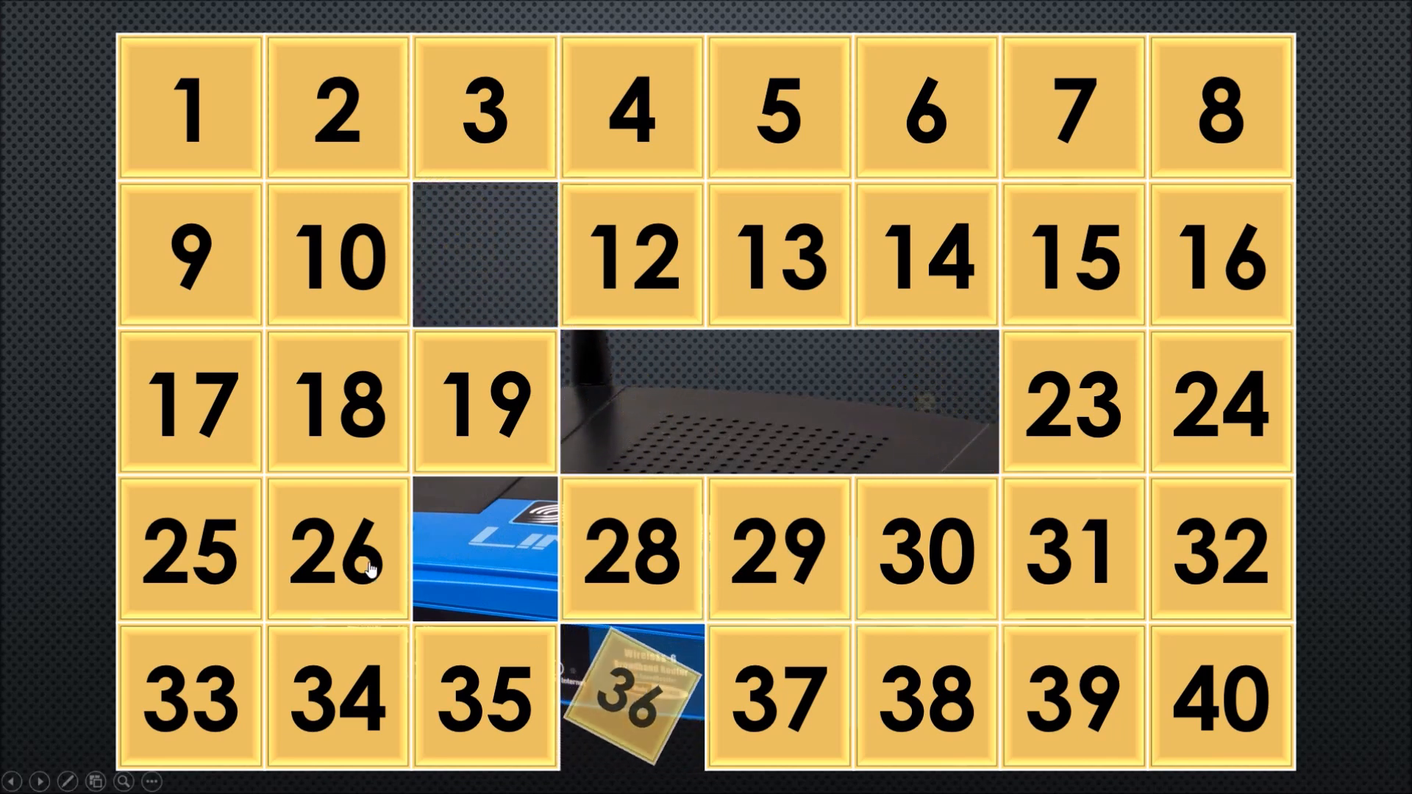
left_click(484, 403)
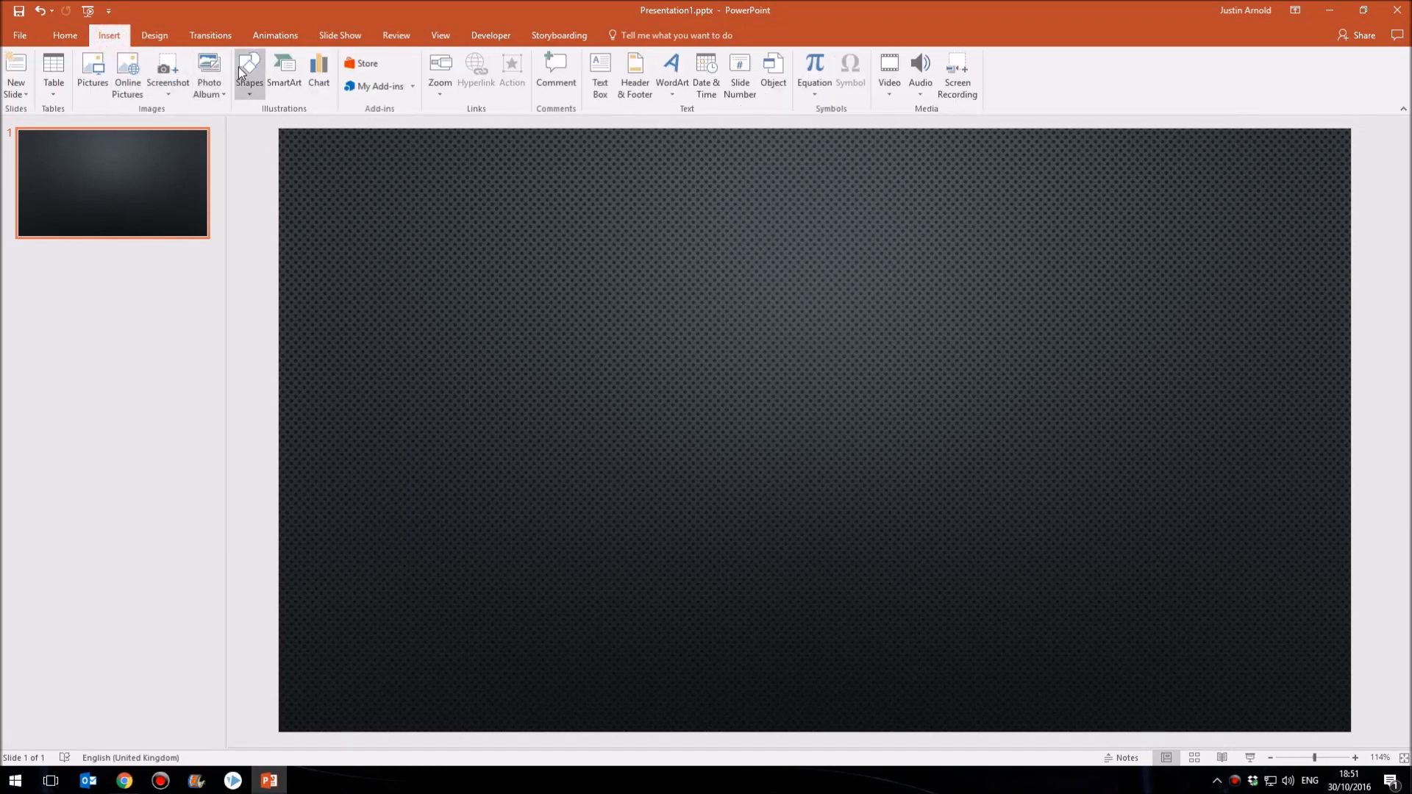
Step: Draw a small rectangle near the slide's top-left and give it a yellow-orange shape style
left_click(249, 73)
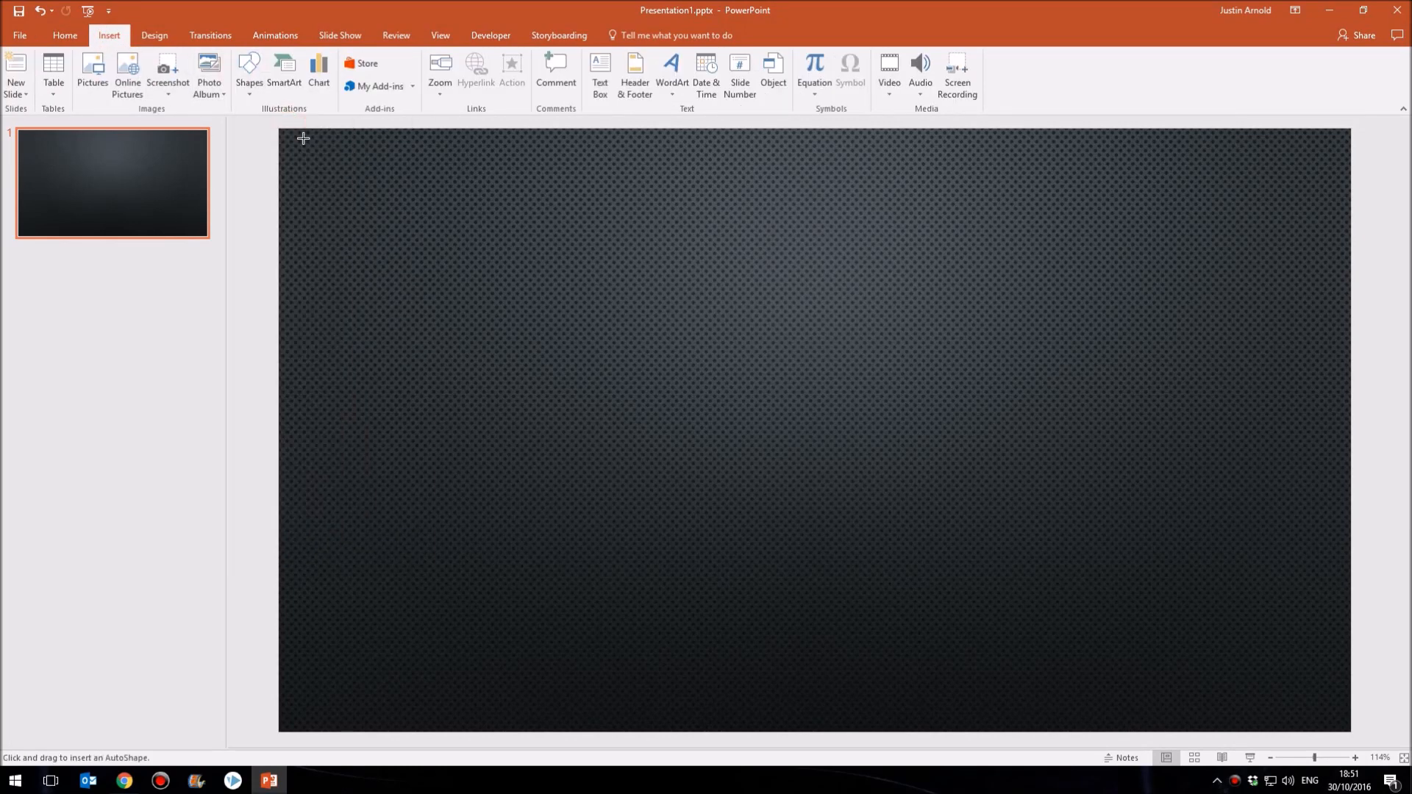
left_click(248, 72)
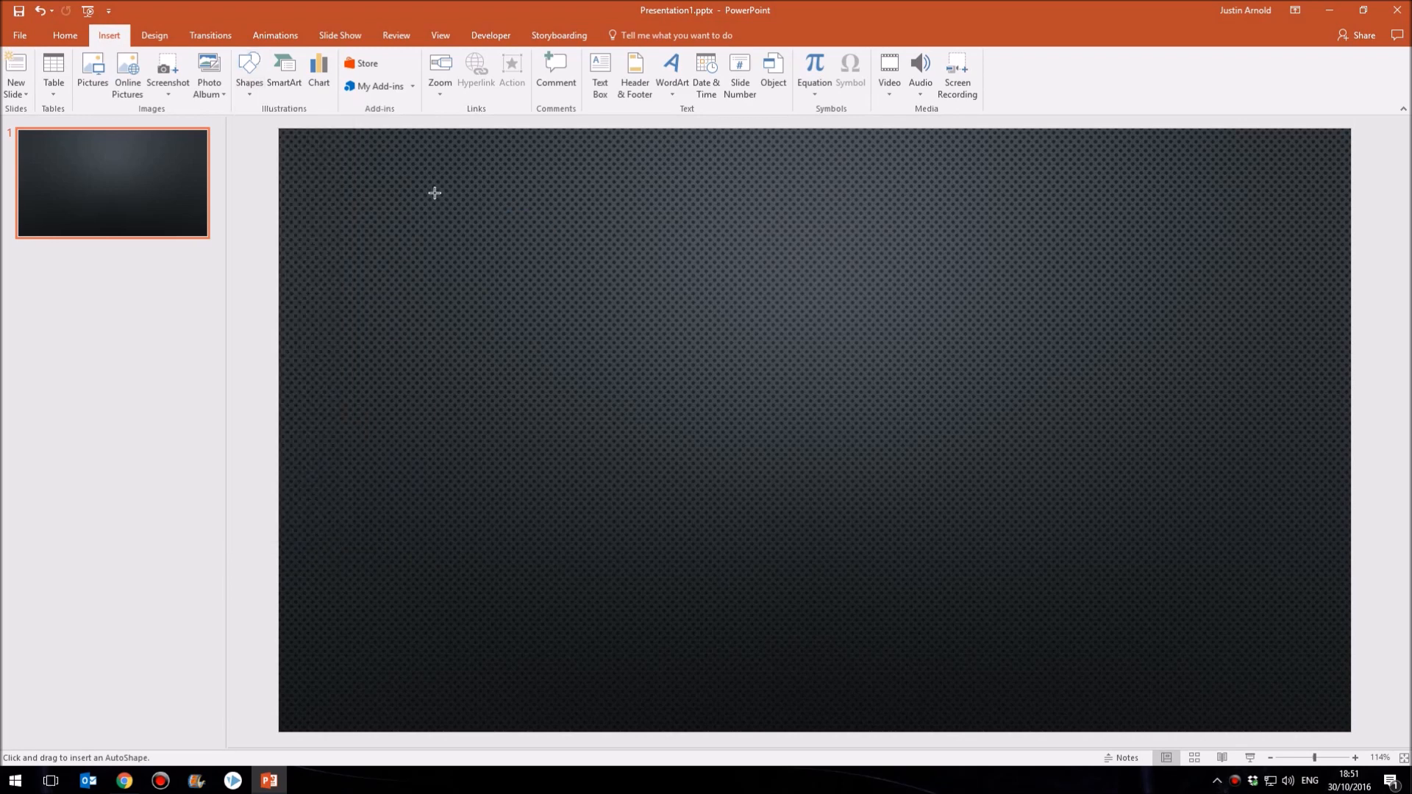
left_click_drag(436, 193, 528, 275)
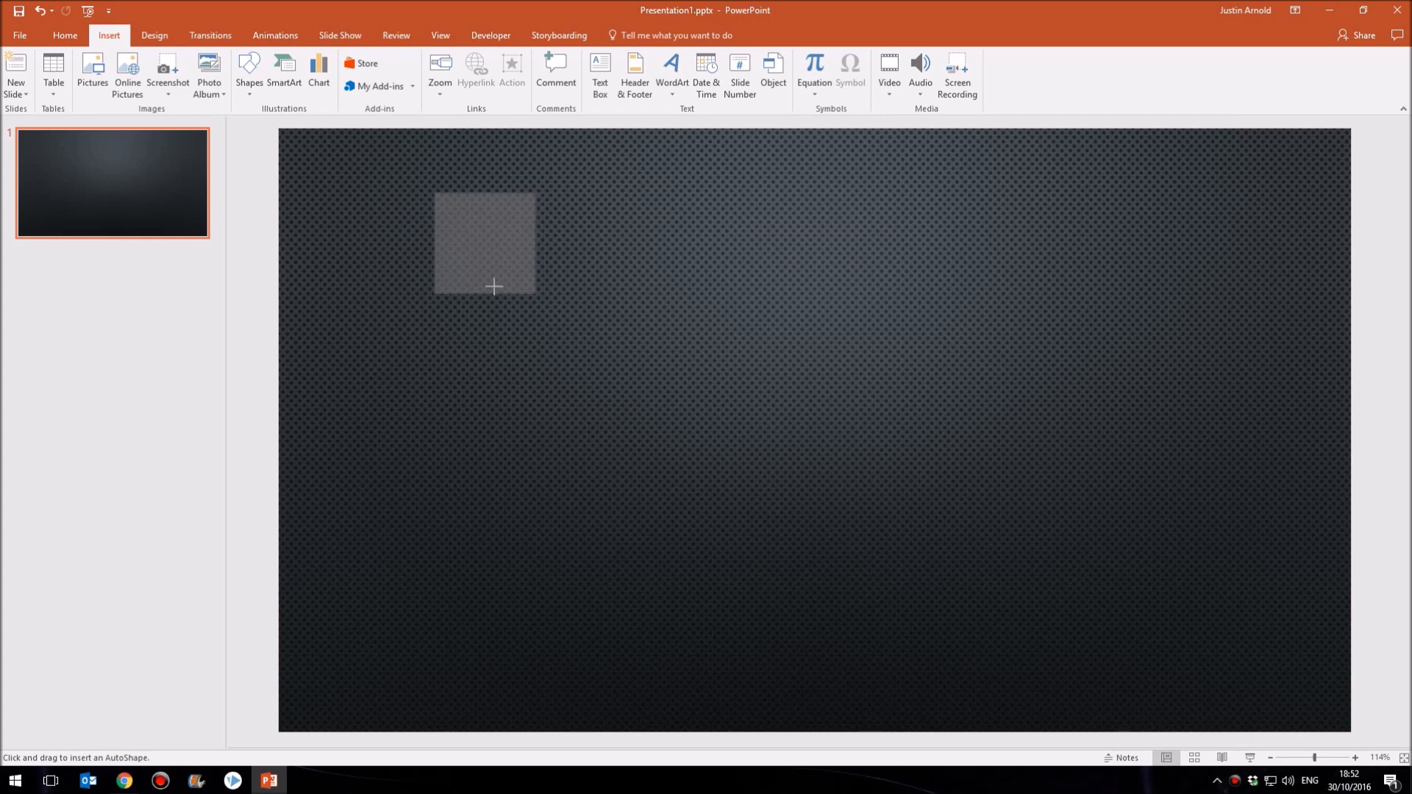
mouse_move(500, 295)
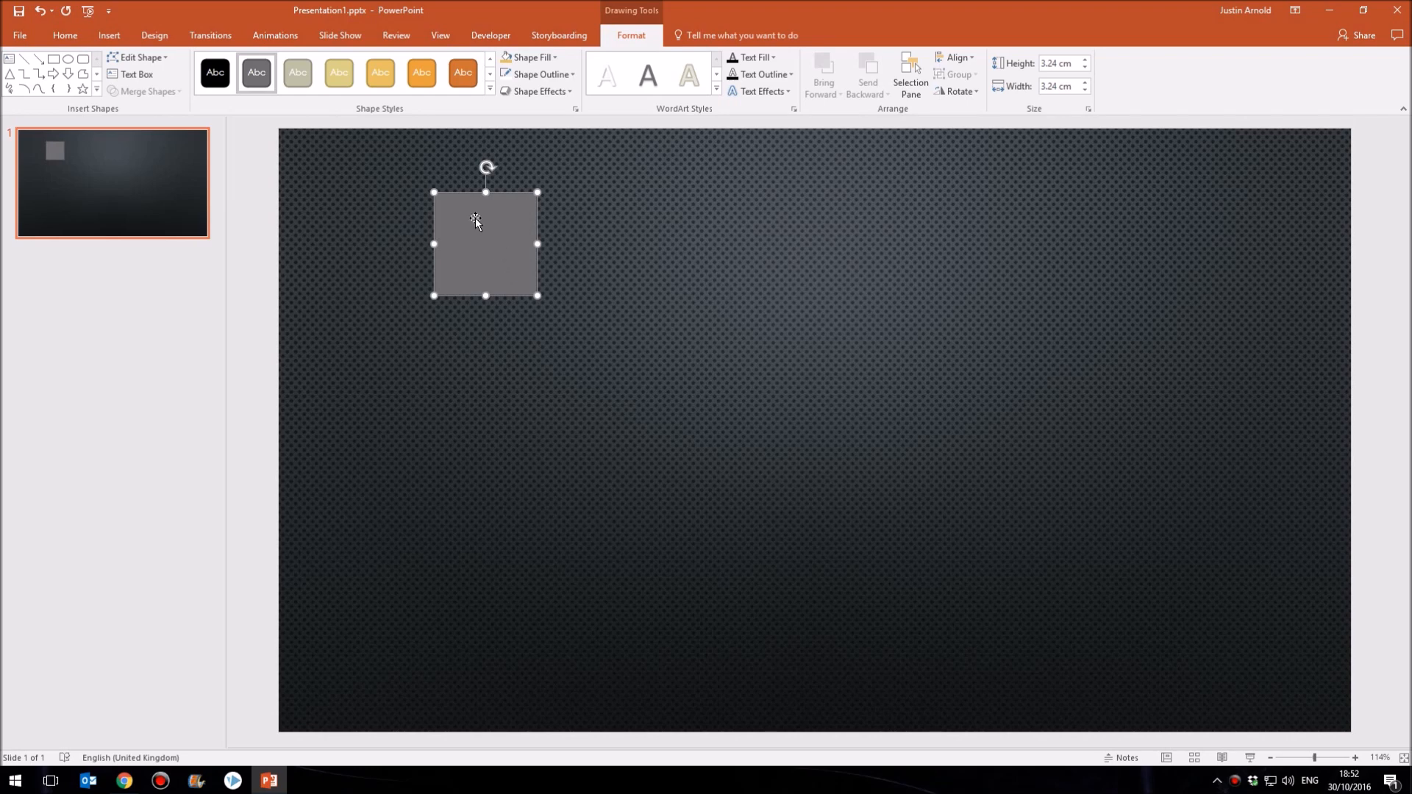
left_click_drag(486, 242, 468, 234)
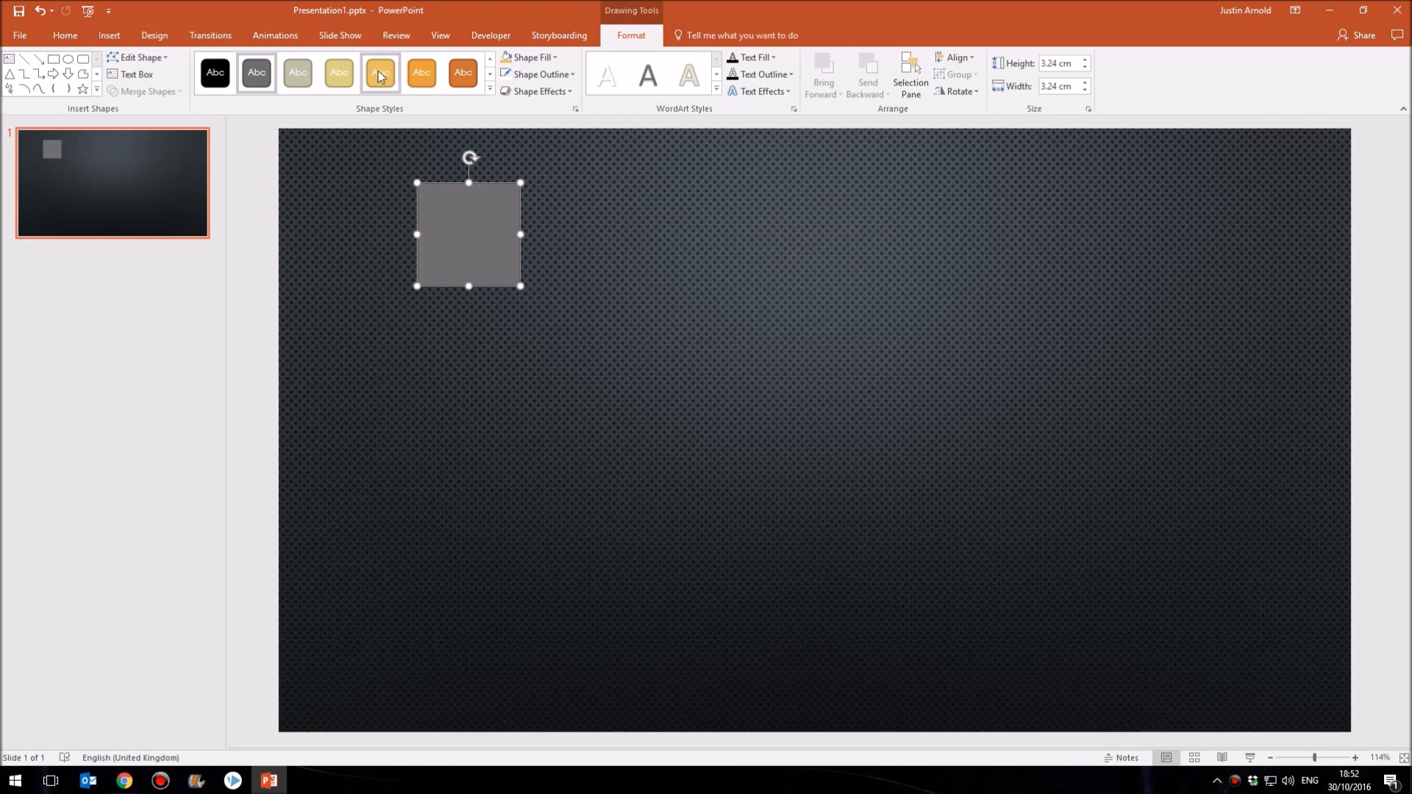
left_click(536, 91)
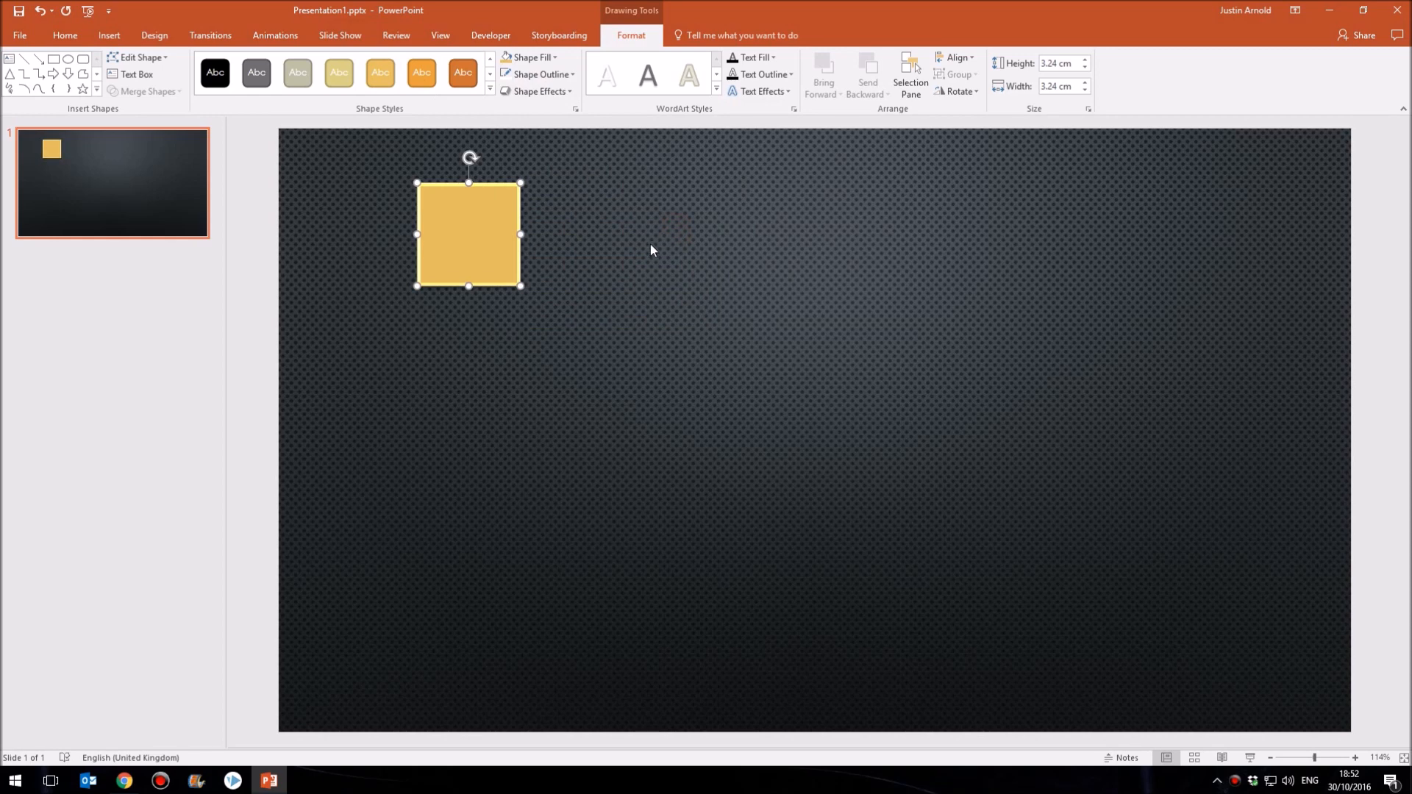
mouse_move(484, 228)
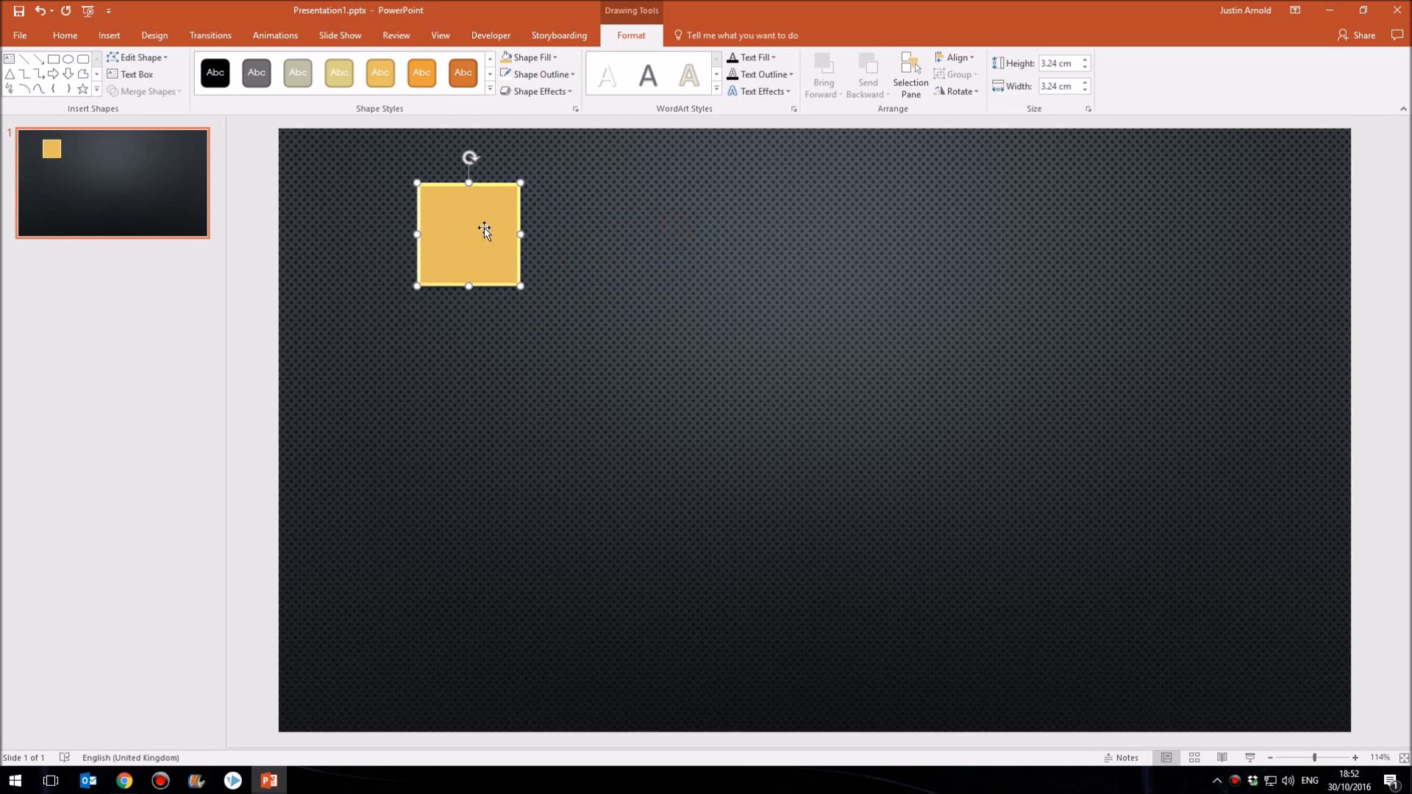
Step: Add the letter A as text inside the yellow square
left_click(535, 73)
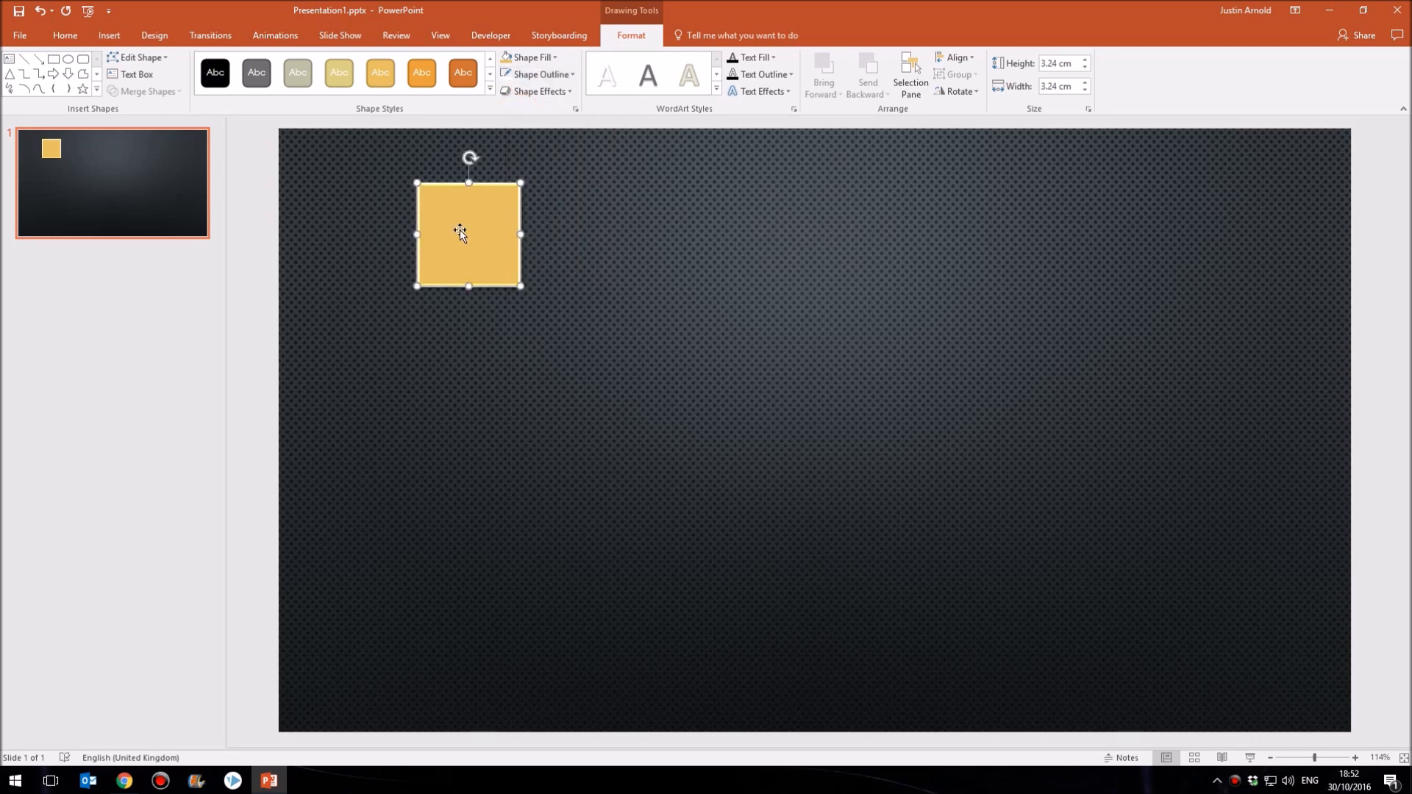
right_click(460, 233)
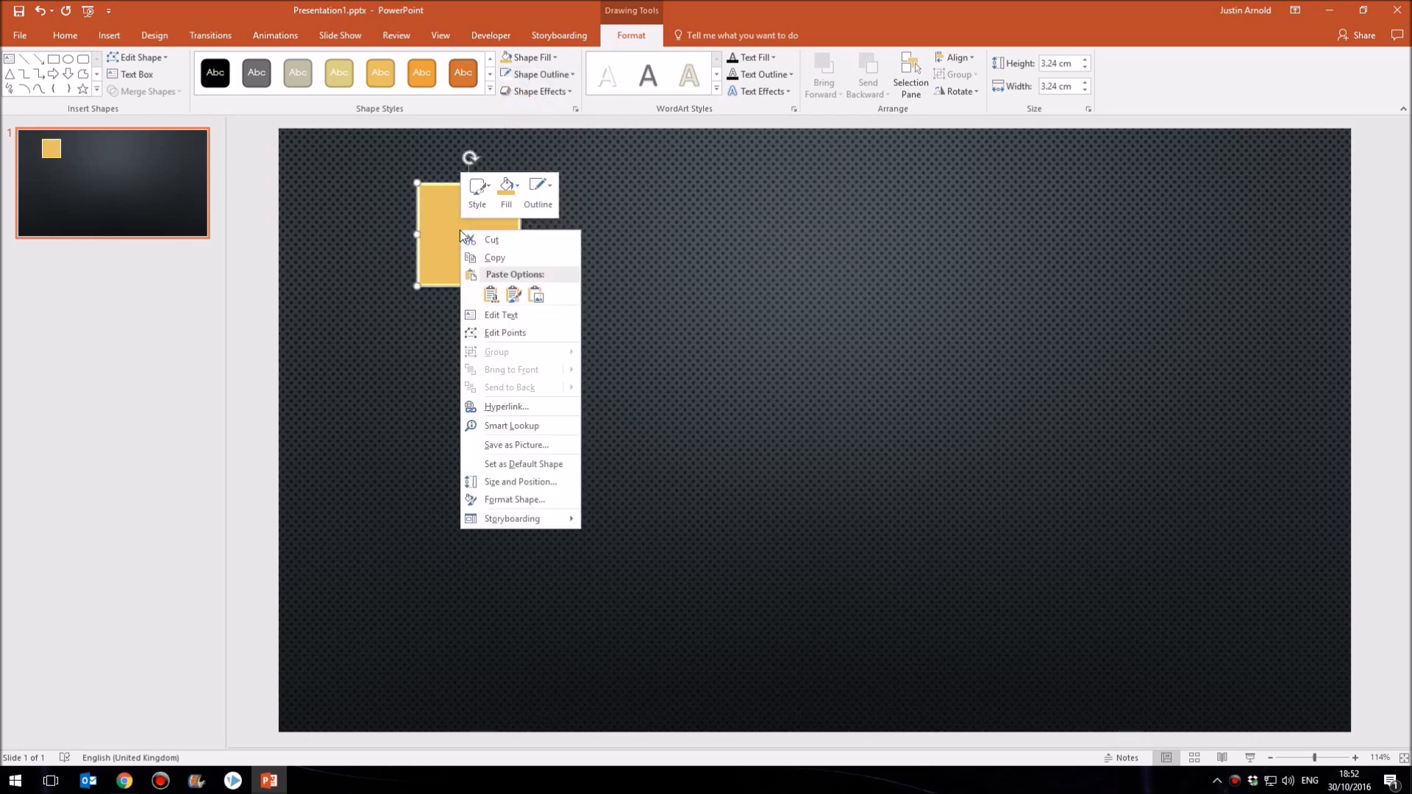
mouse_move(511, 319)
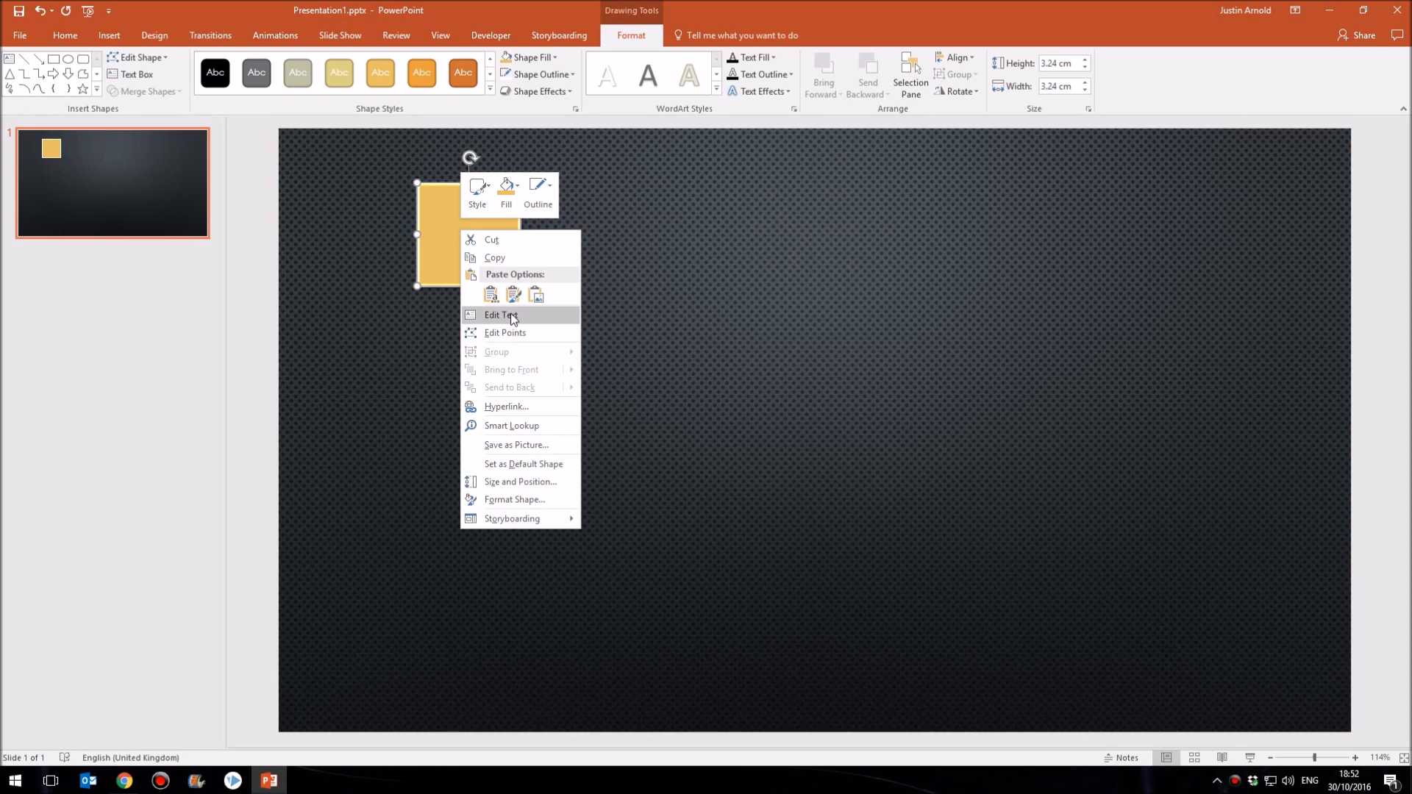
left_click(500, 315)
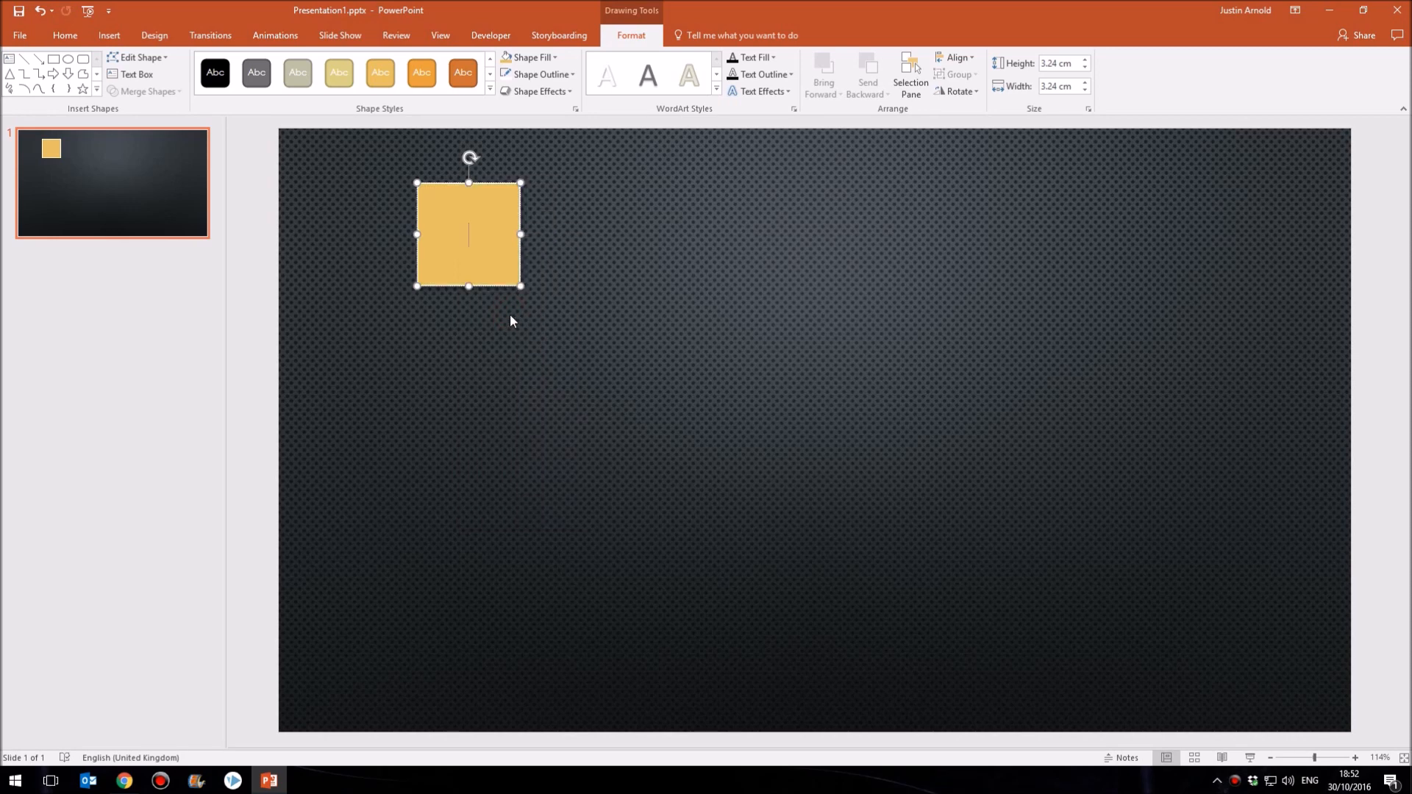
type("A")
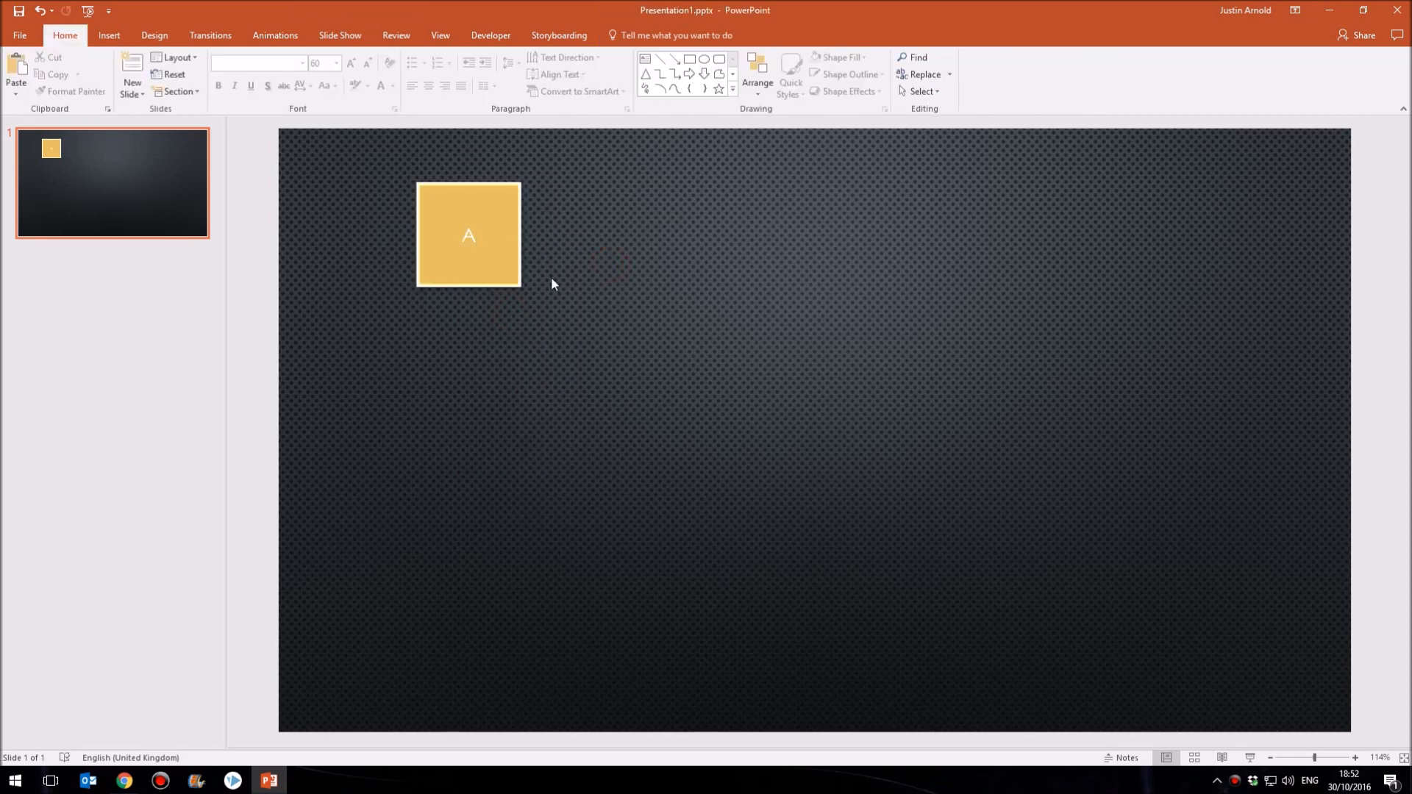
left_click(467, 233)
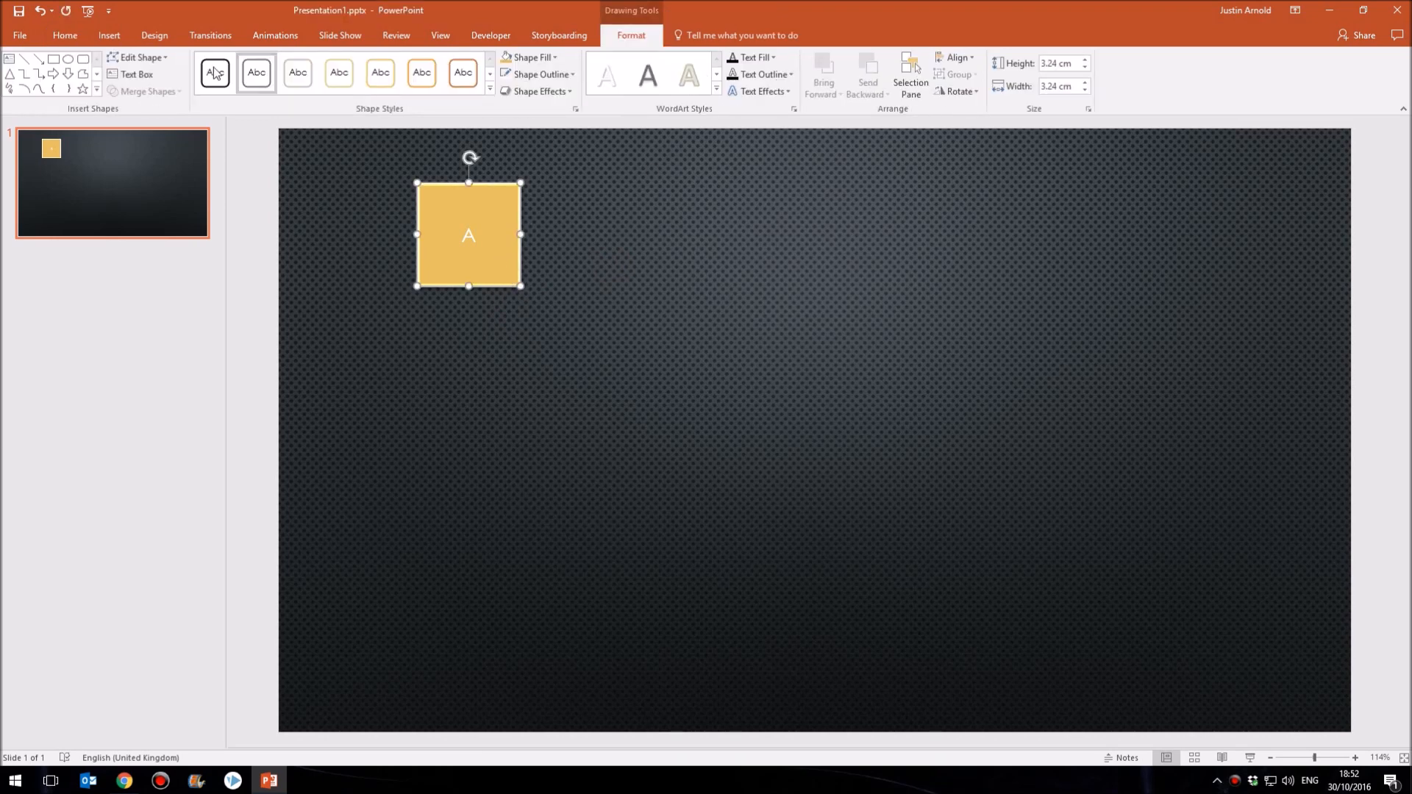
Step: Make the letter A bold, black and larger, then settle the square near the top-left
left_click(63, 36)
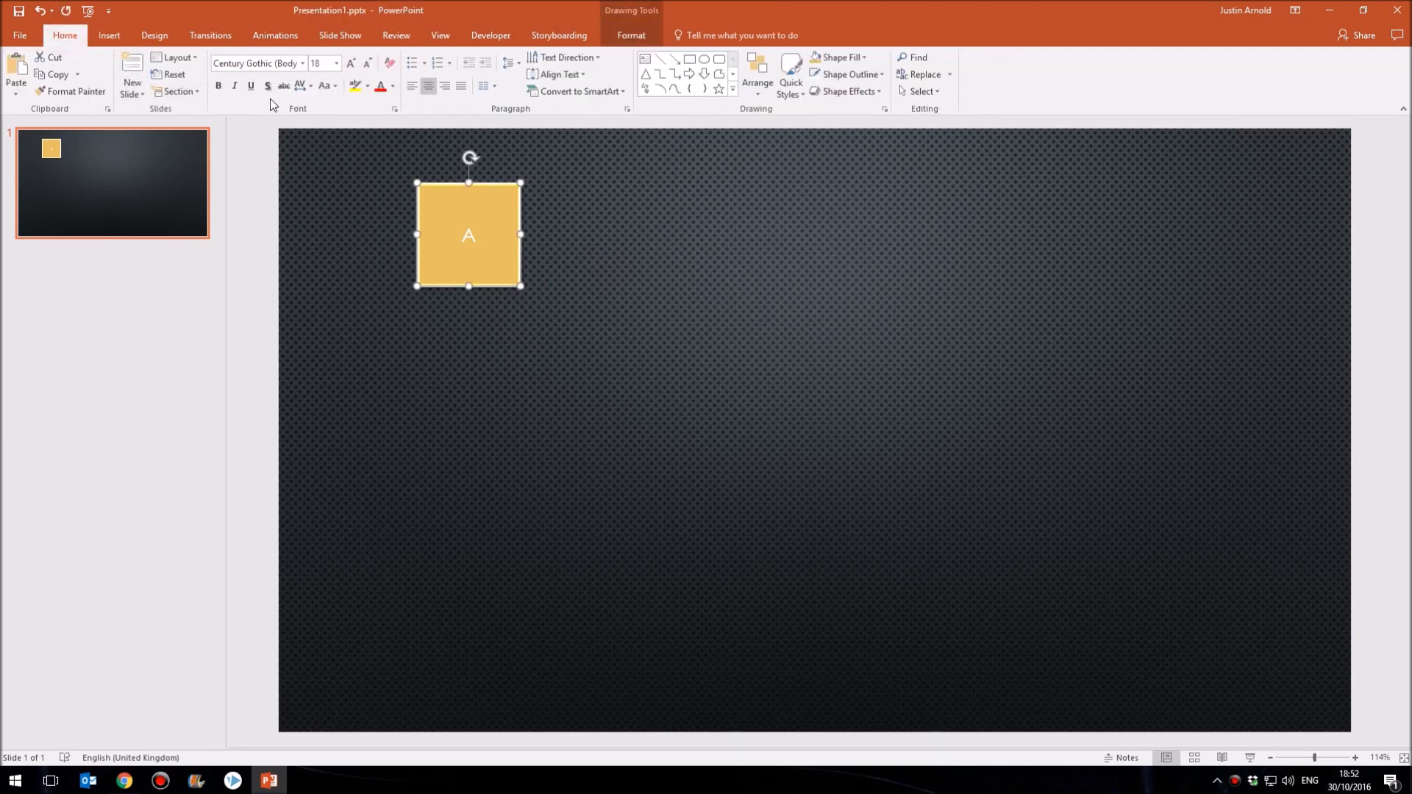
left_click(350, 63)
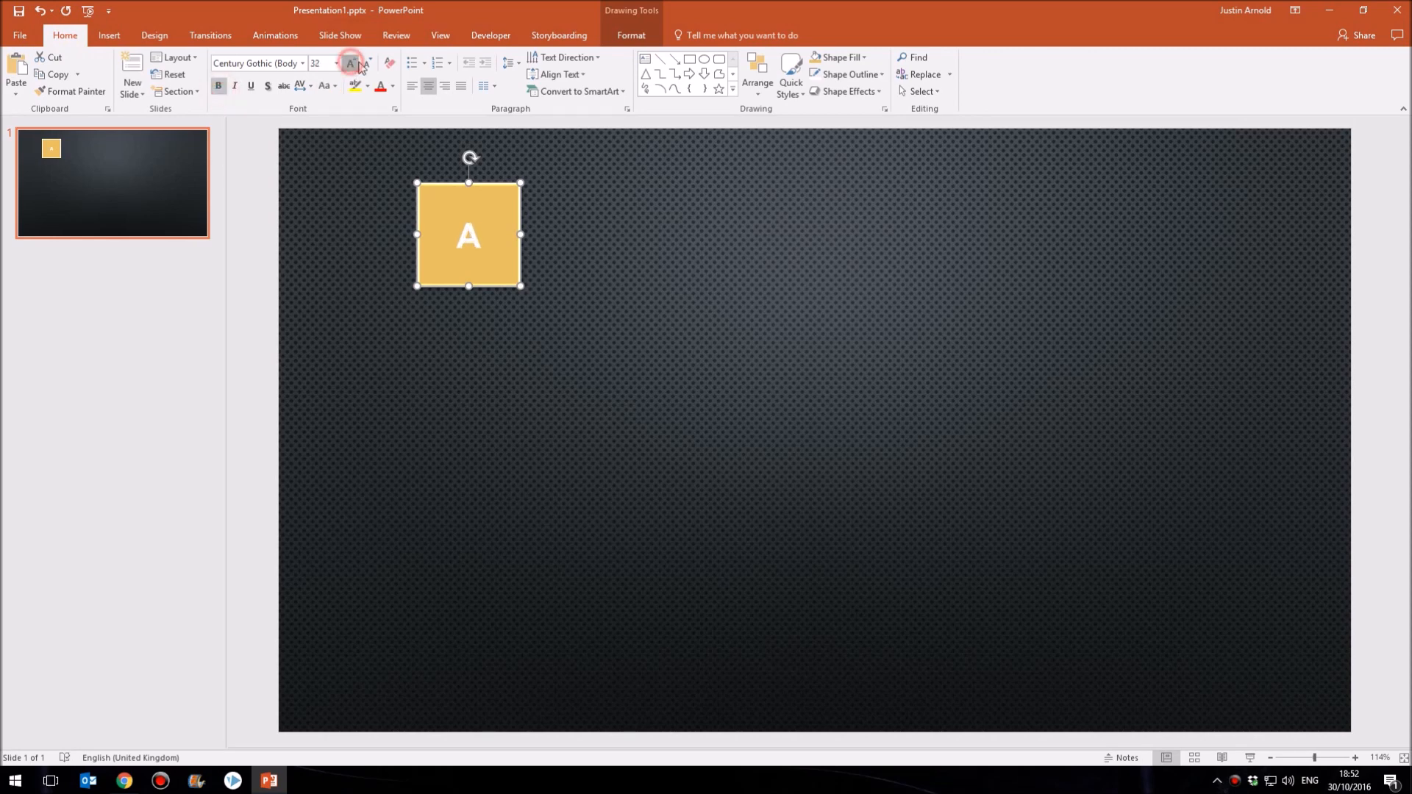
left_click(389, 85)
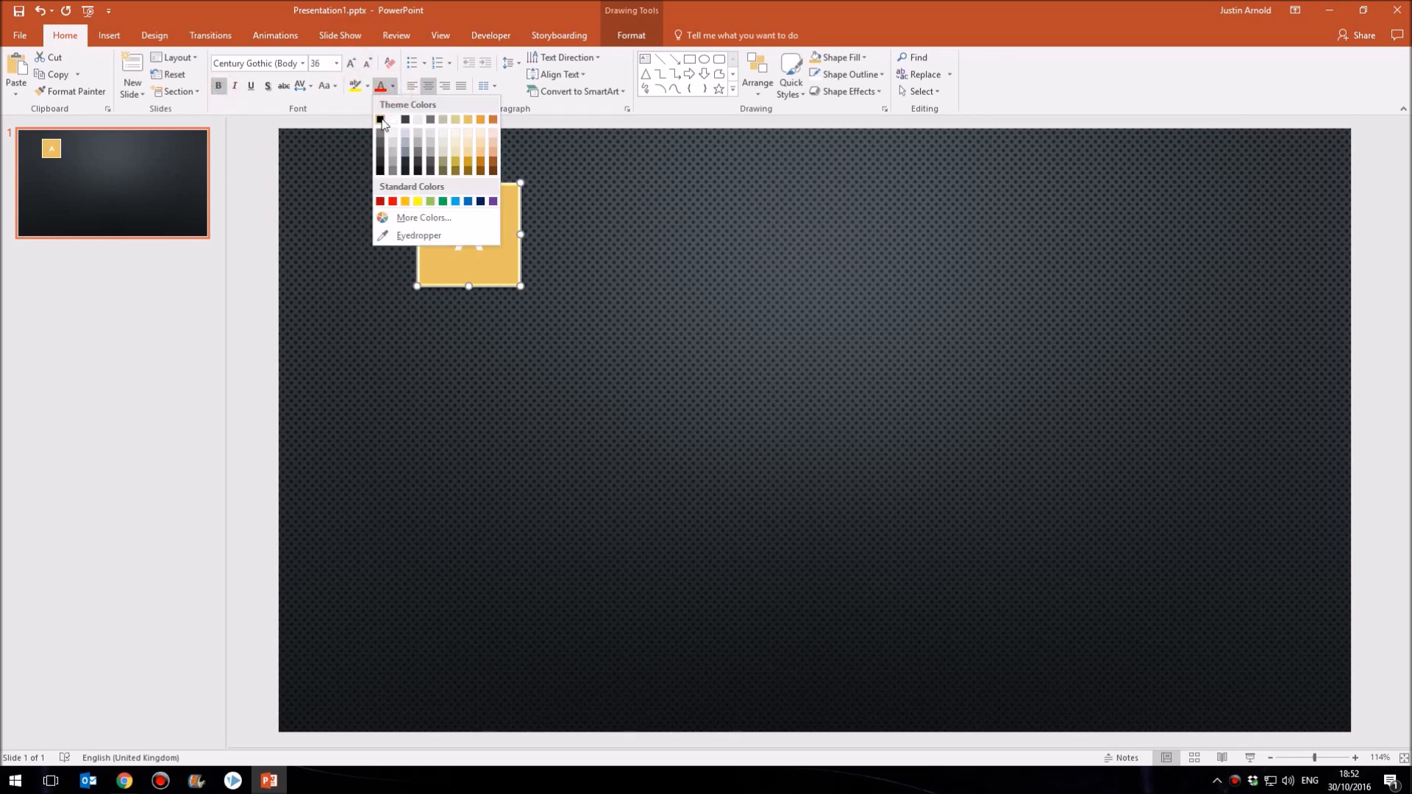
left_click(379, 119)
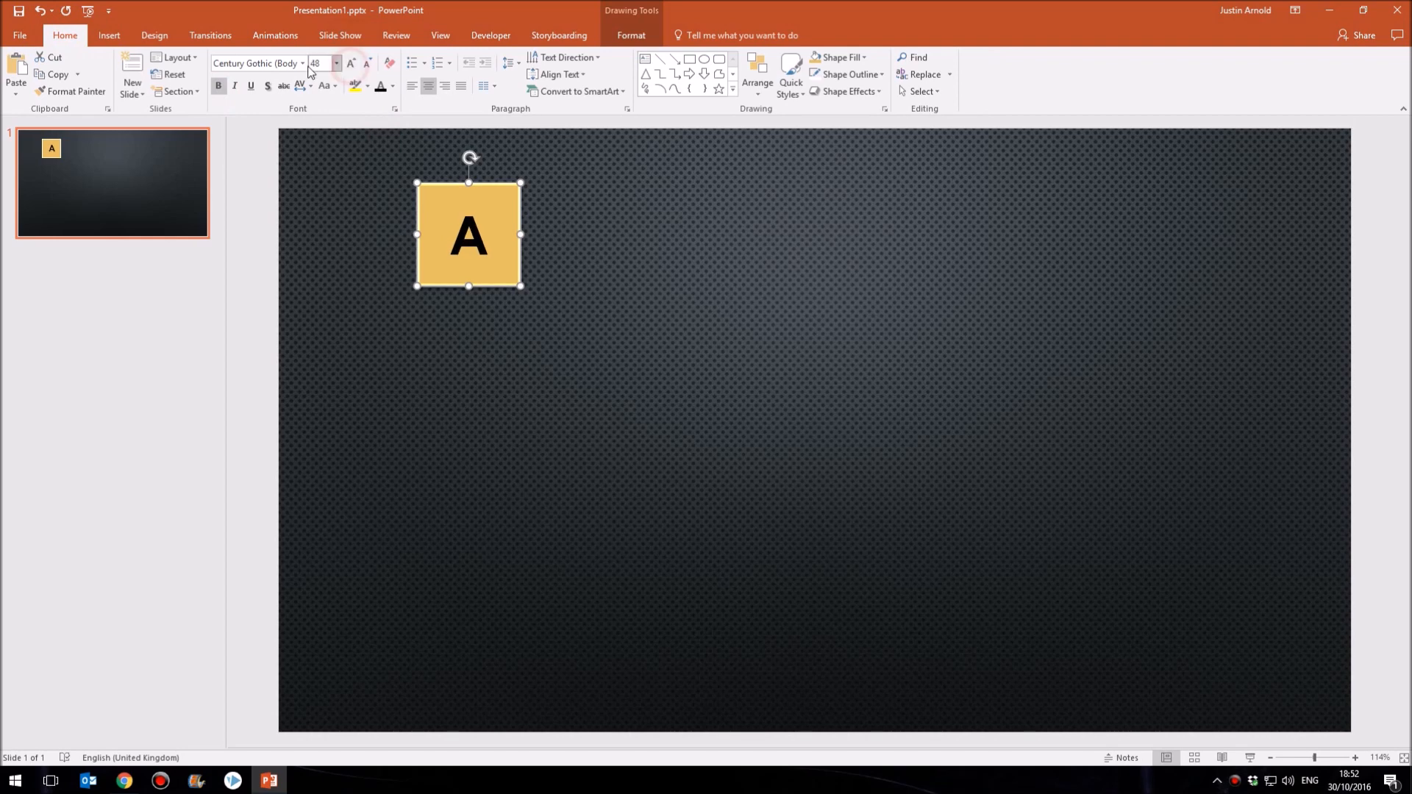
left_click(303, 64)
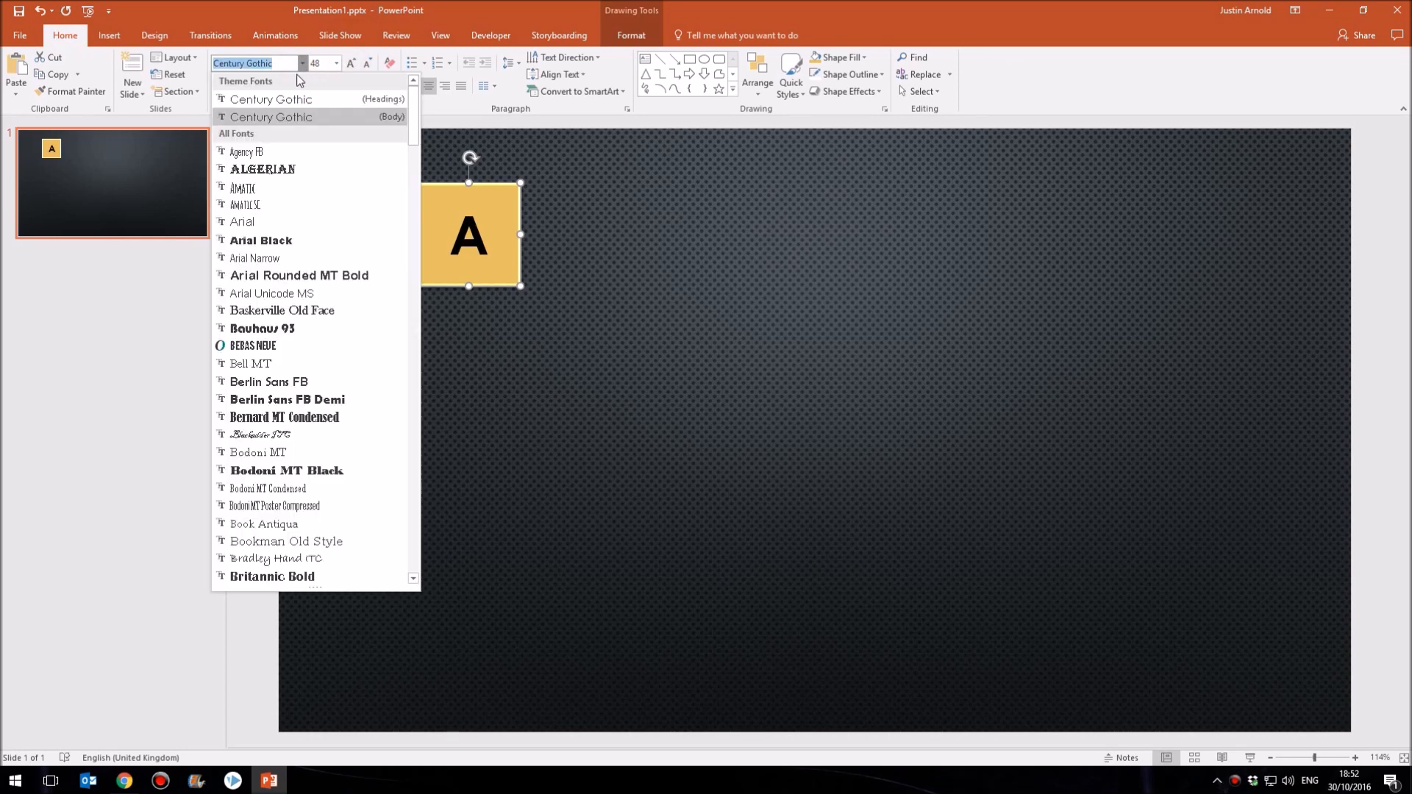
left_click(299, 275)
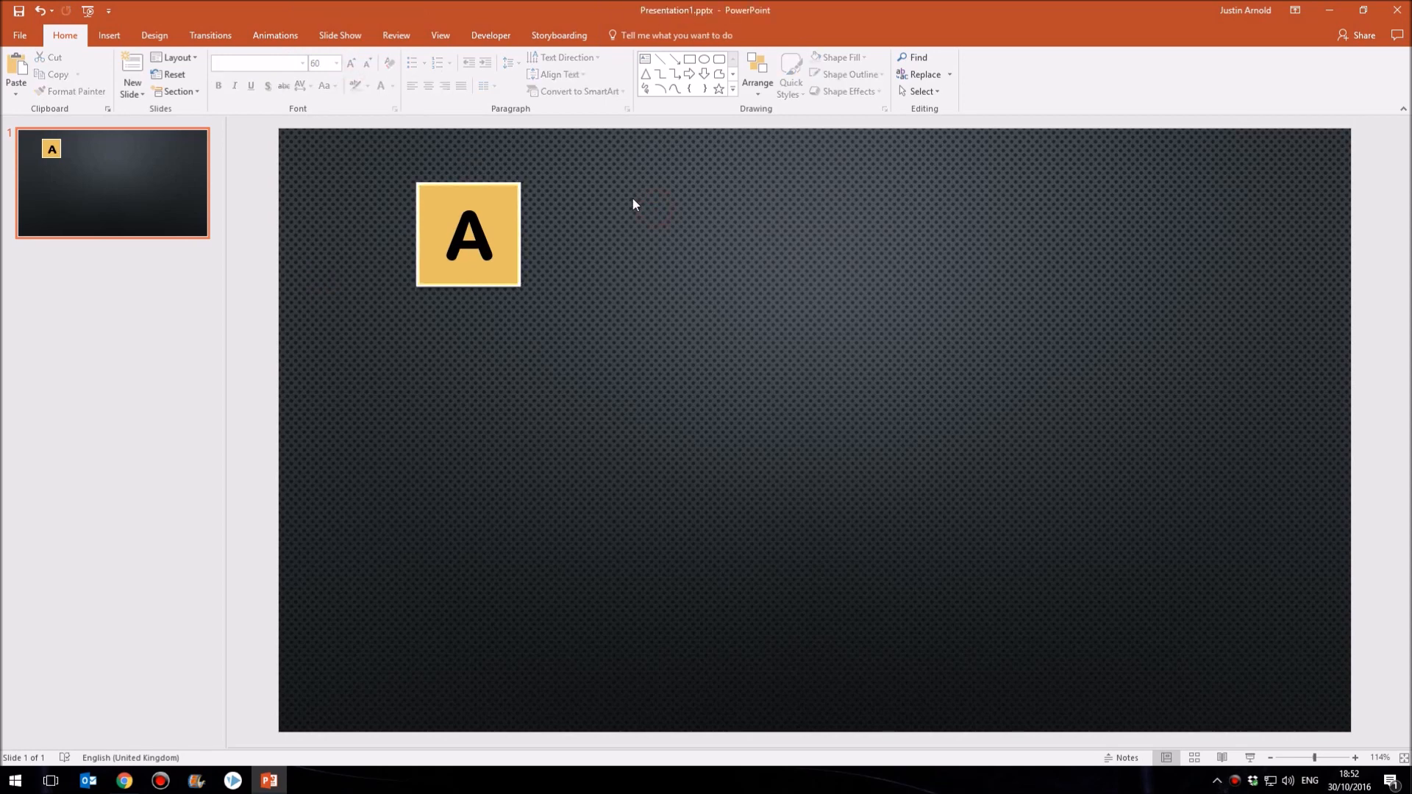
left_click(468, 234)
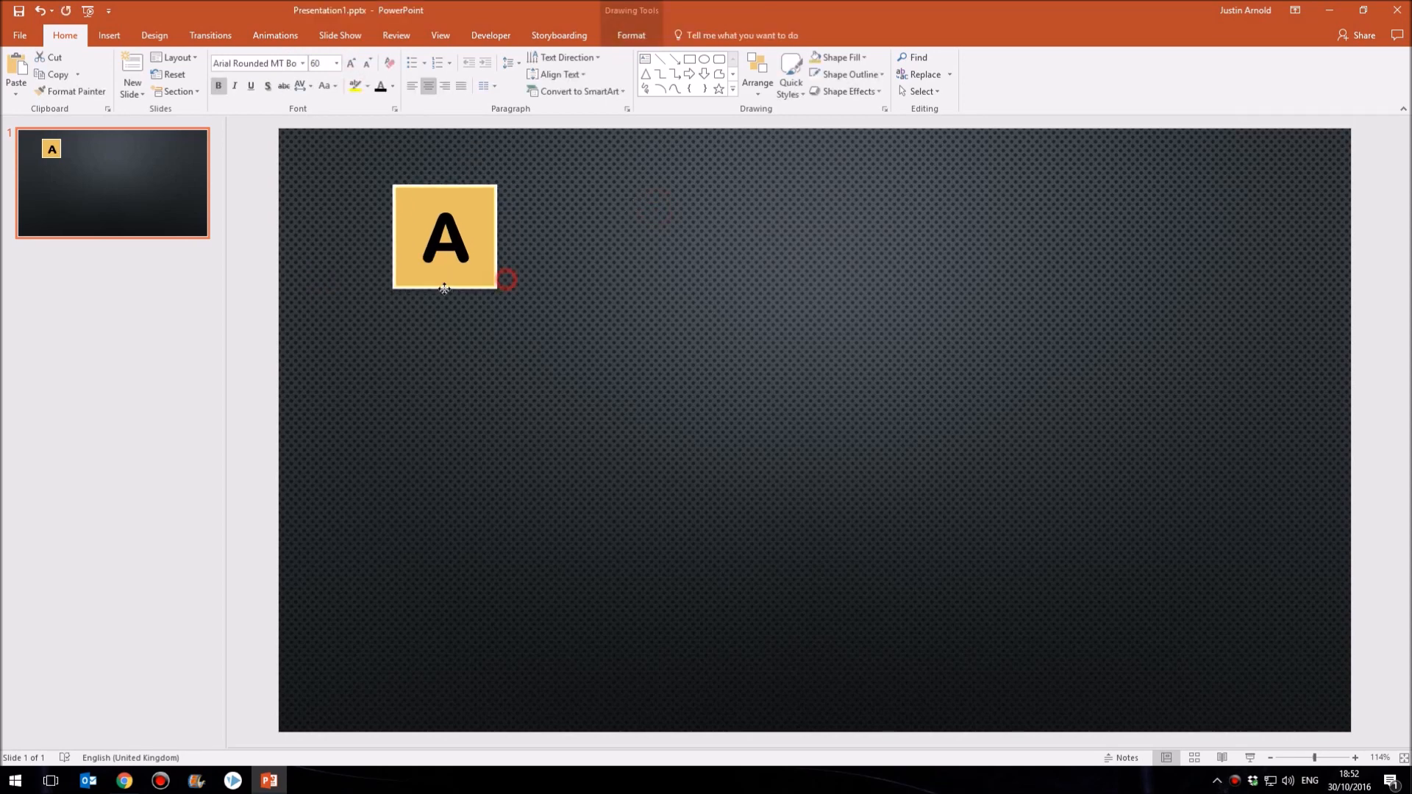
left_click(444, 237)
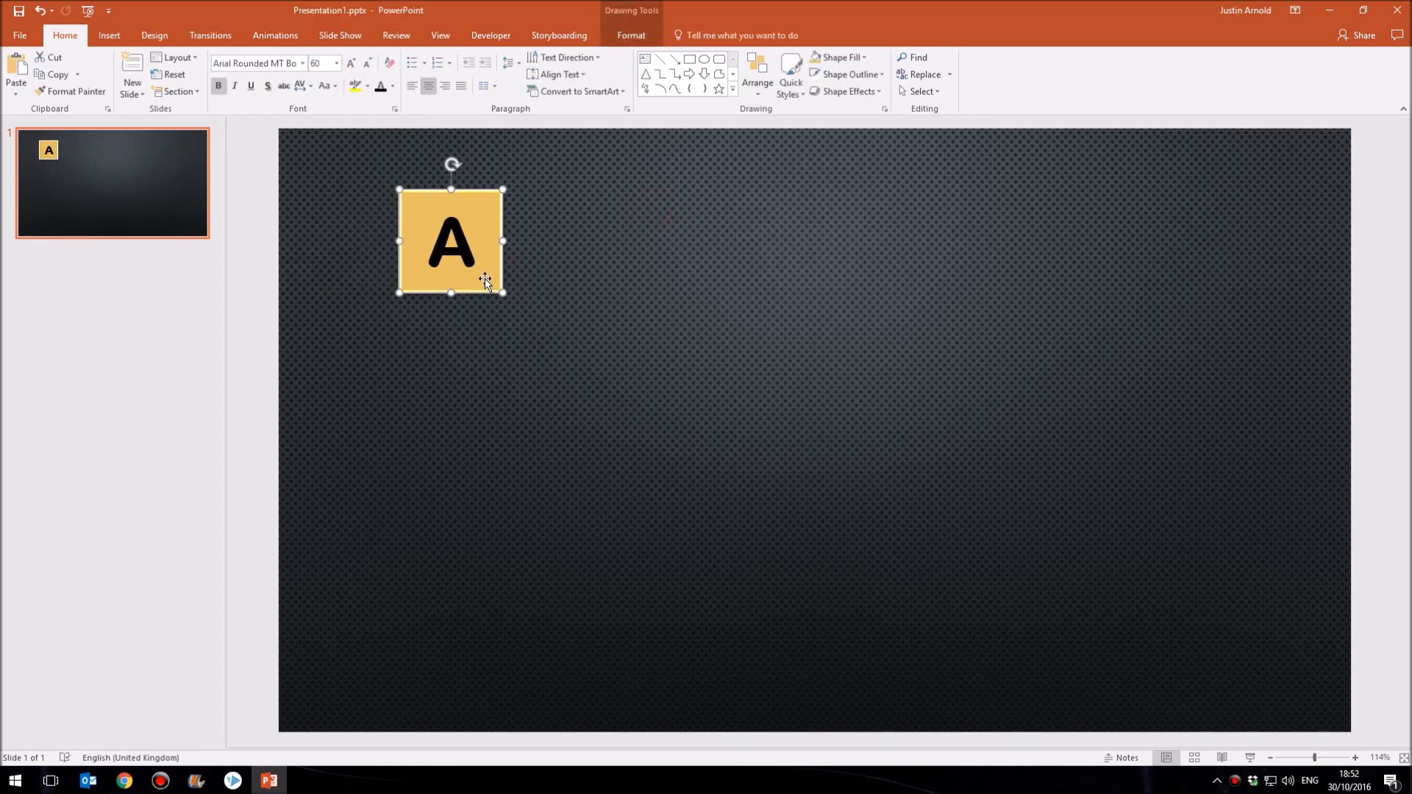
mouse_move(831, 226)
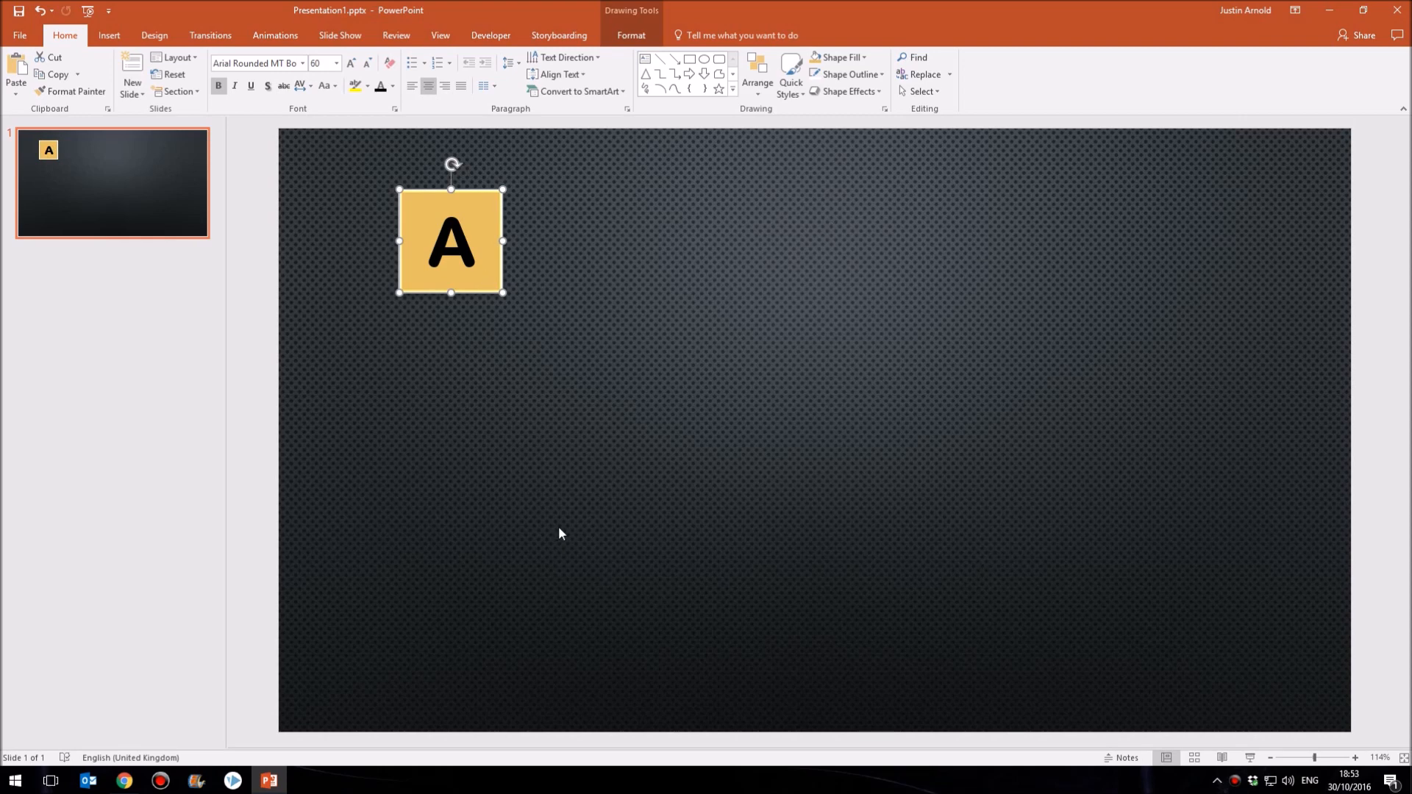
mouse_move(489, 224)
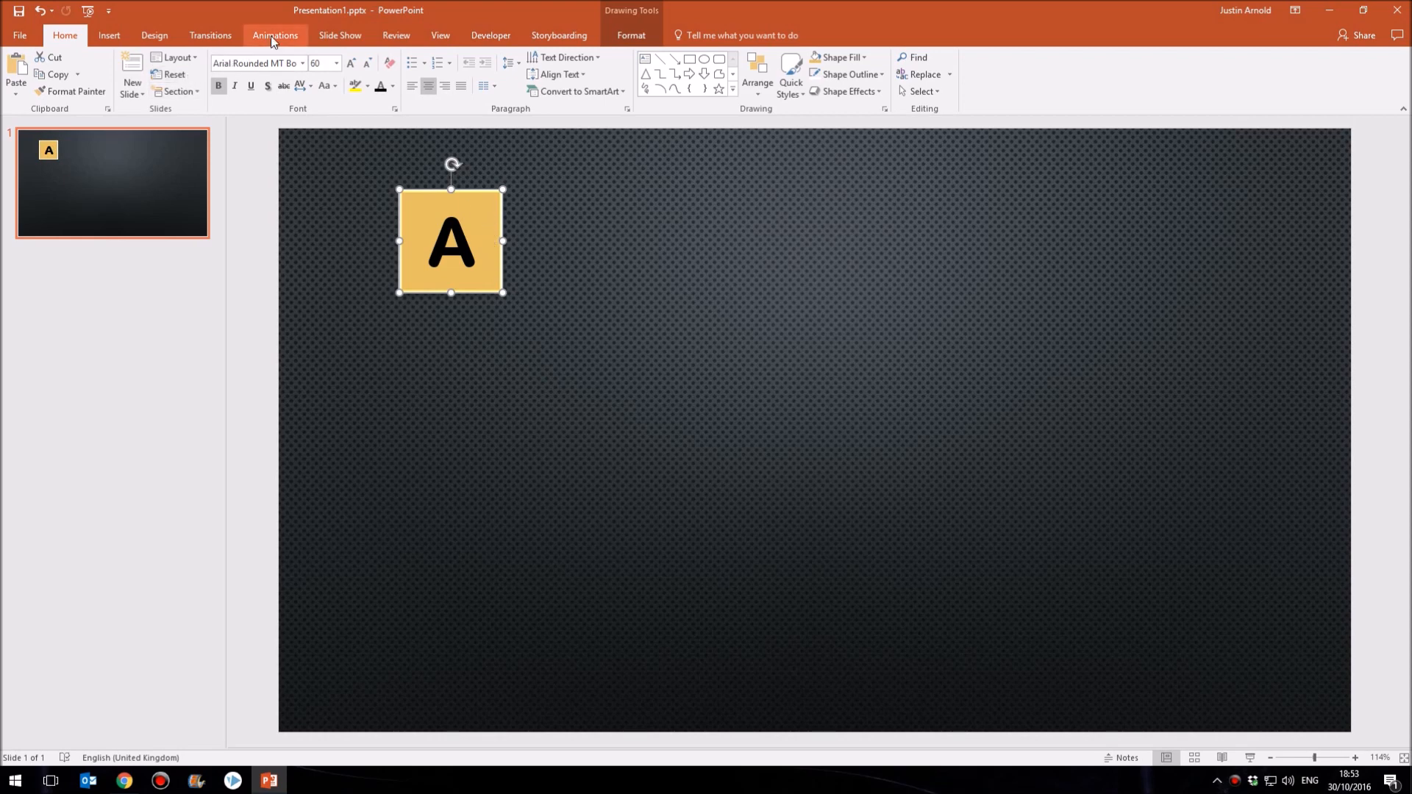
Step: Apply a Shrink & Turn exit animation to the A square from the More Exit Effects list
left_click(275, 35)
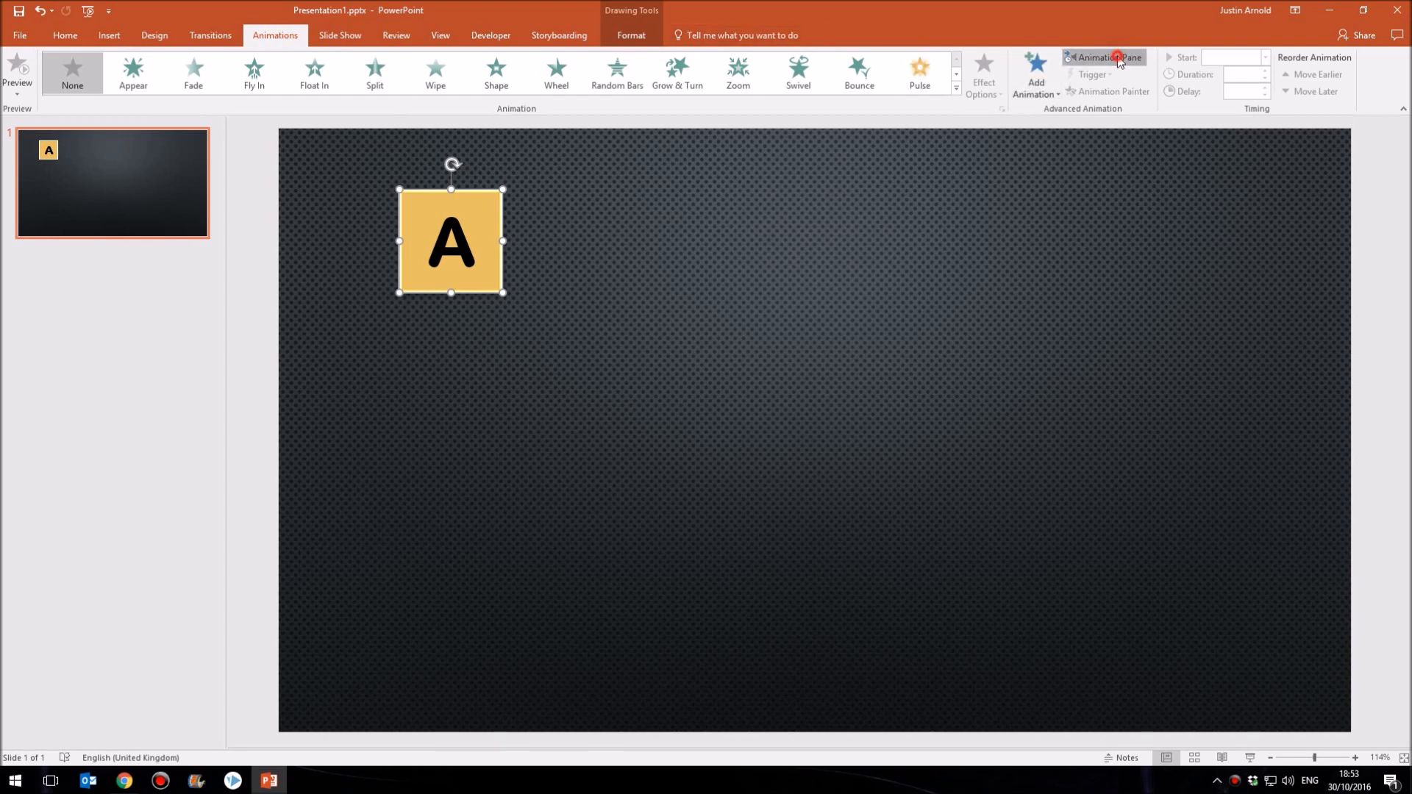
left_click(1103, 57)
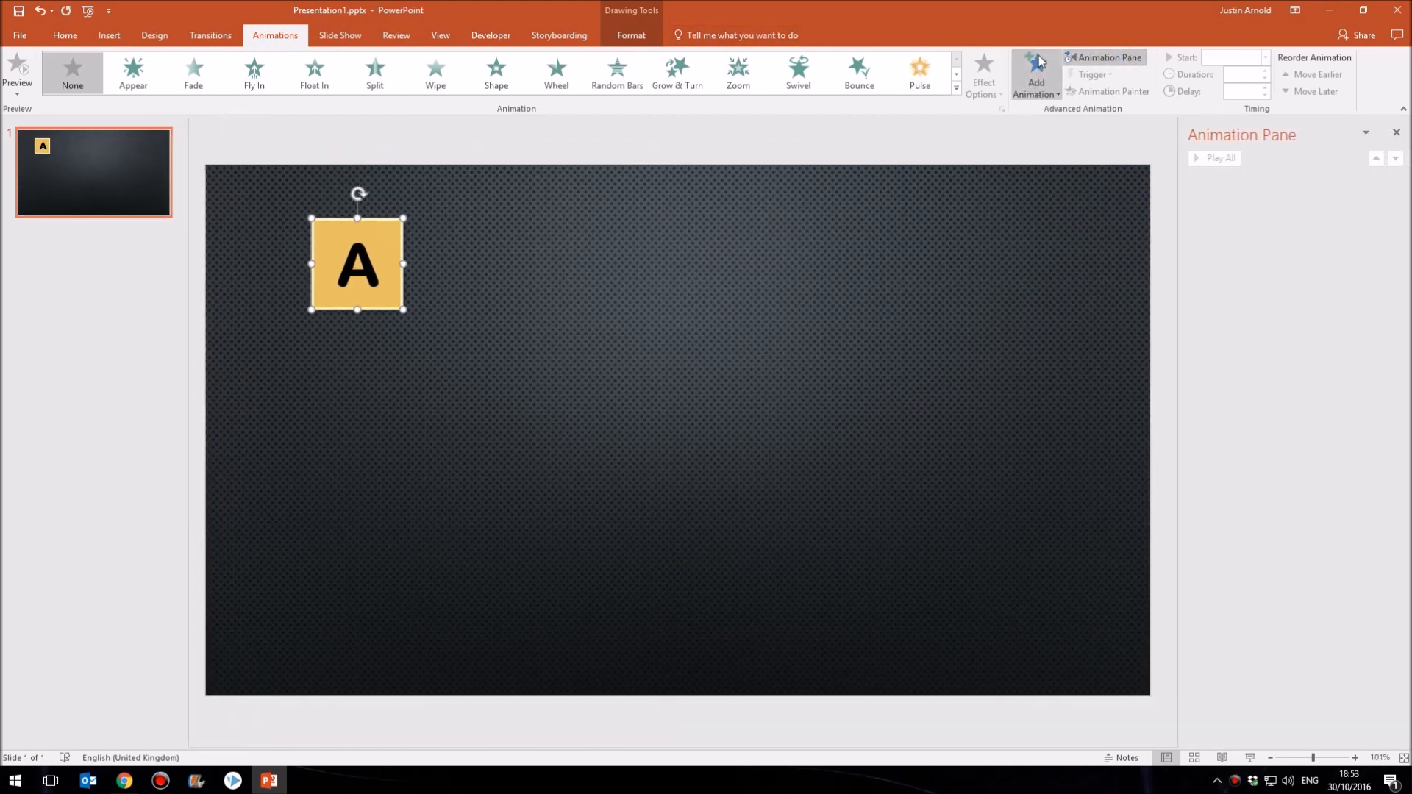
left_click(1035, 73)
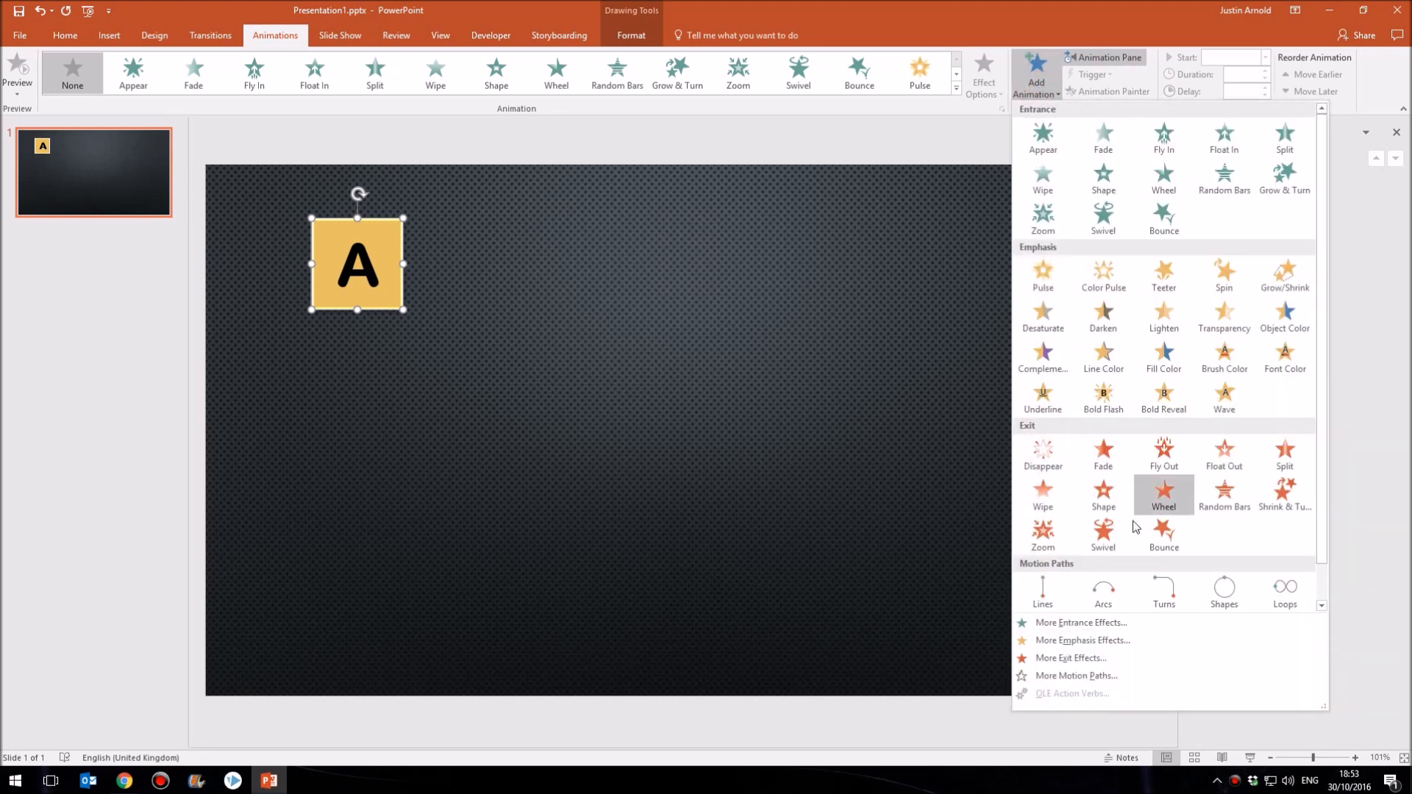
mouse_move(1162, 494)
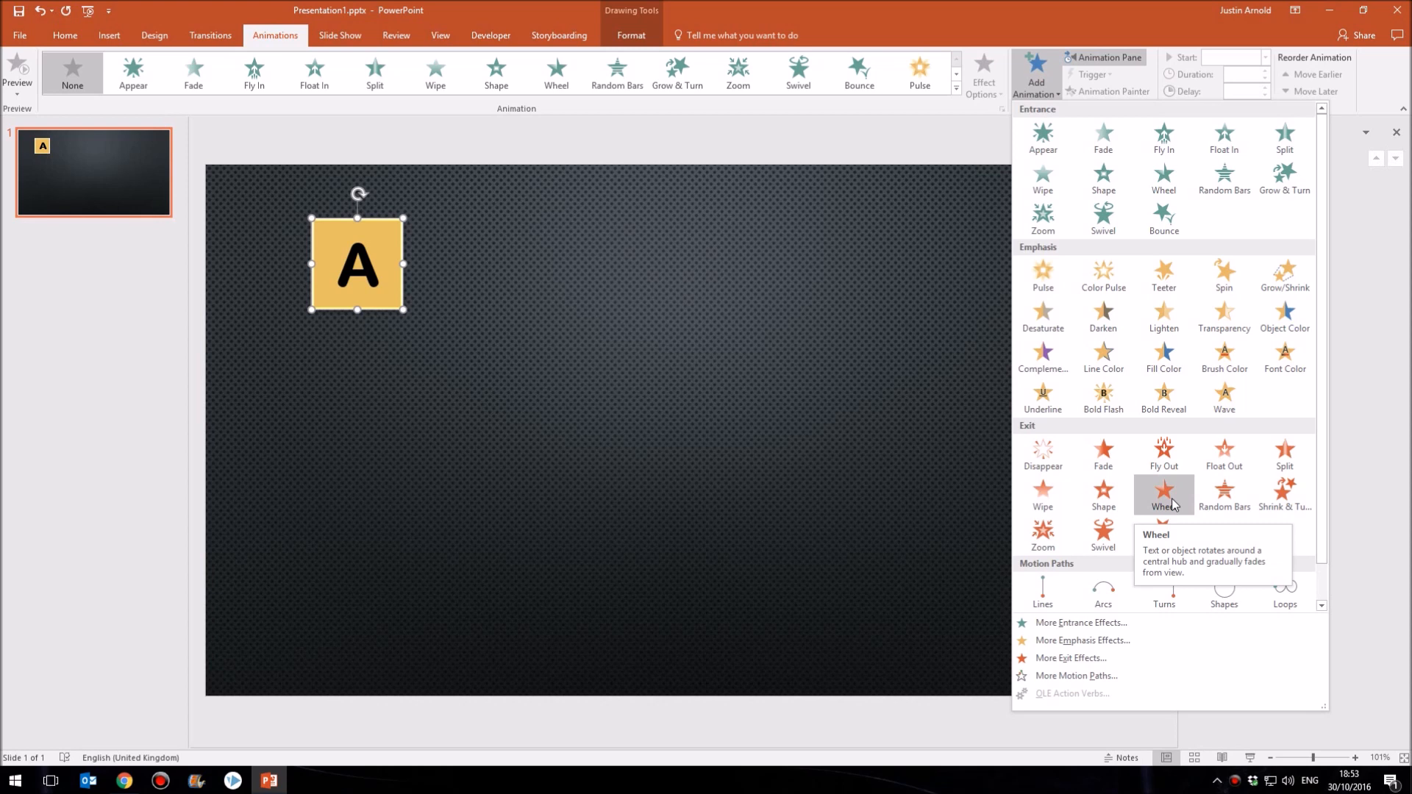
mouse_move(1072, 658)
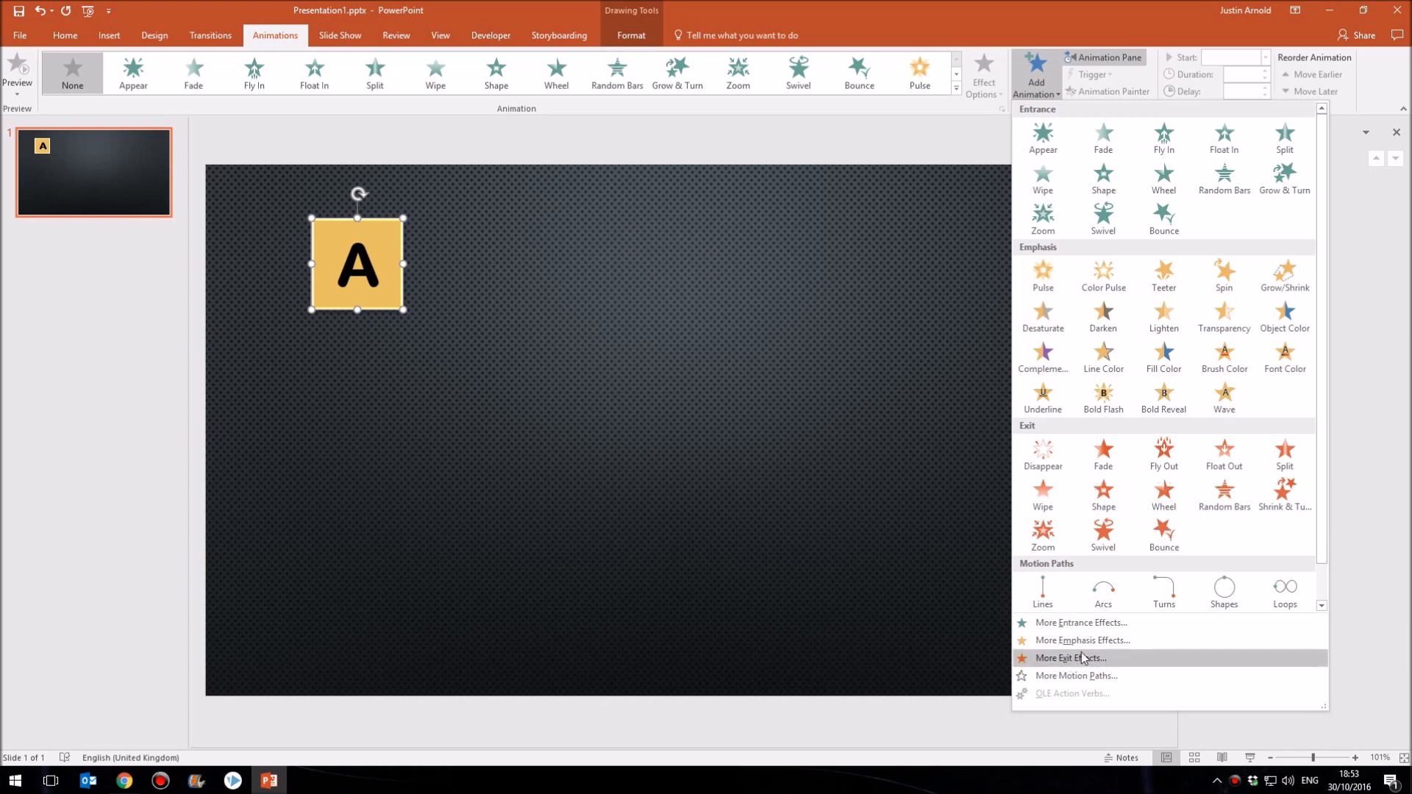
left_click(1069, 659)
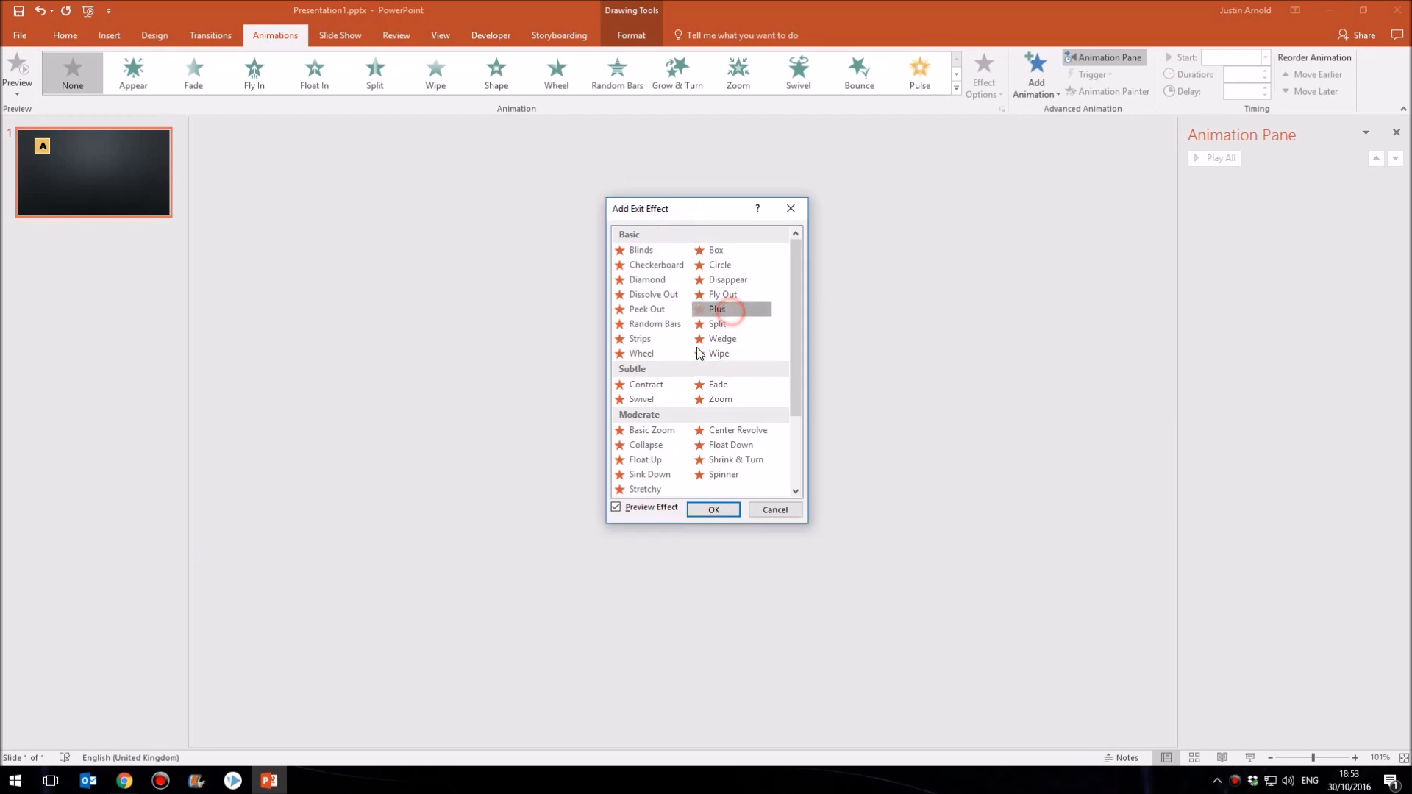
left_click(648, 429)
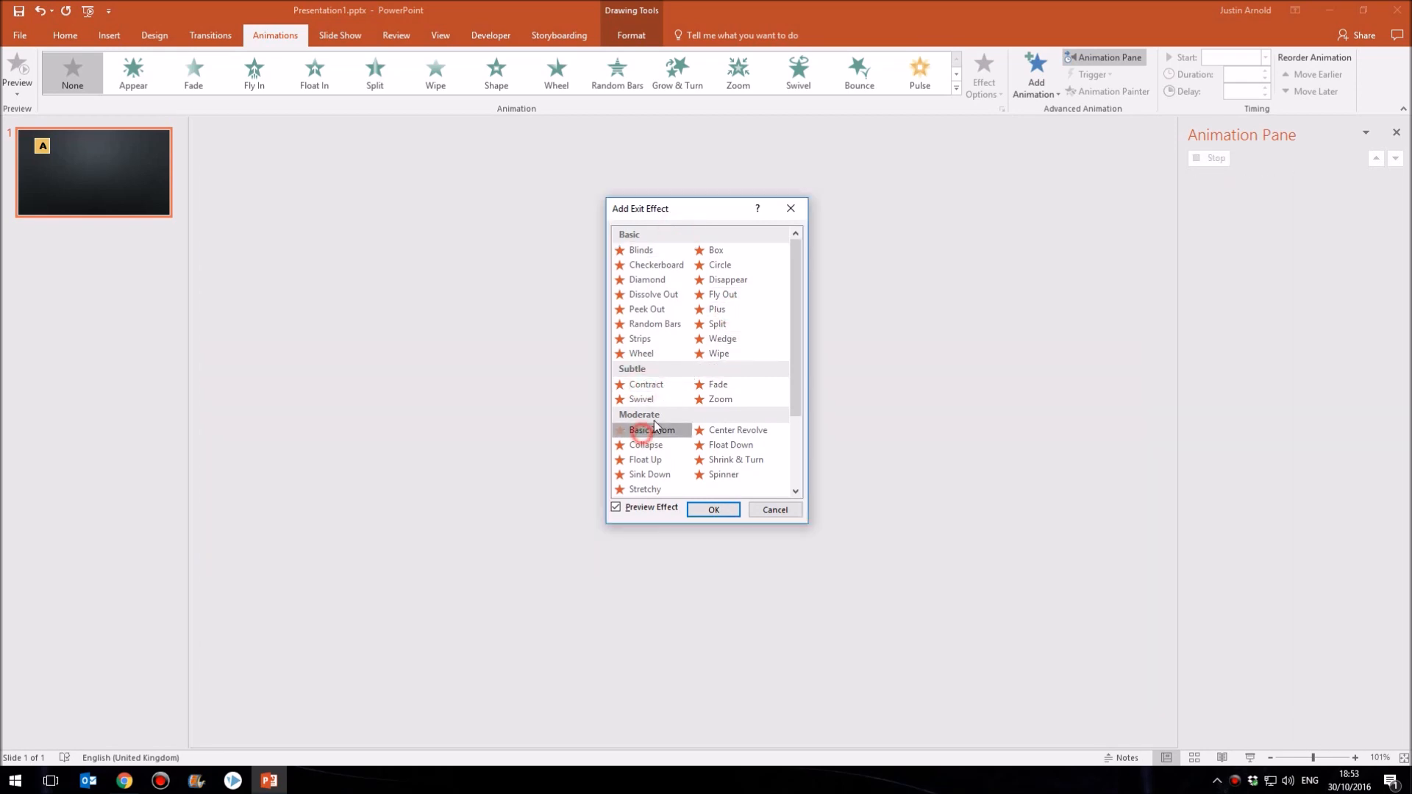
left_click(734, 459)
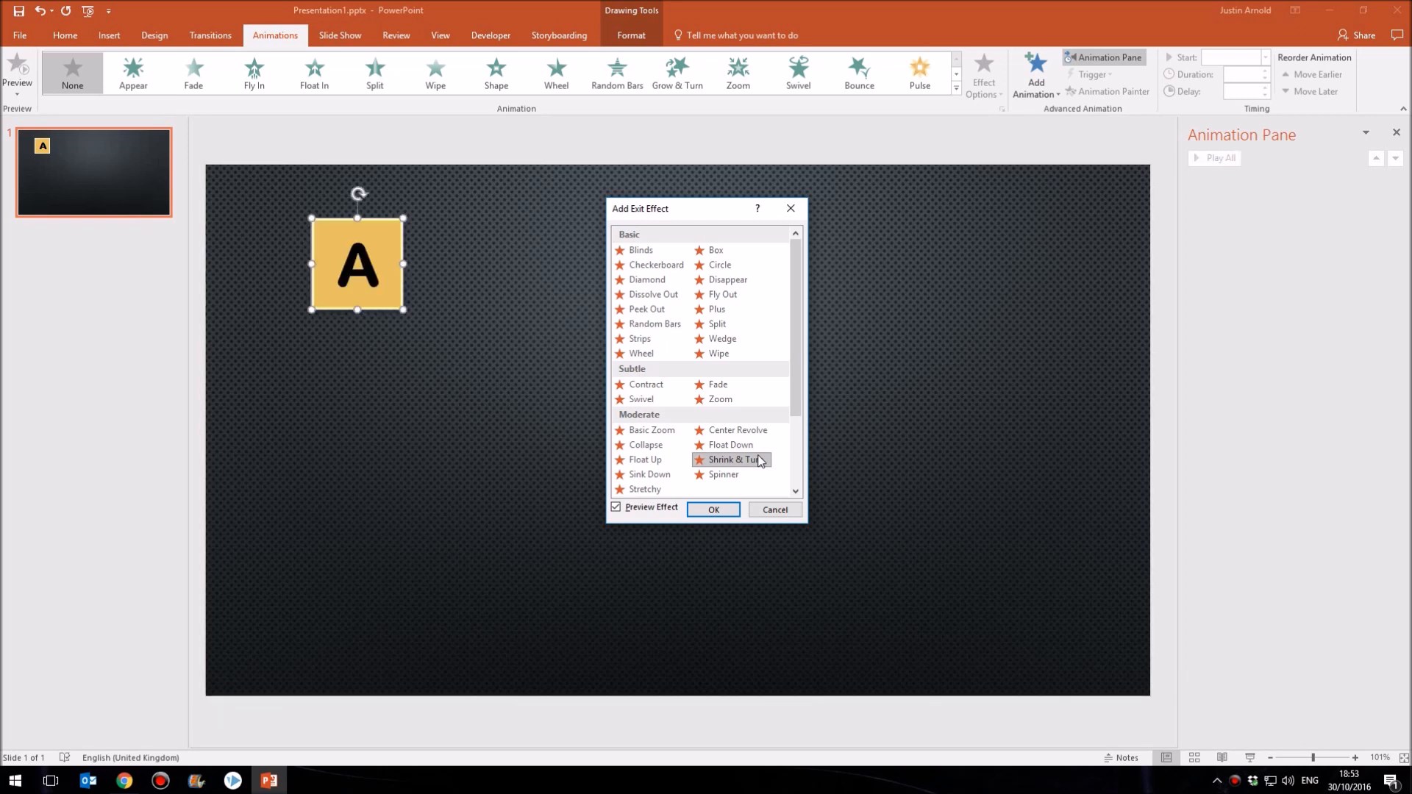
mouse_move(730, 475)
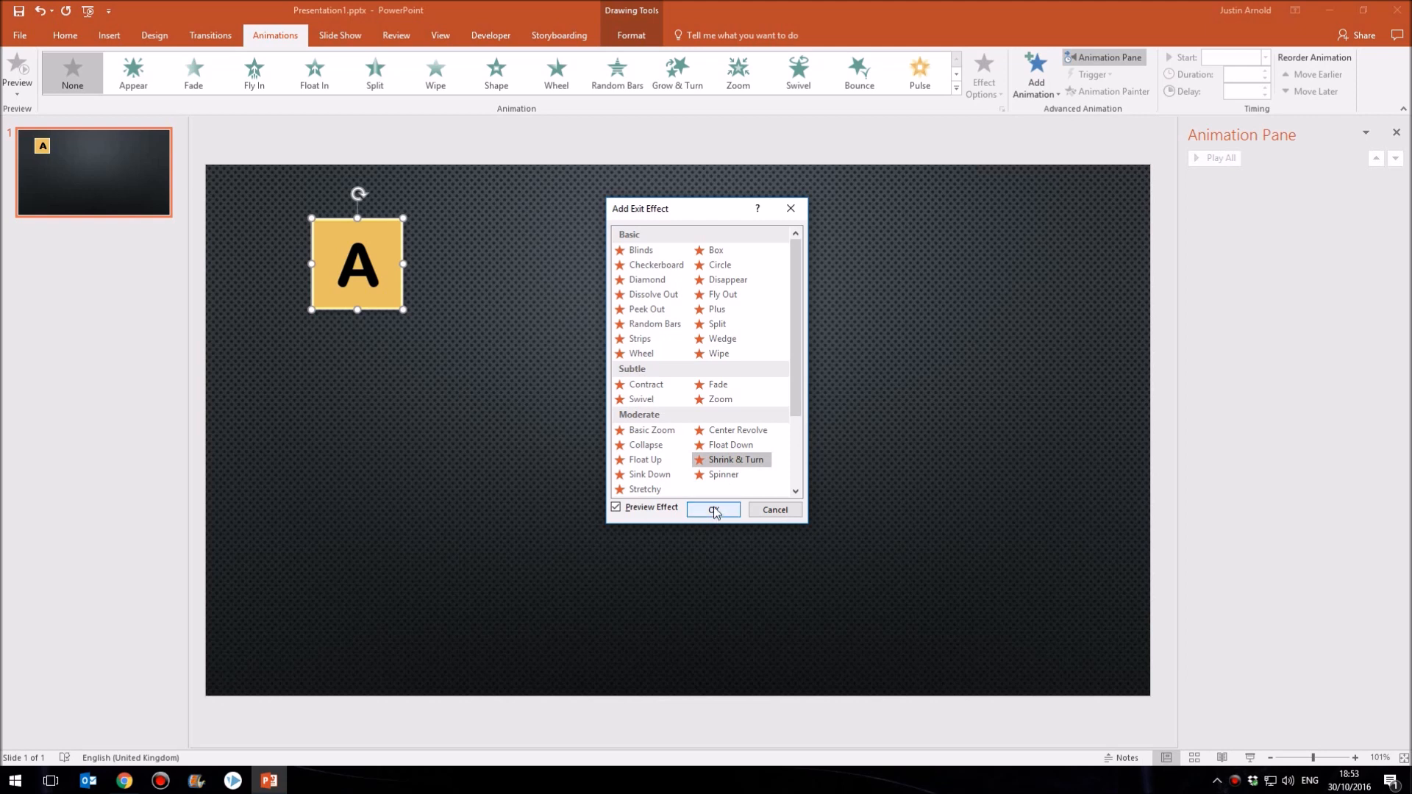
left_click(712, 510)
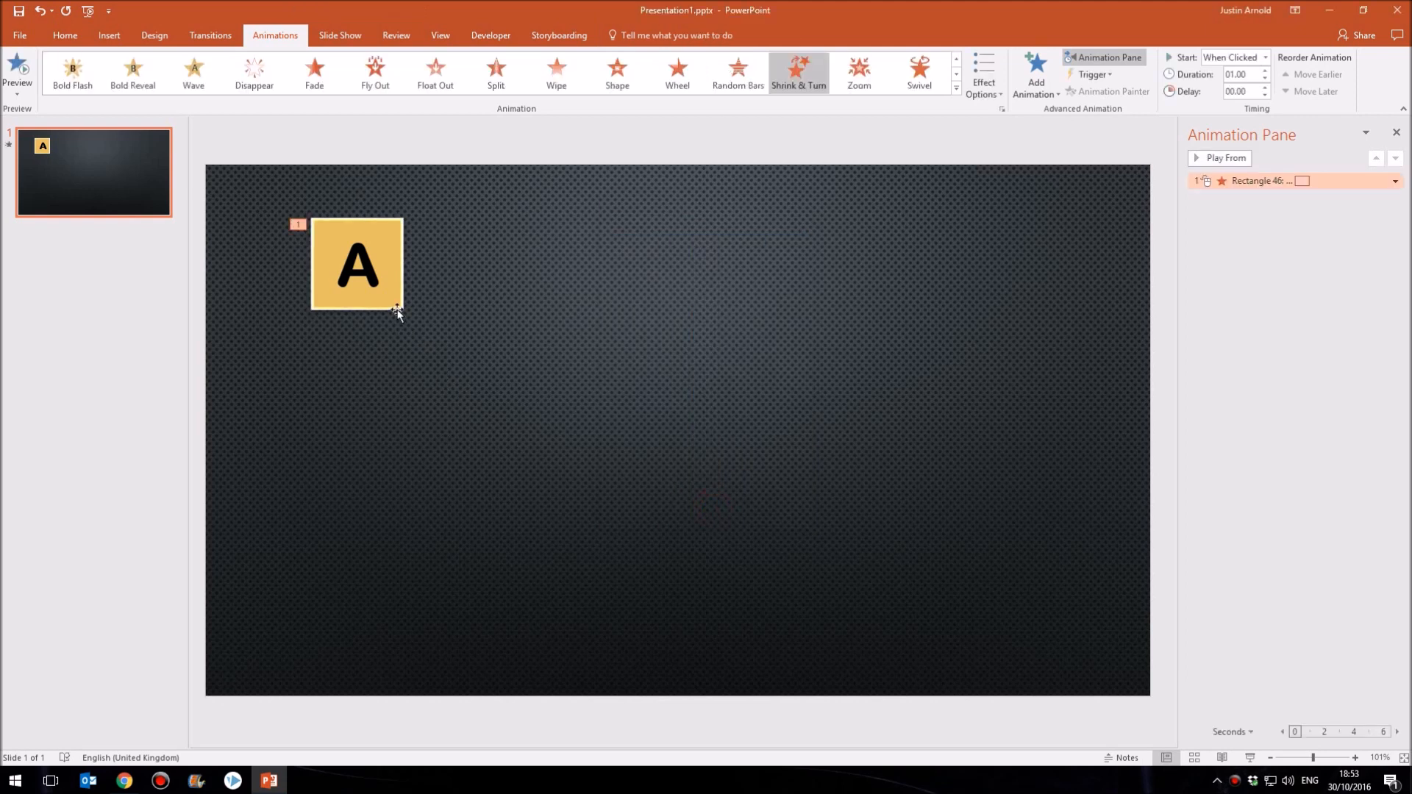
Step: Raise the A square's exit animation duration from 1.00 to 2.50 seconds
left_click(356, 263)
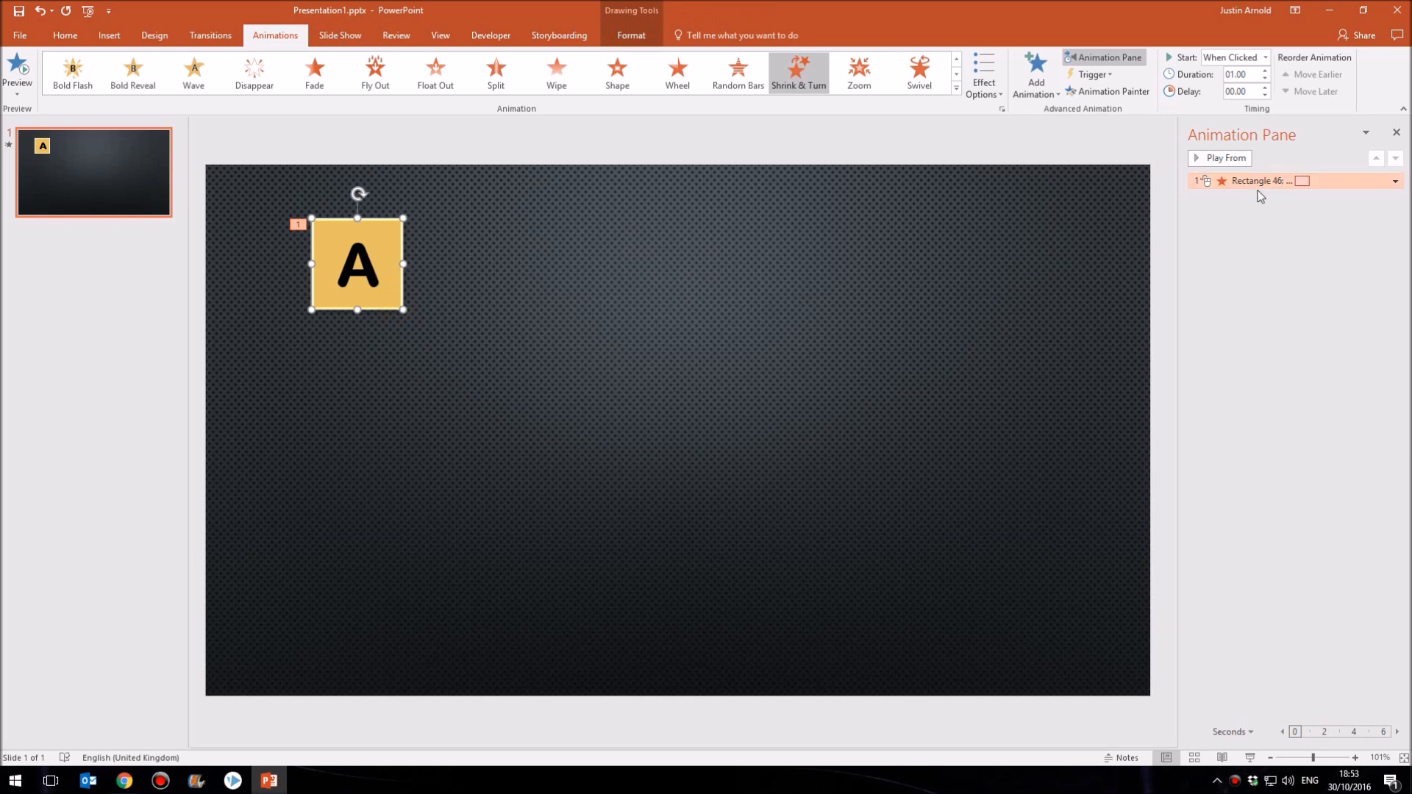
mouse_move(1247, 181)
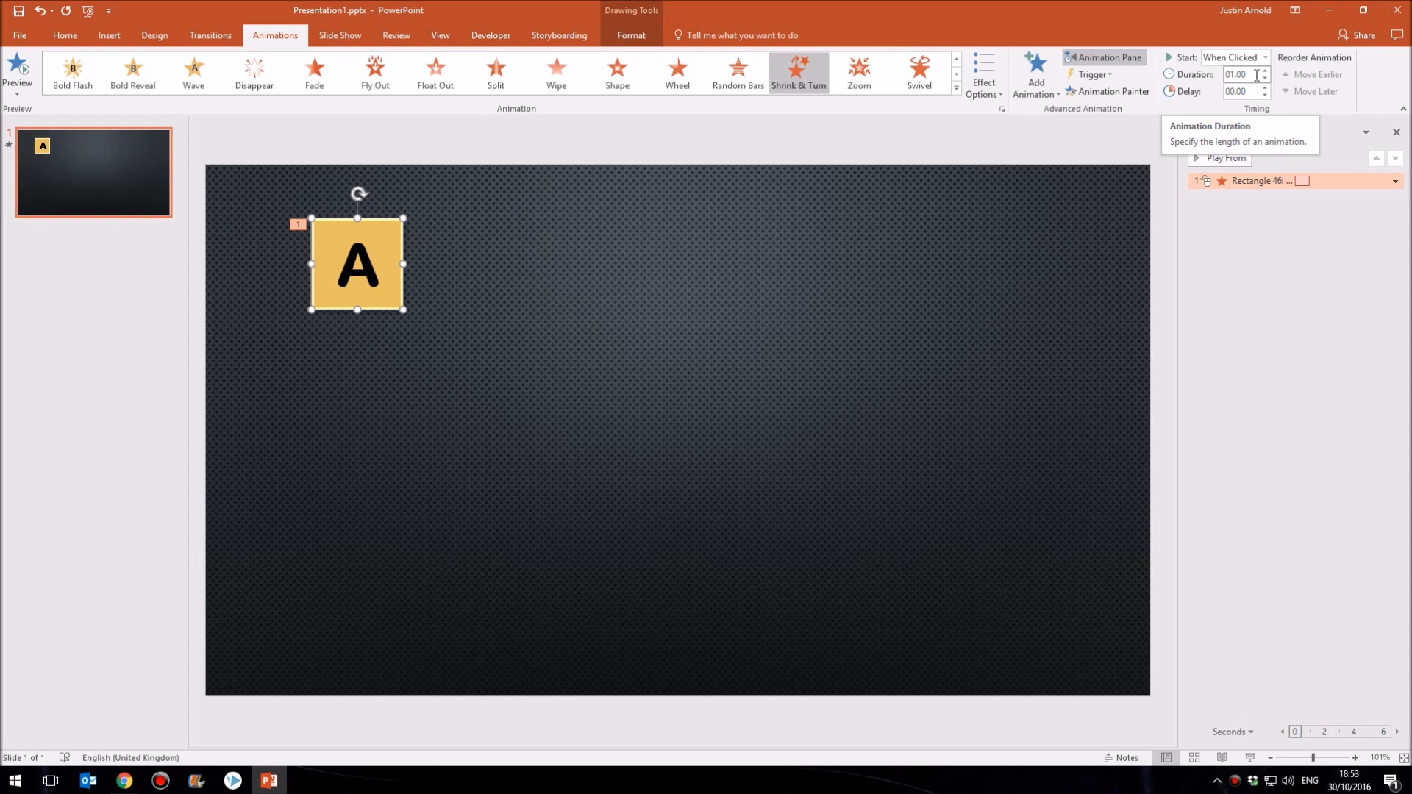
left_click(1265, 71)
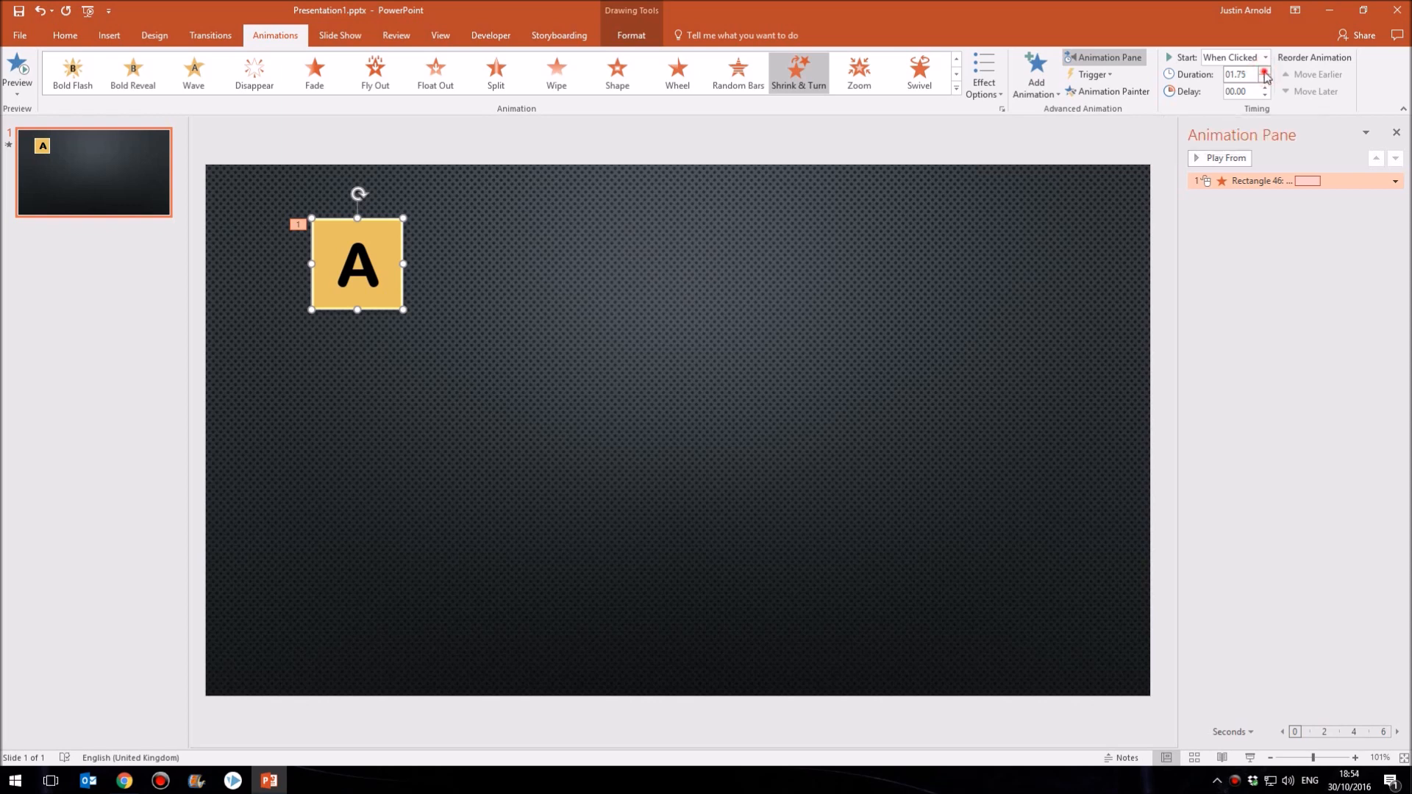
left_click(1265, 71)
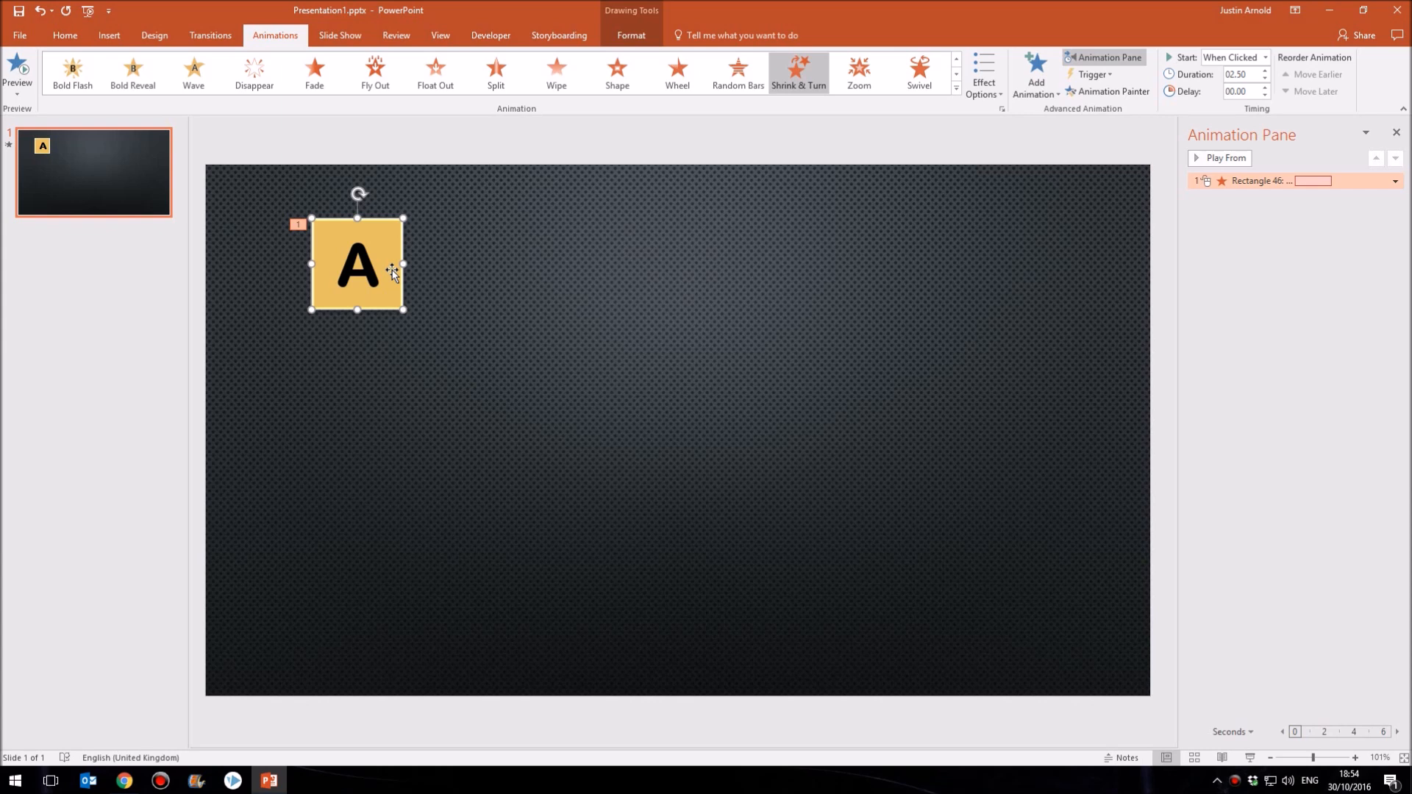
mouse_move(930, 217)
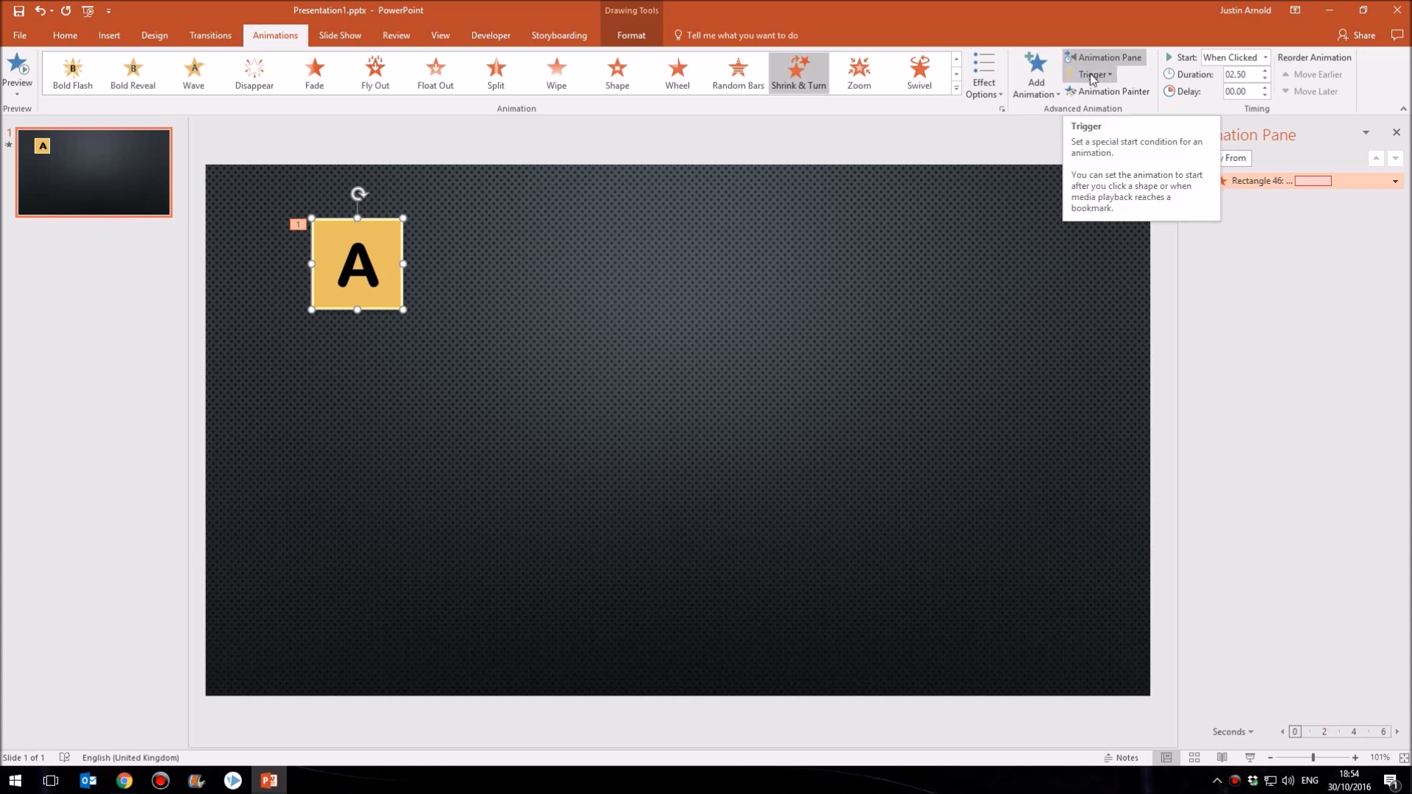
Step: Set the exit animation's trigger to On Click of Rectangle 46, the A square itself
left_click(1092, 75)
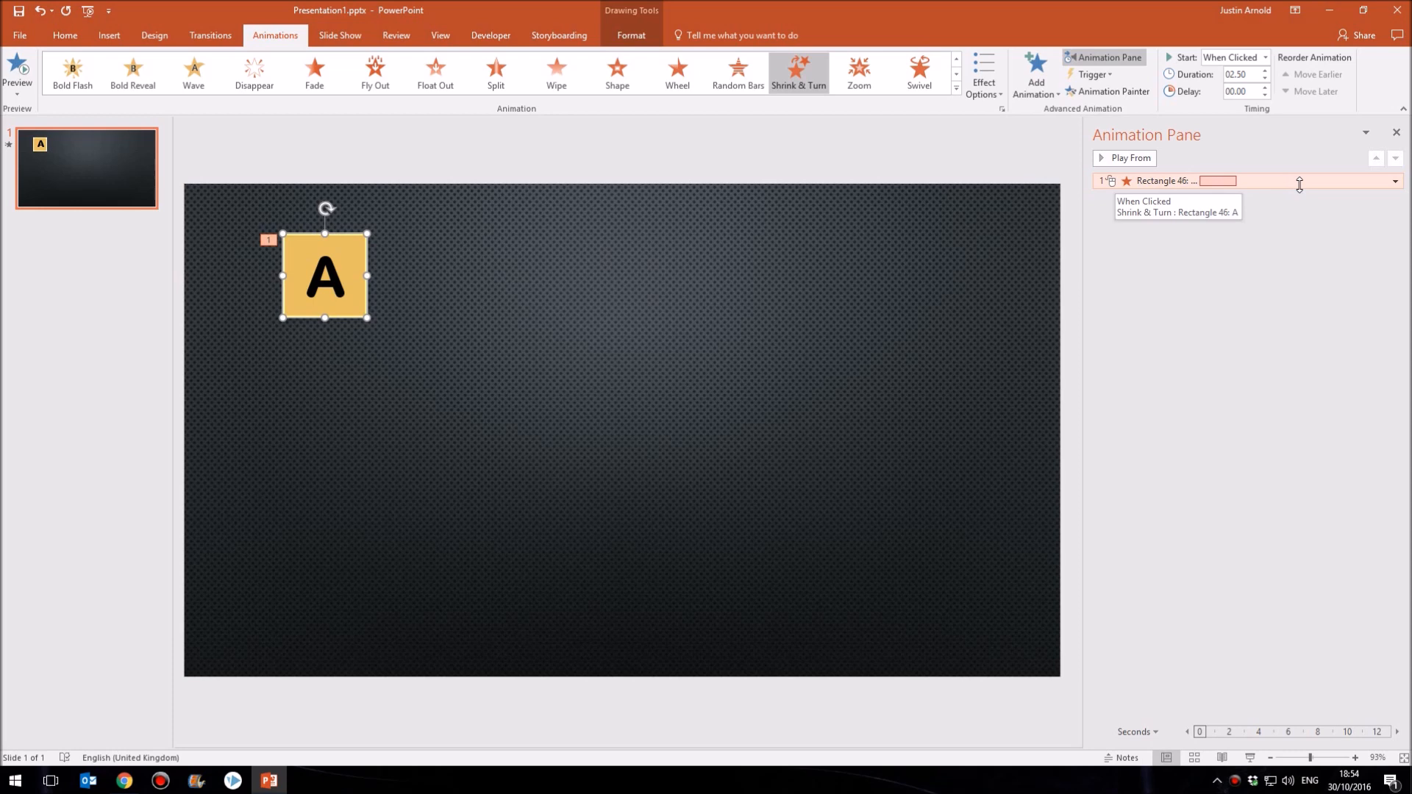
mouse_move(1148, 181)
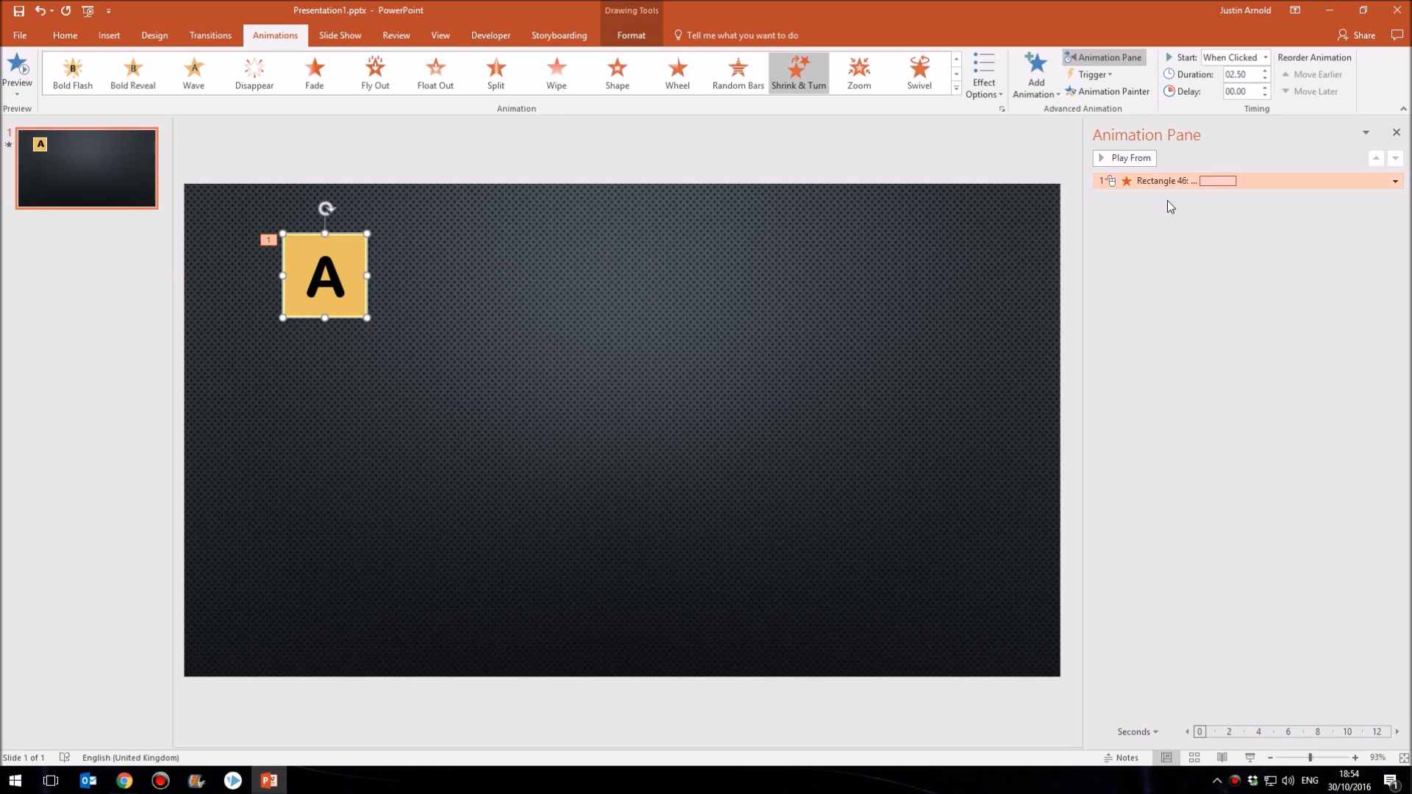
mouse_move(1175, 181)
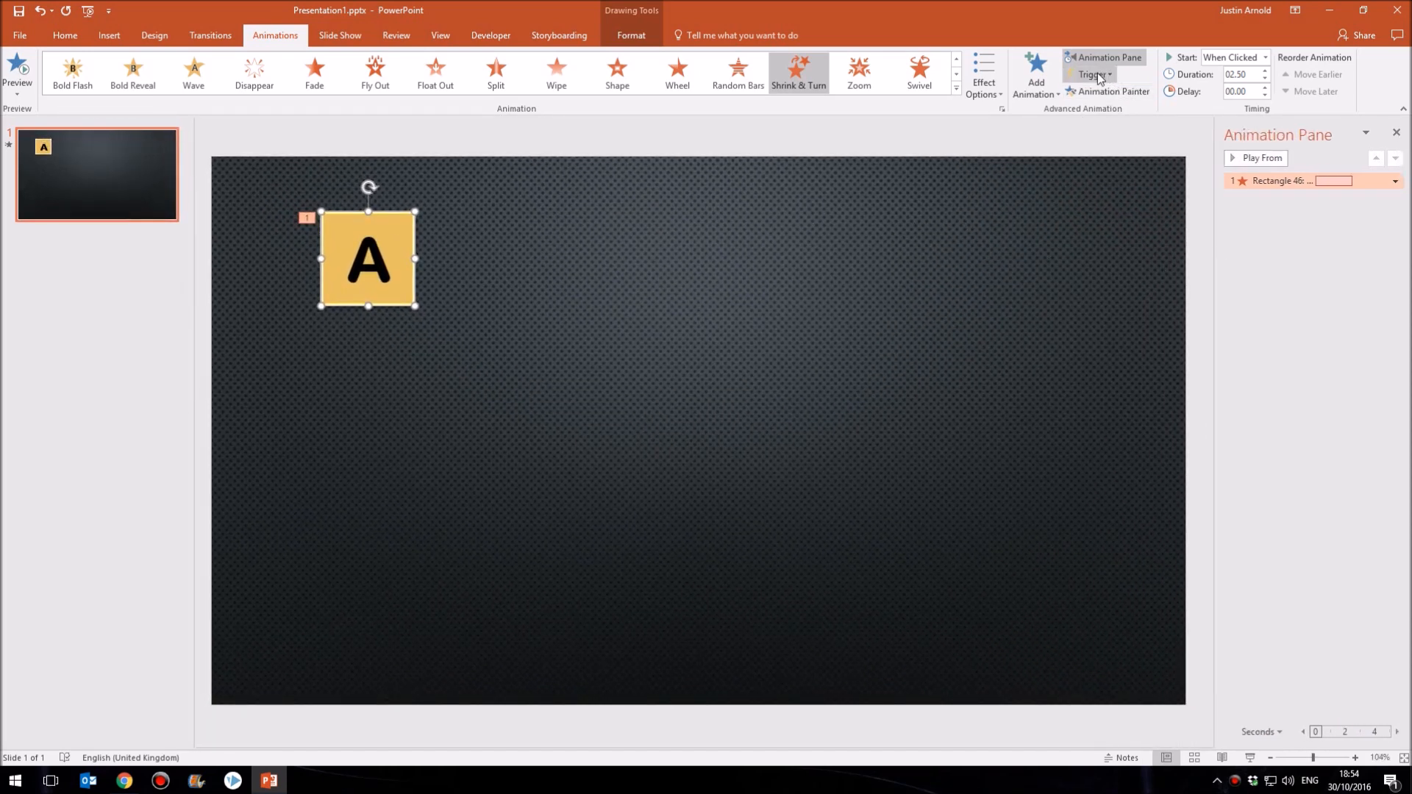
left_click(1090, 75)
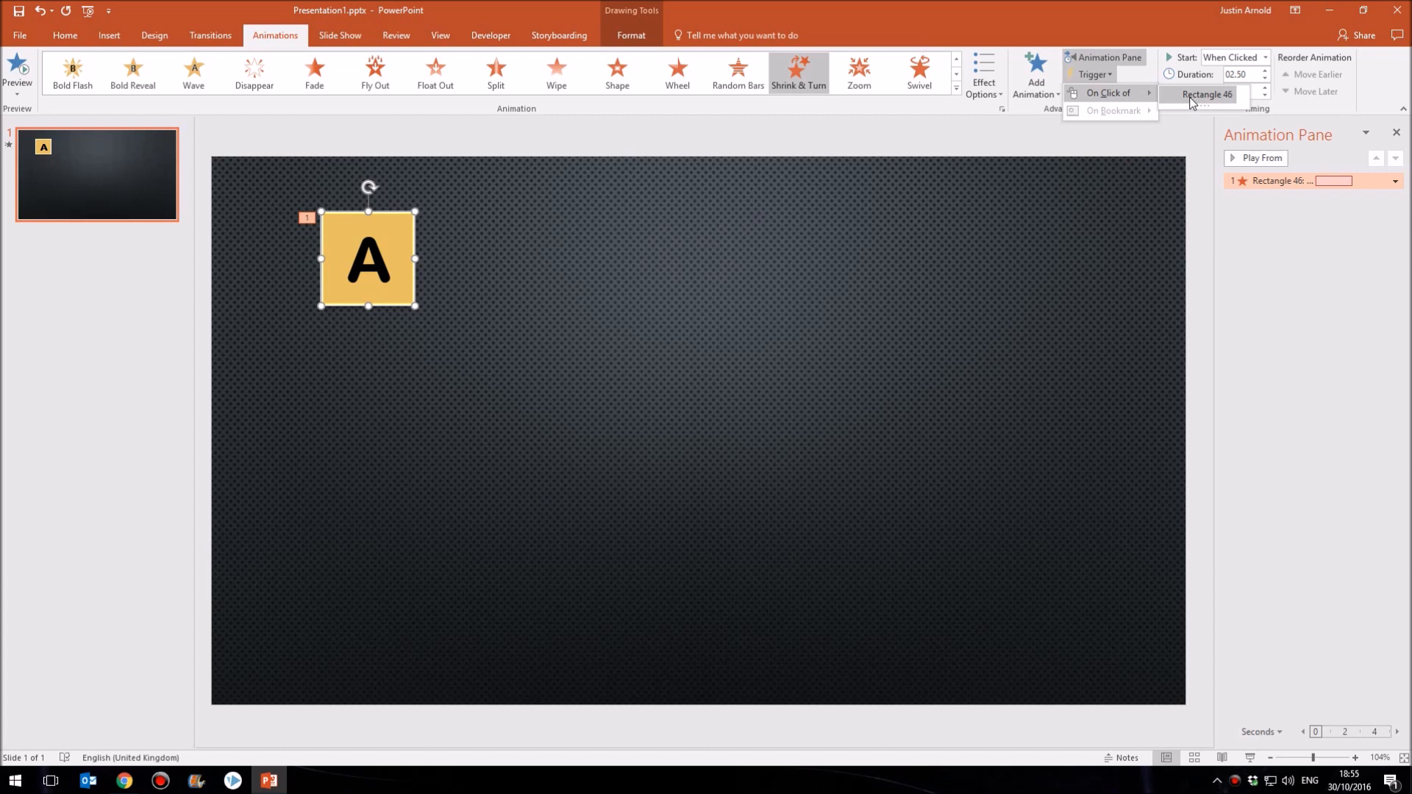
left_click(1206, 94)
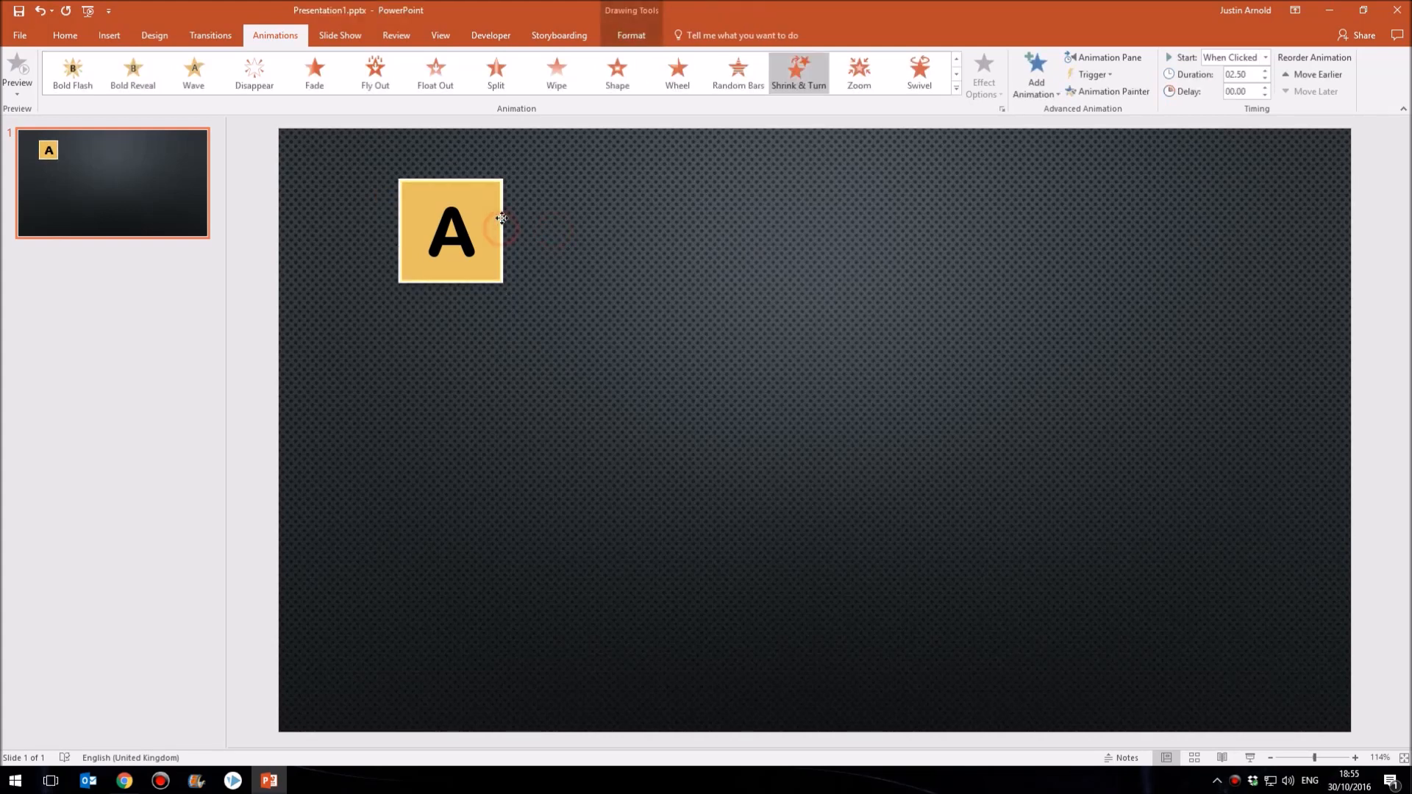
Step: Duplicate the A square into adjoining copies along the slide's top edge to start the row
left_click(451, 231)
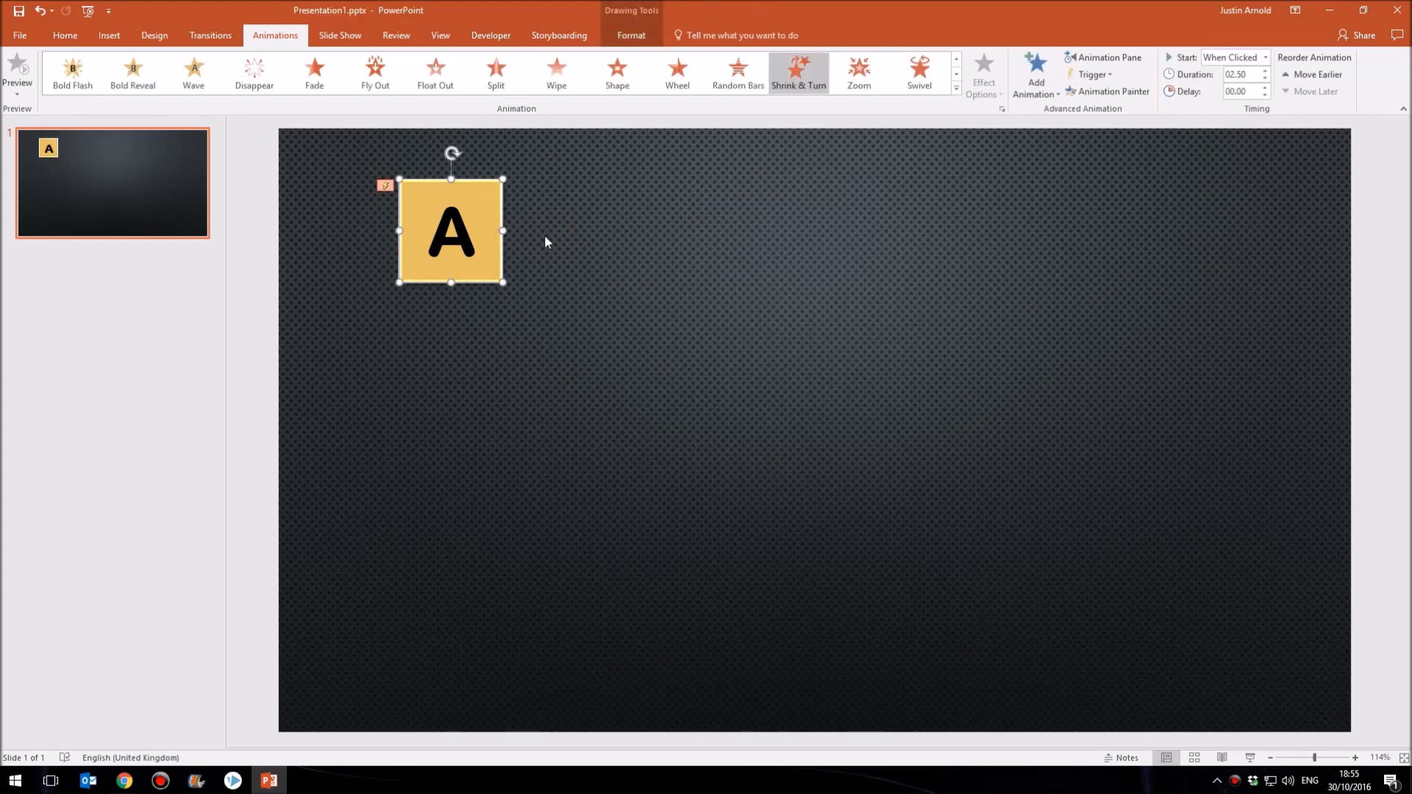
mouse_move(544, 271)
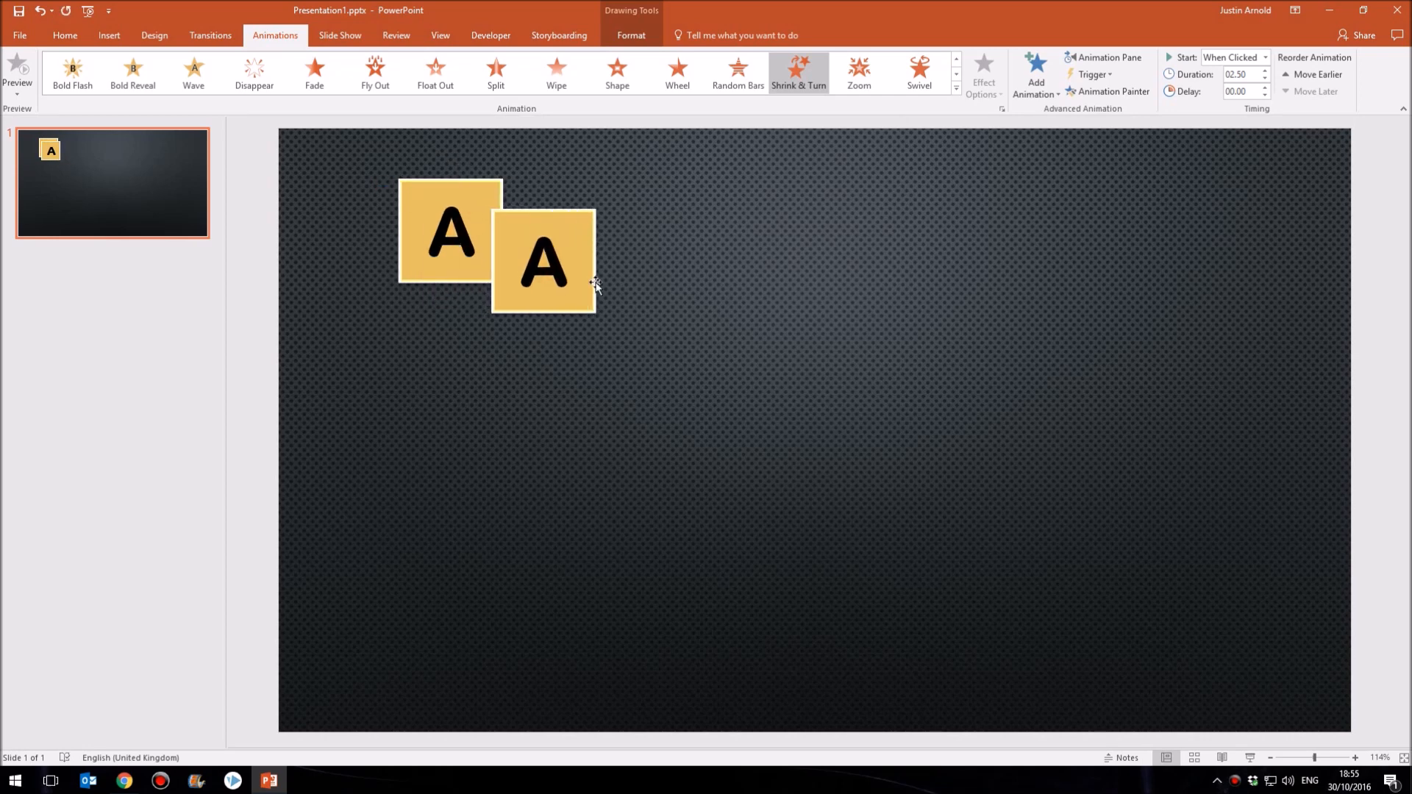
left_click(543, 256)
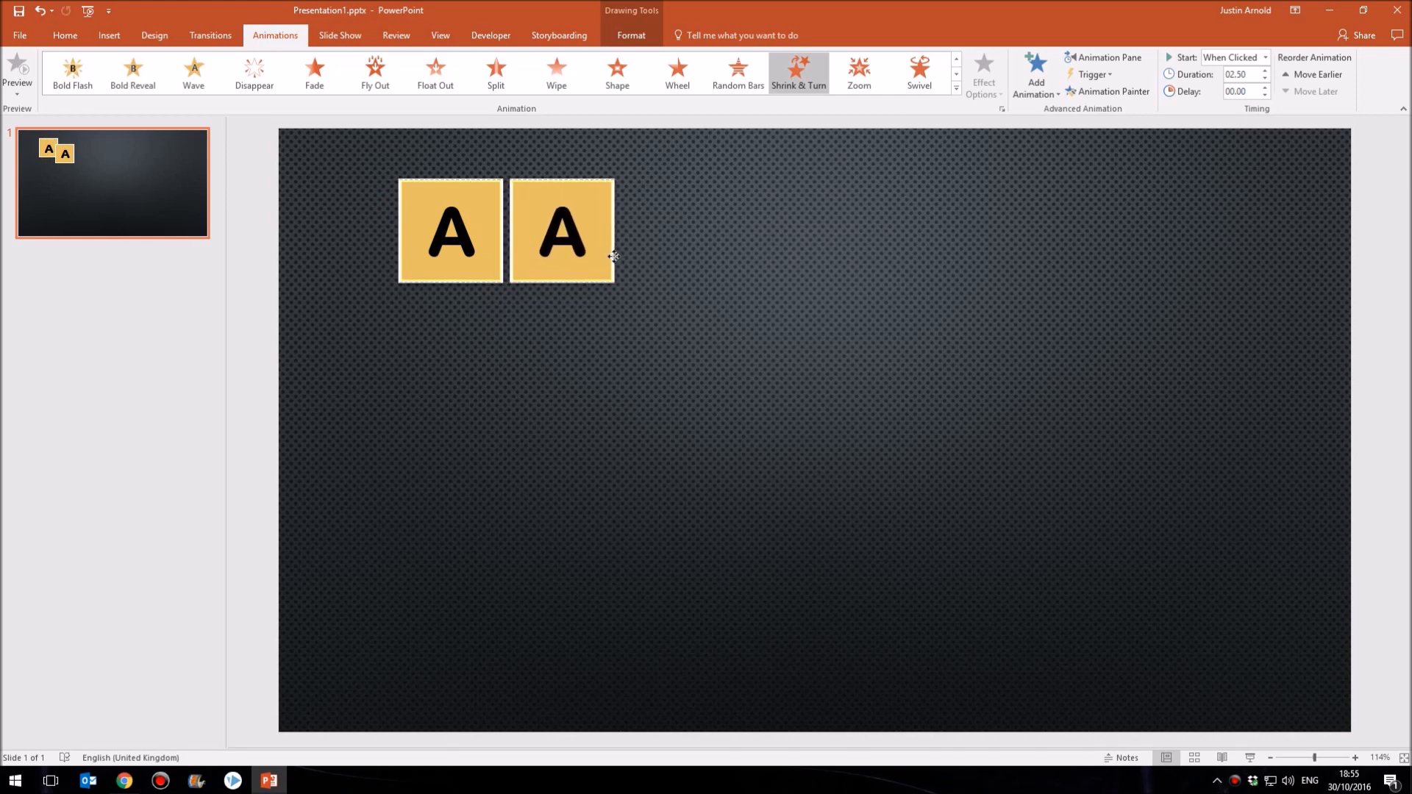
left_click(560, 230)
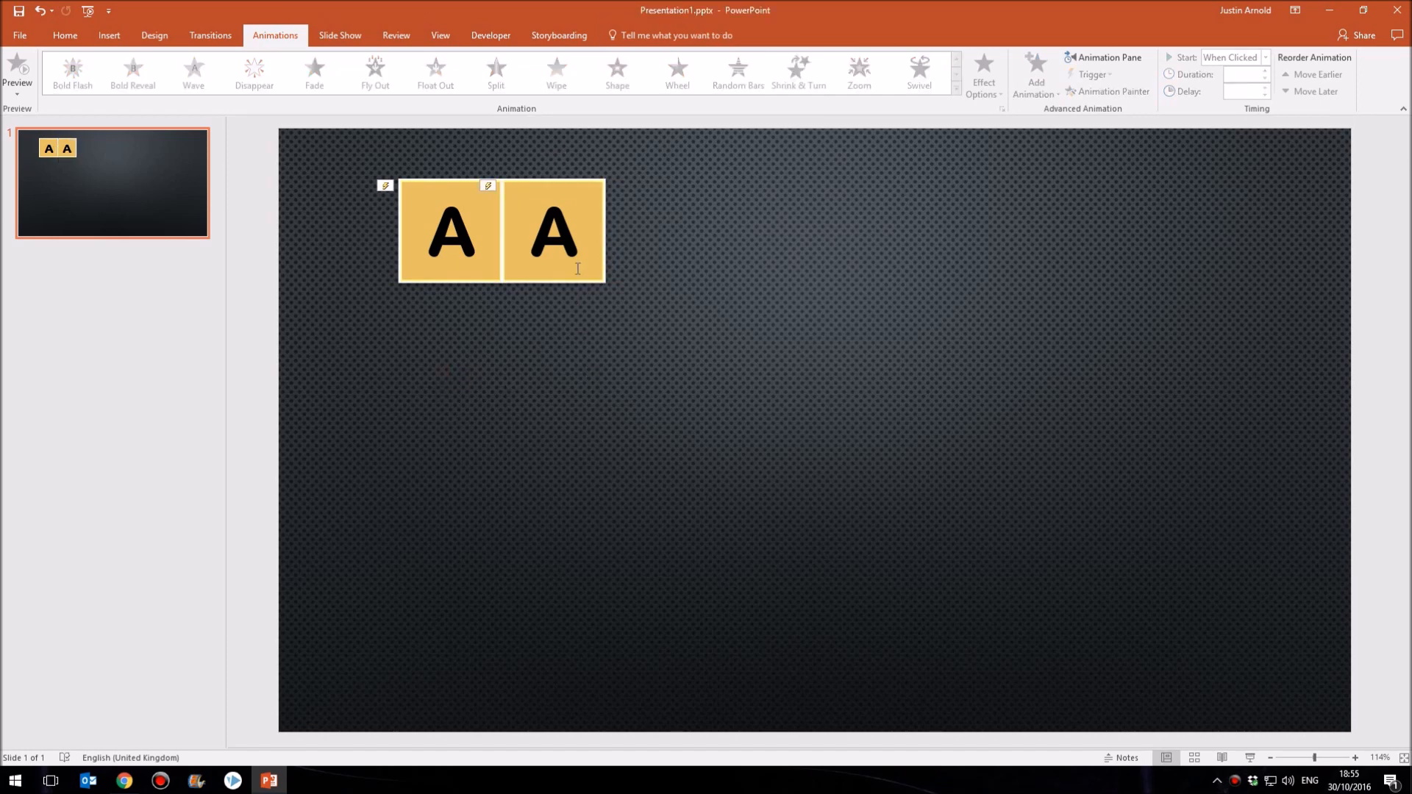
mouse_move(590, 322)
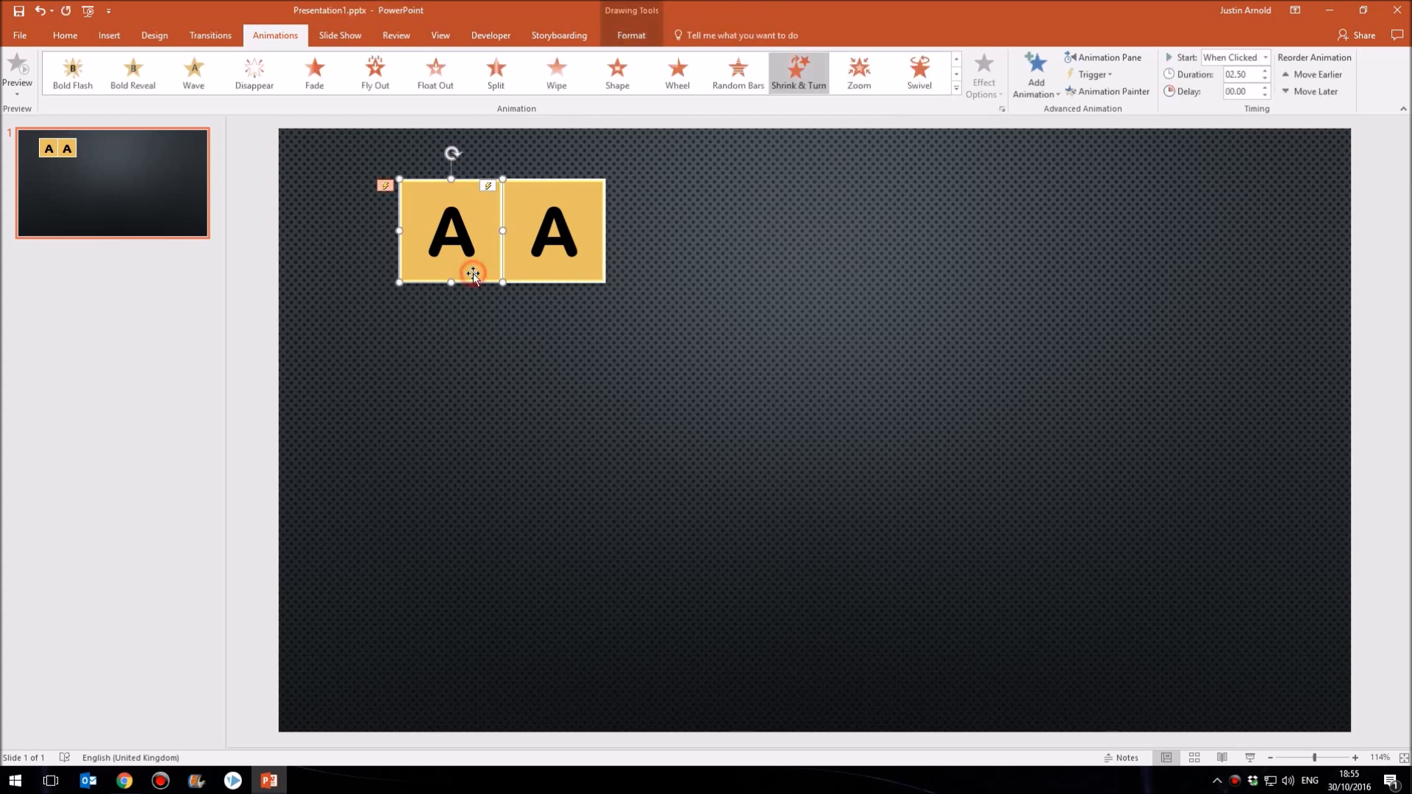
left_click_drag(554, 229, 586, 247)
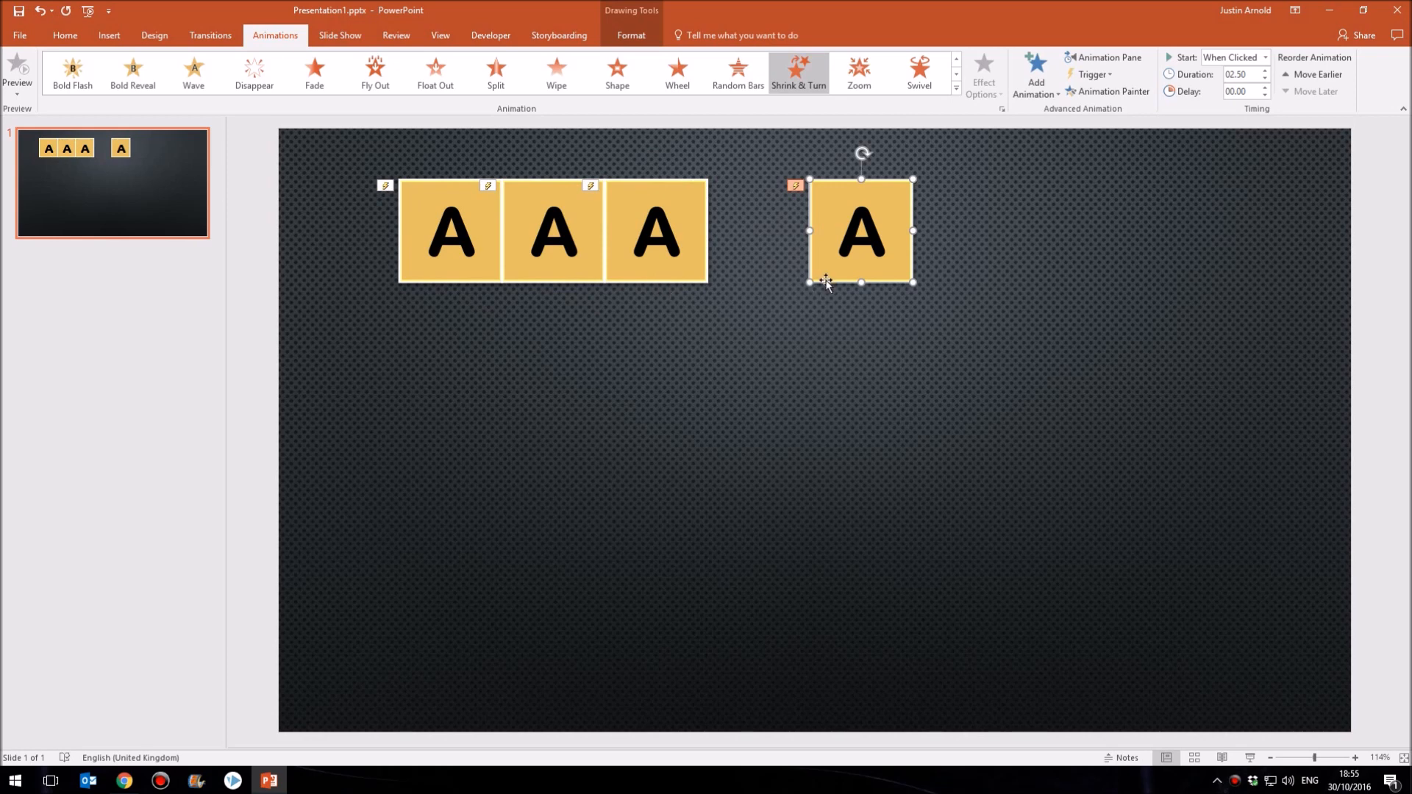
left_click_drag(861, 230, 759, 229)
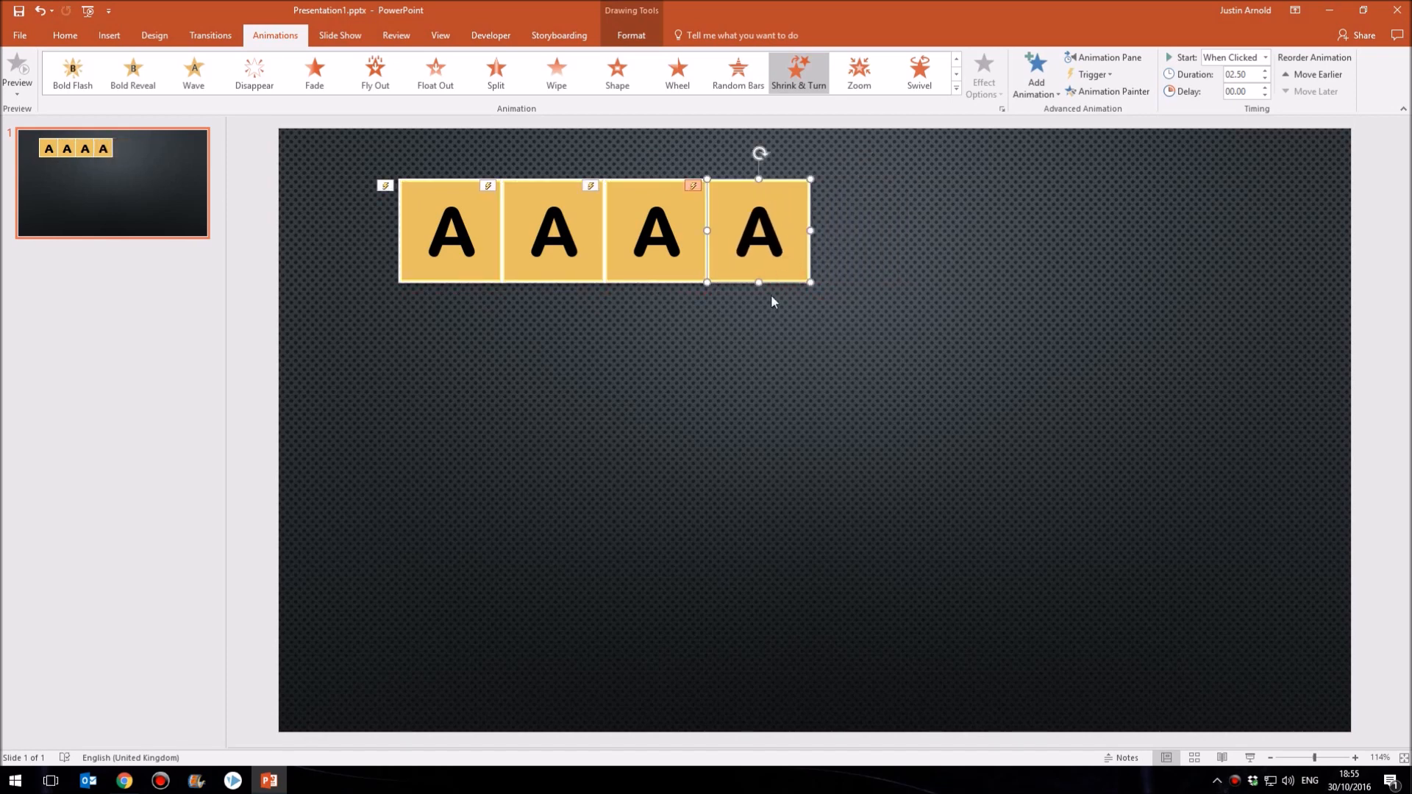
mouse_move(756, 310)
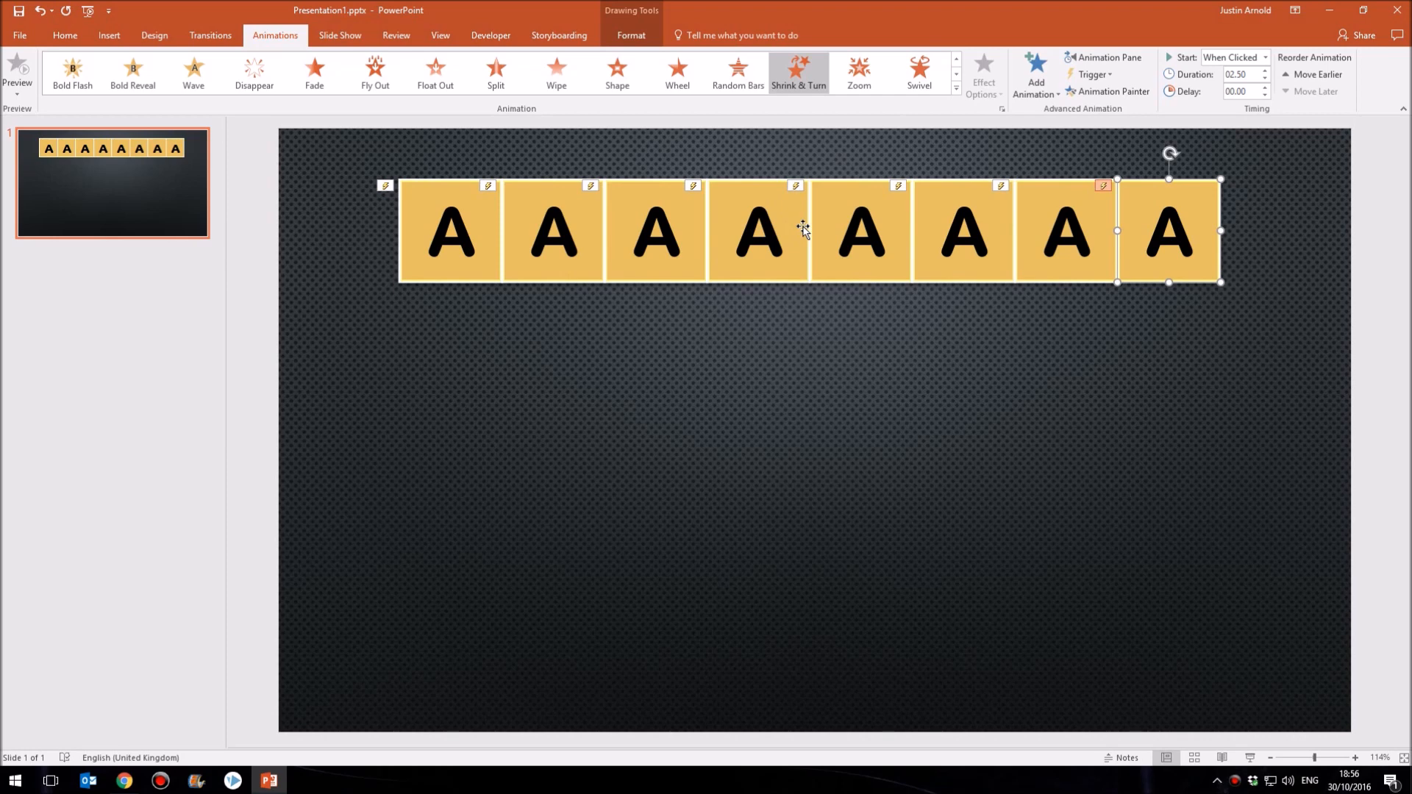
mouse_move(790, 233)
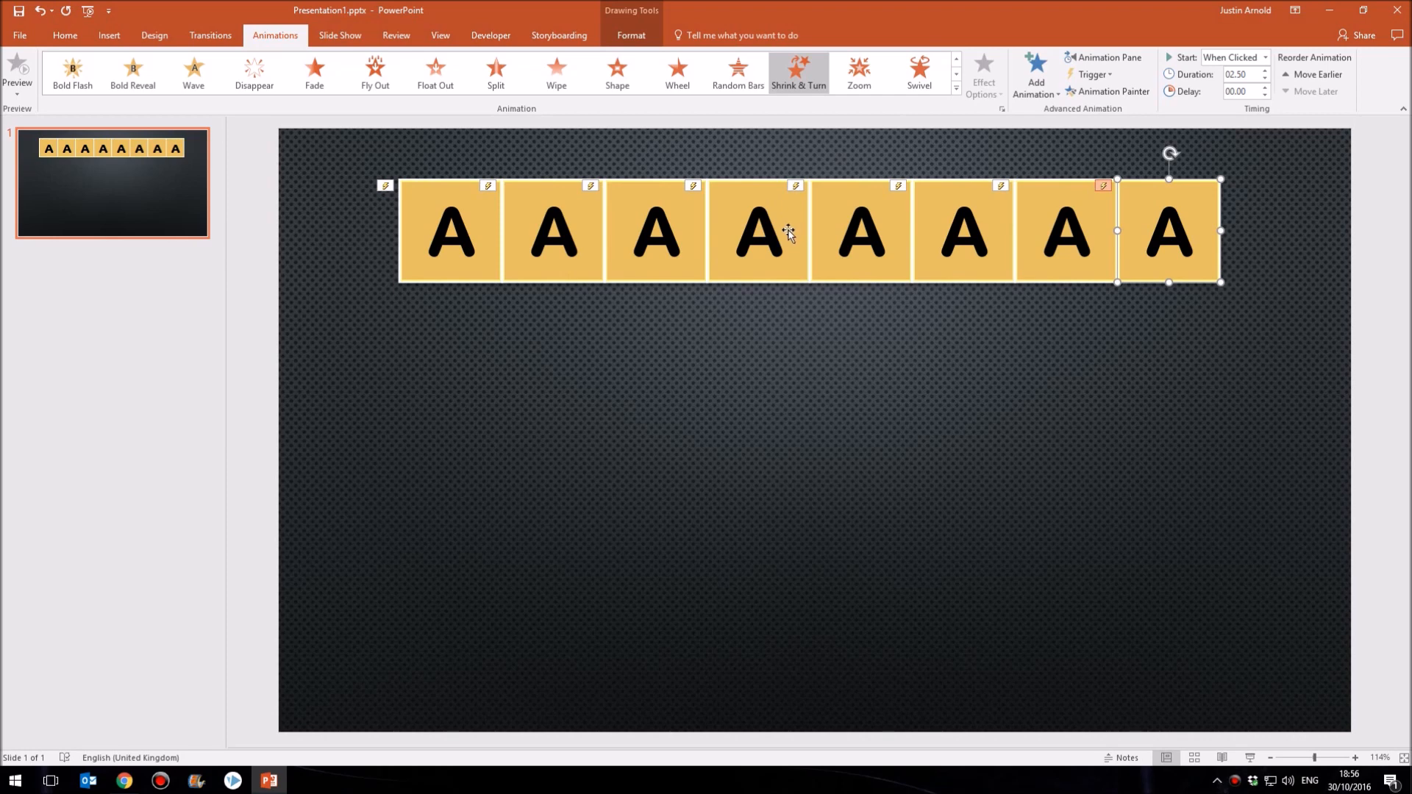
mouse_move(804, 239)
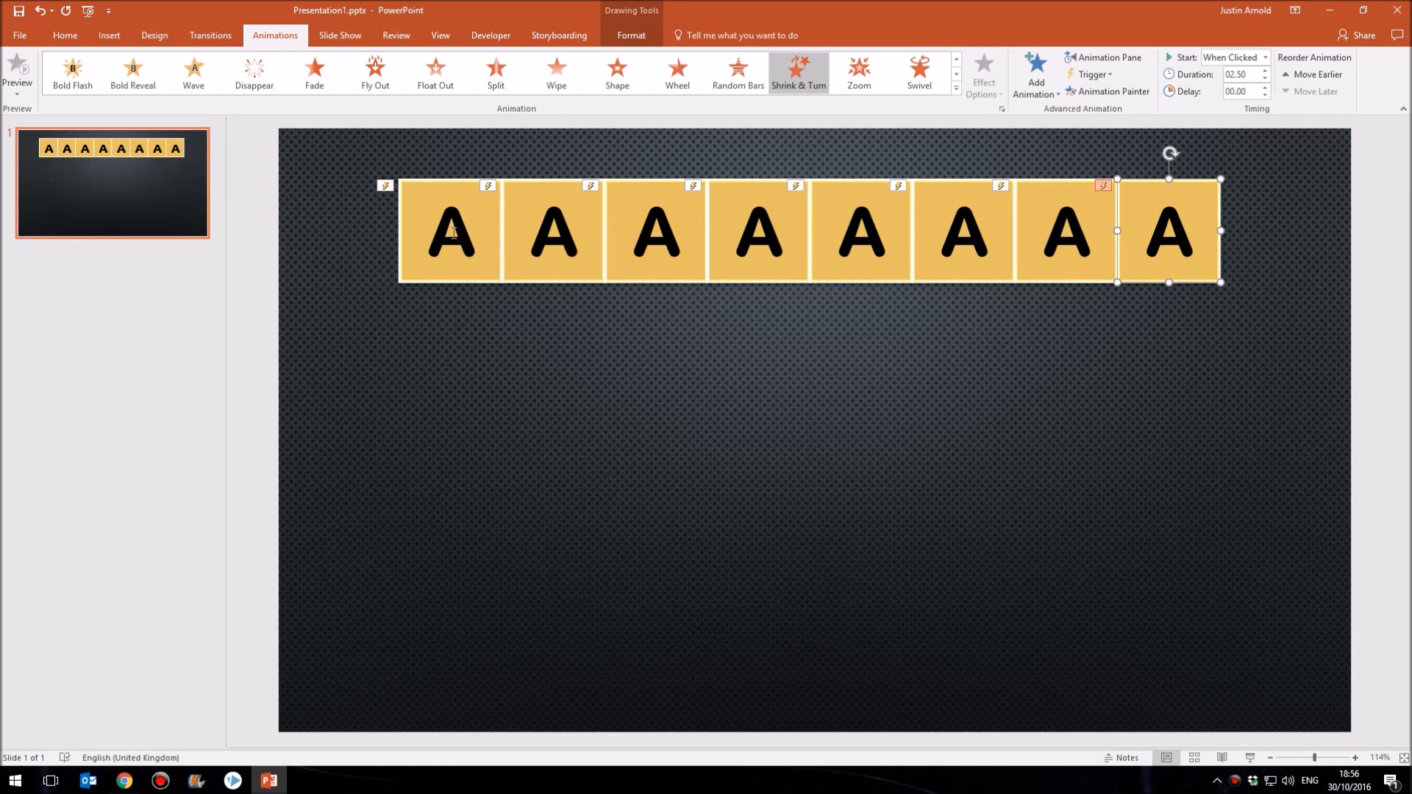
mouse_move(604, 234)
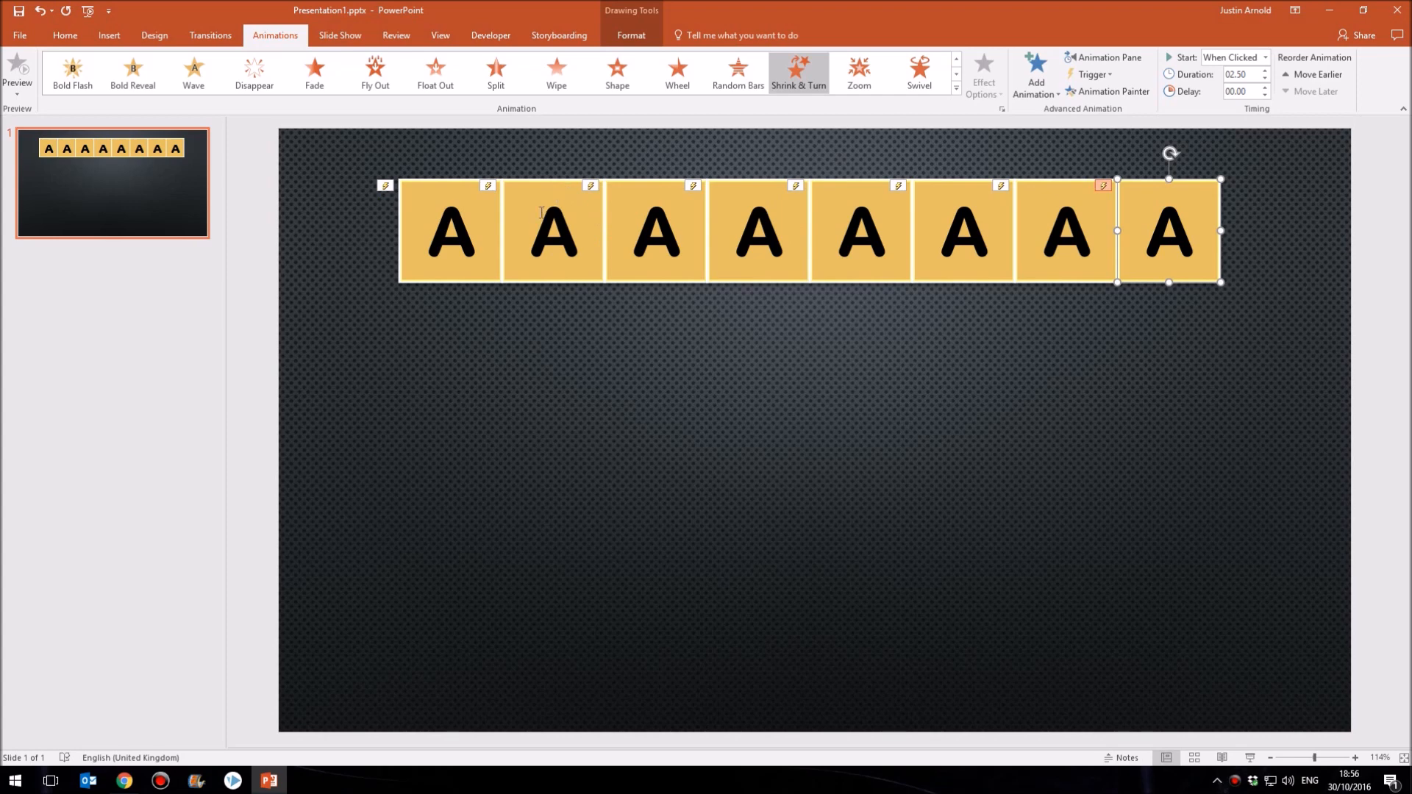
mouse_move(556, 261)
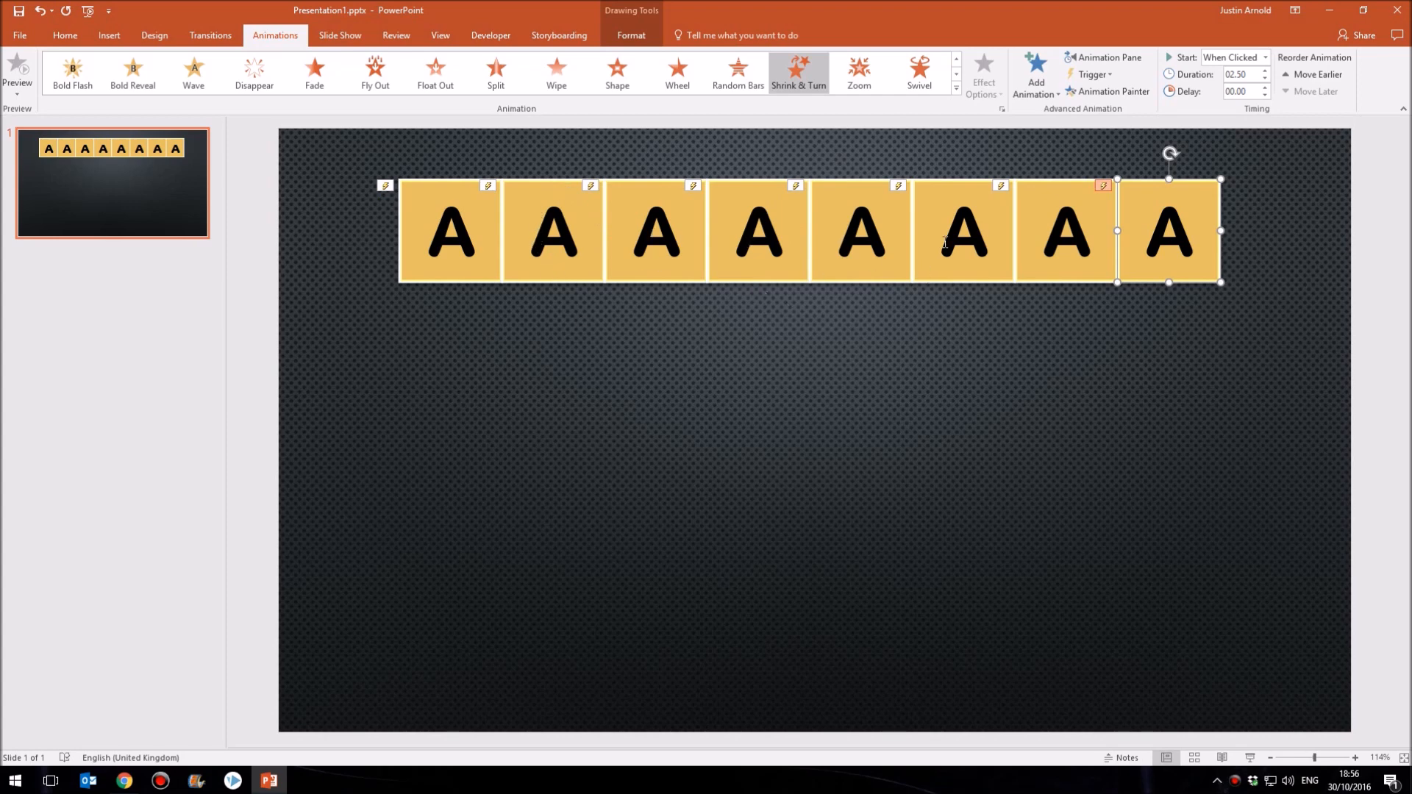
mouse_move(362, 259)
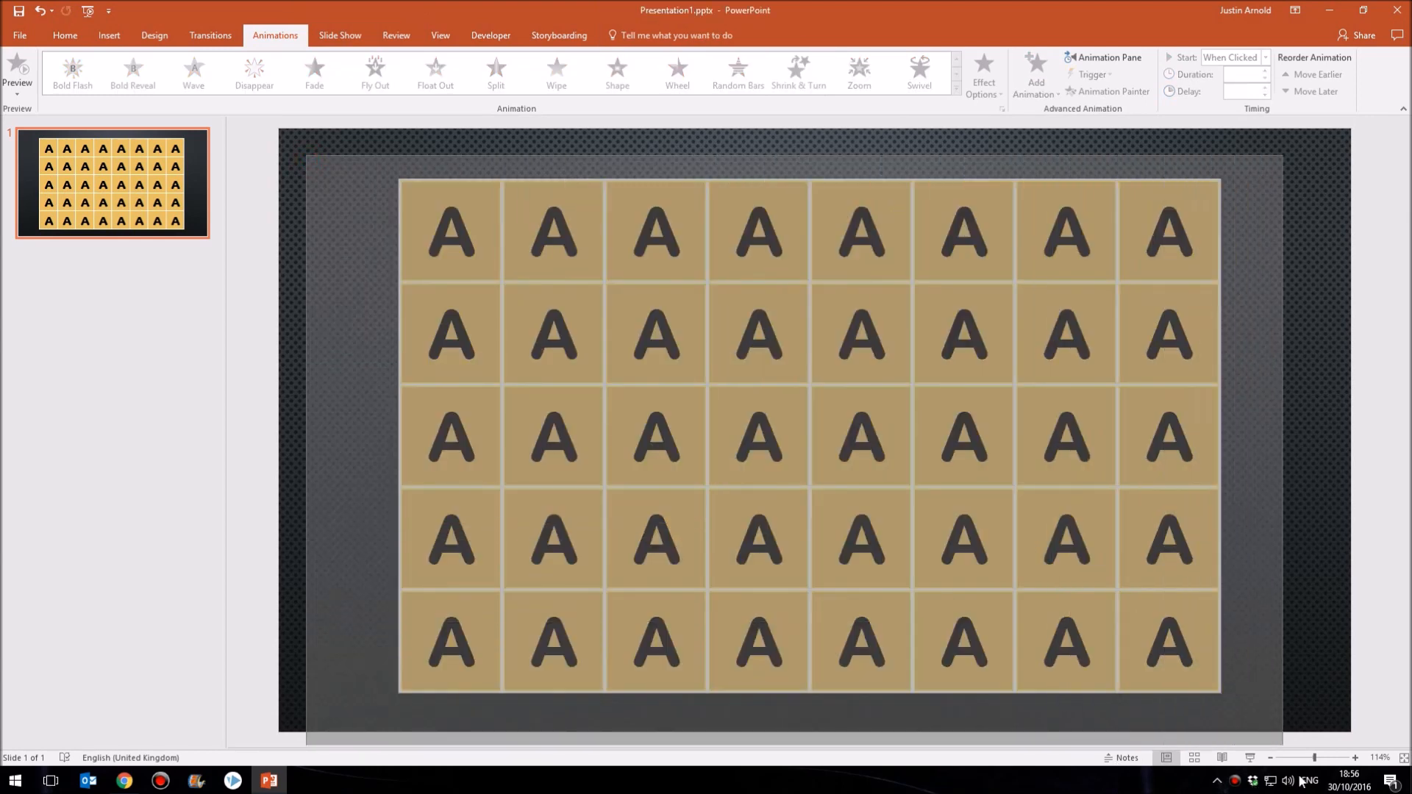
left_click(795, 72)
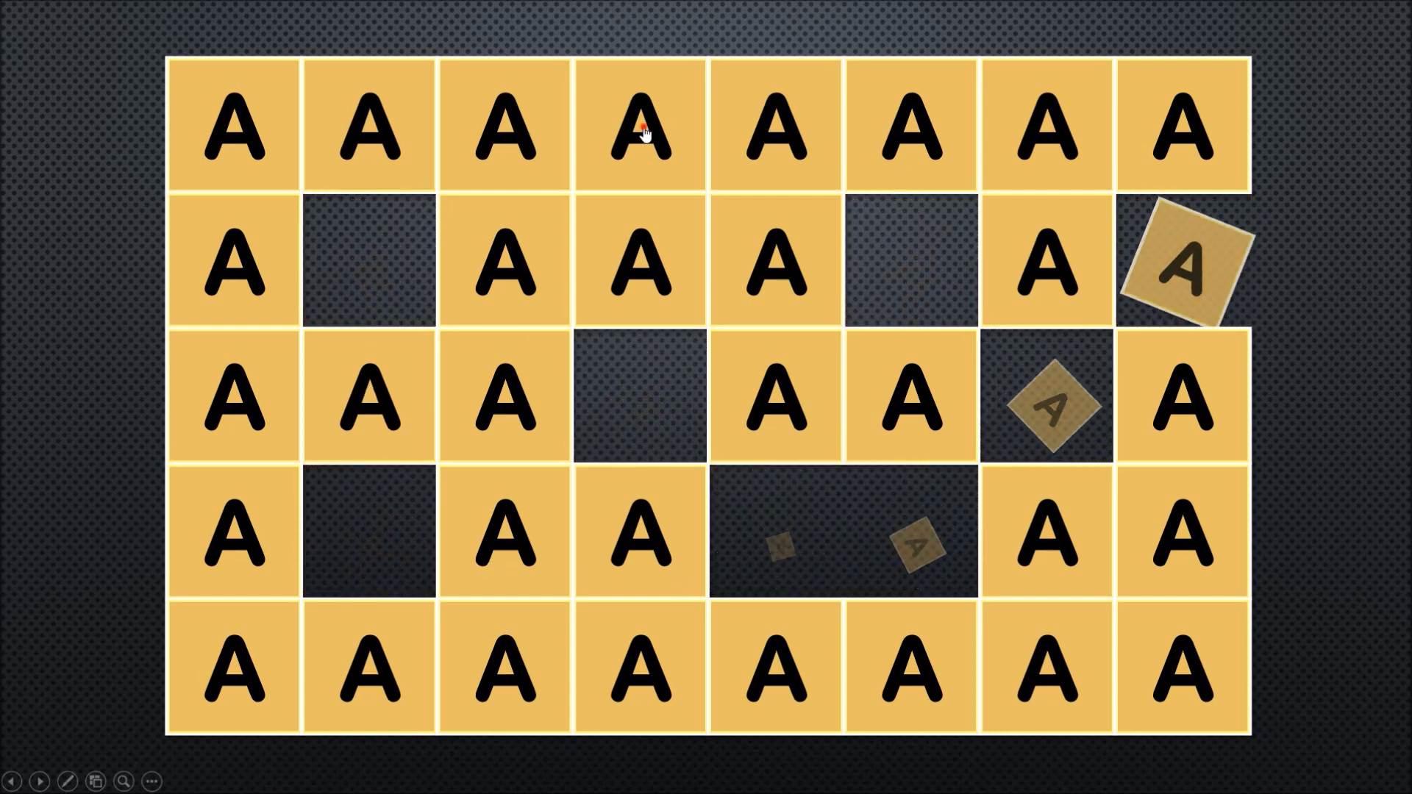
left_click(235, 531)
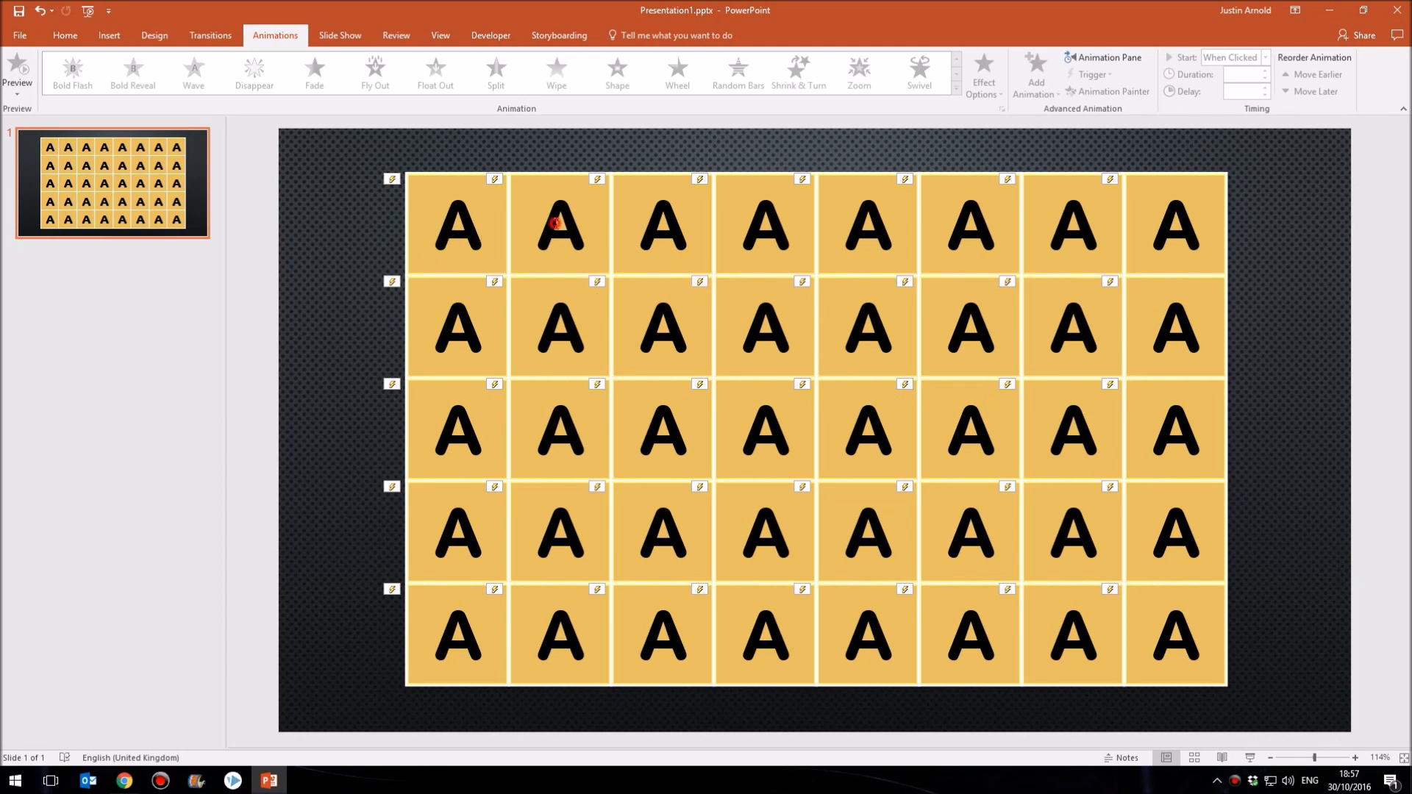
Step: Retype the third top-row square's letter as C
left_click(559, 223)
type("B")
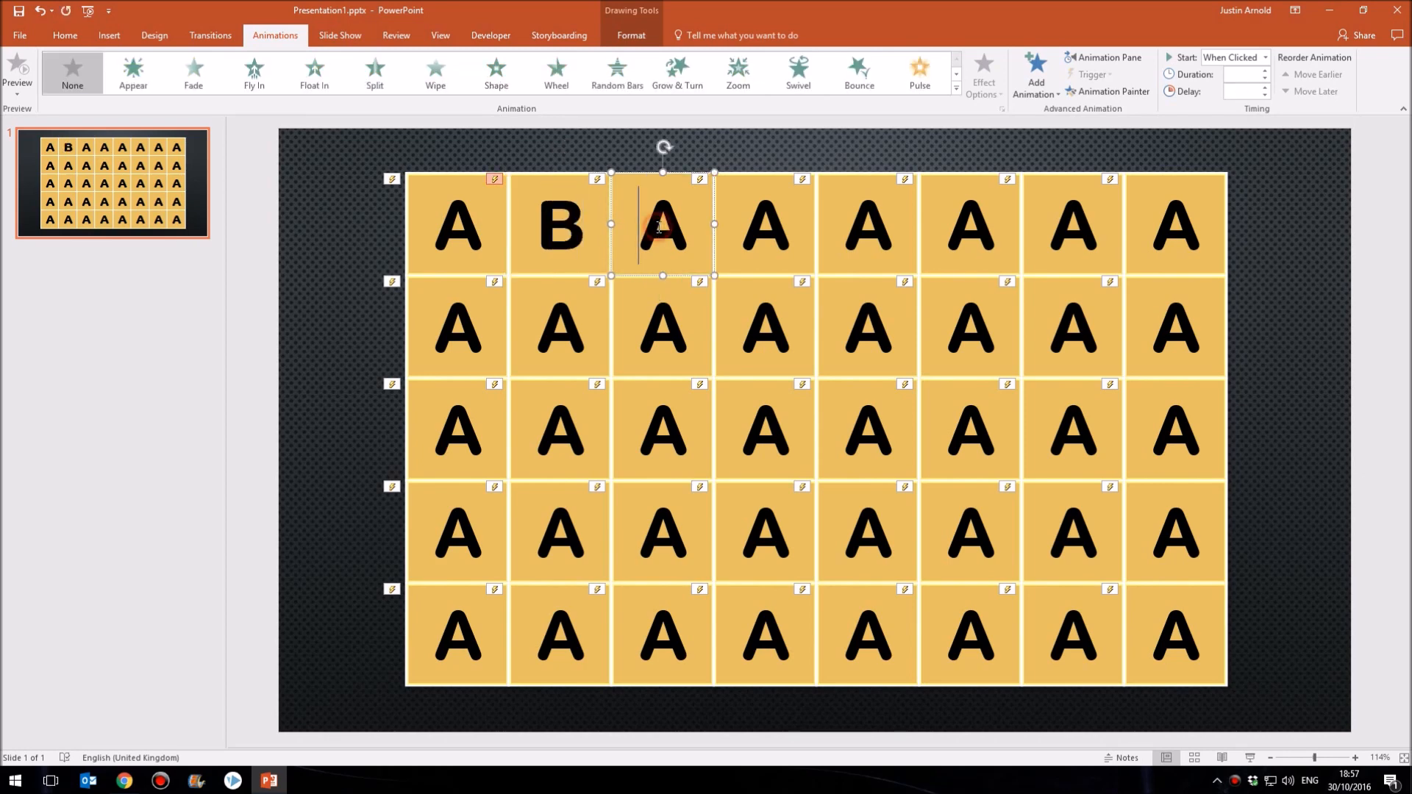
type("C")
left_click(1175, 224)
type("H")
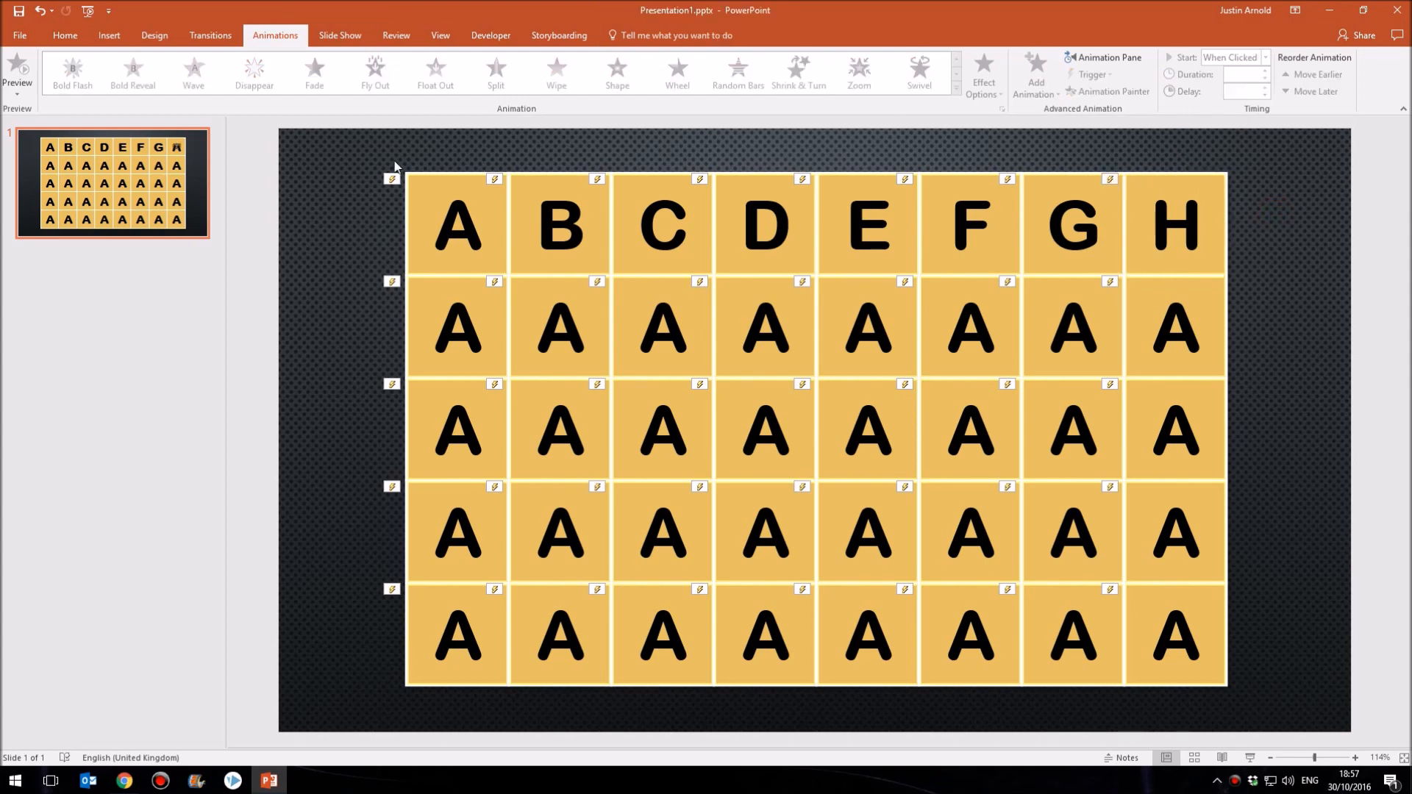
mouse_move(1270, 220)
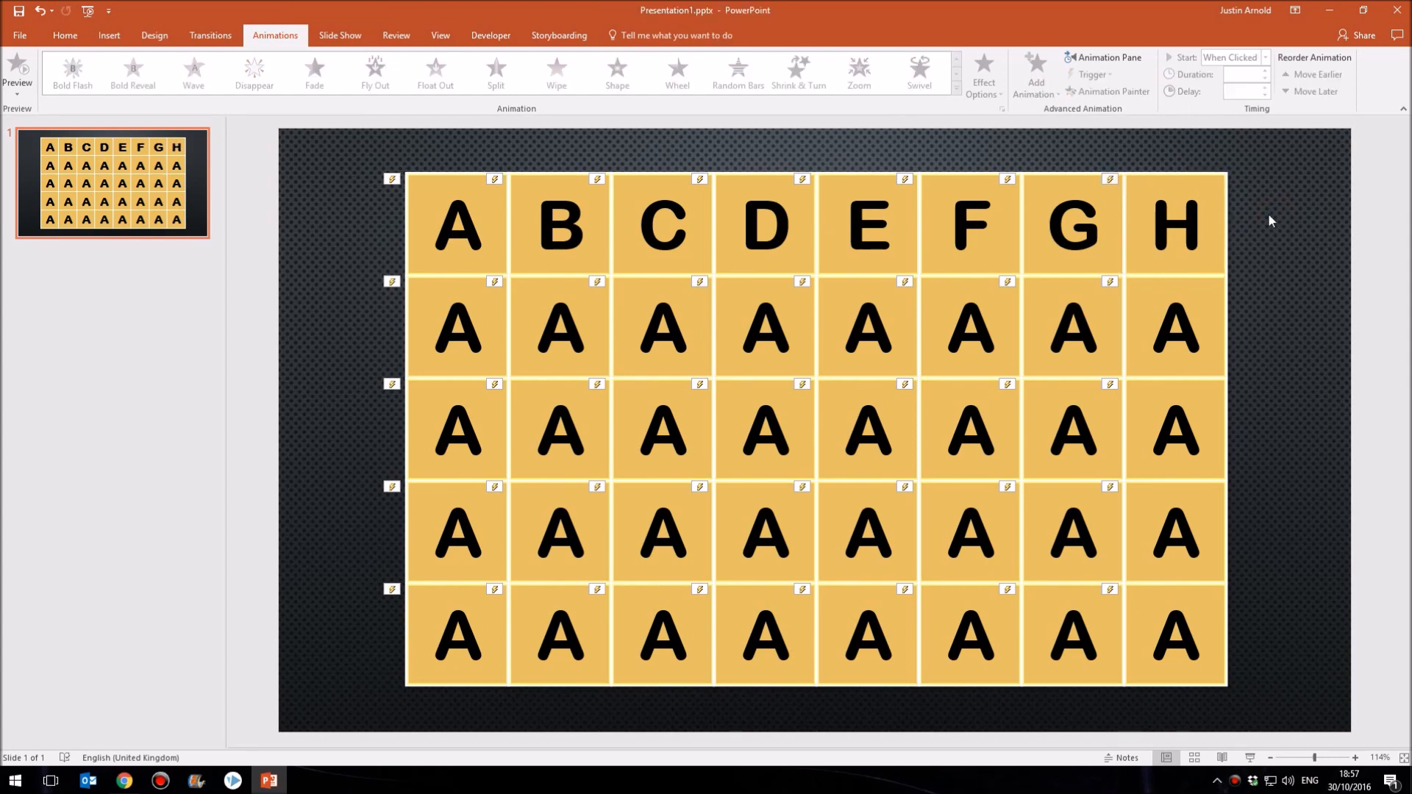
mouse_move(568, 185)
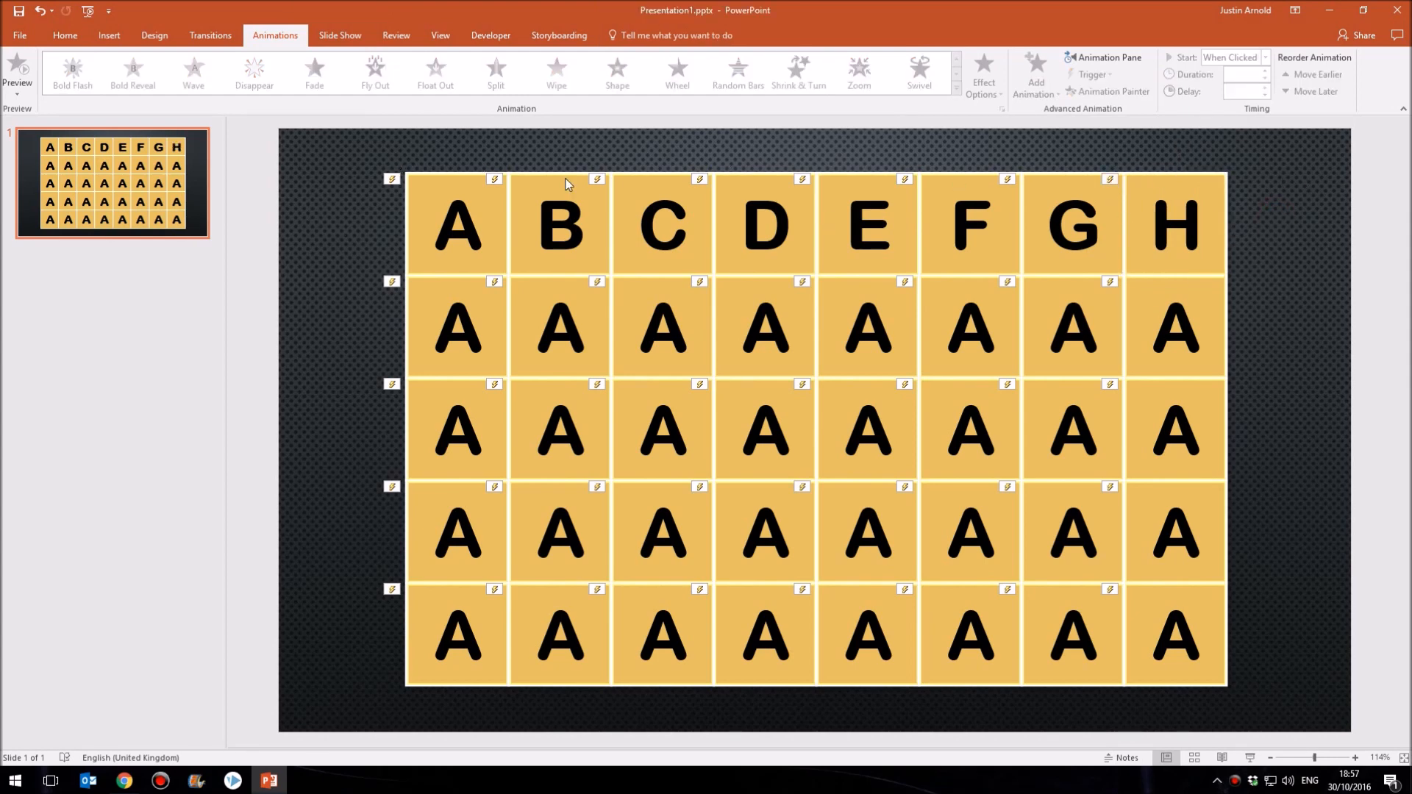
mouse_move(471, 431)
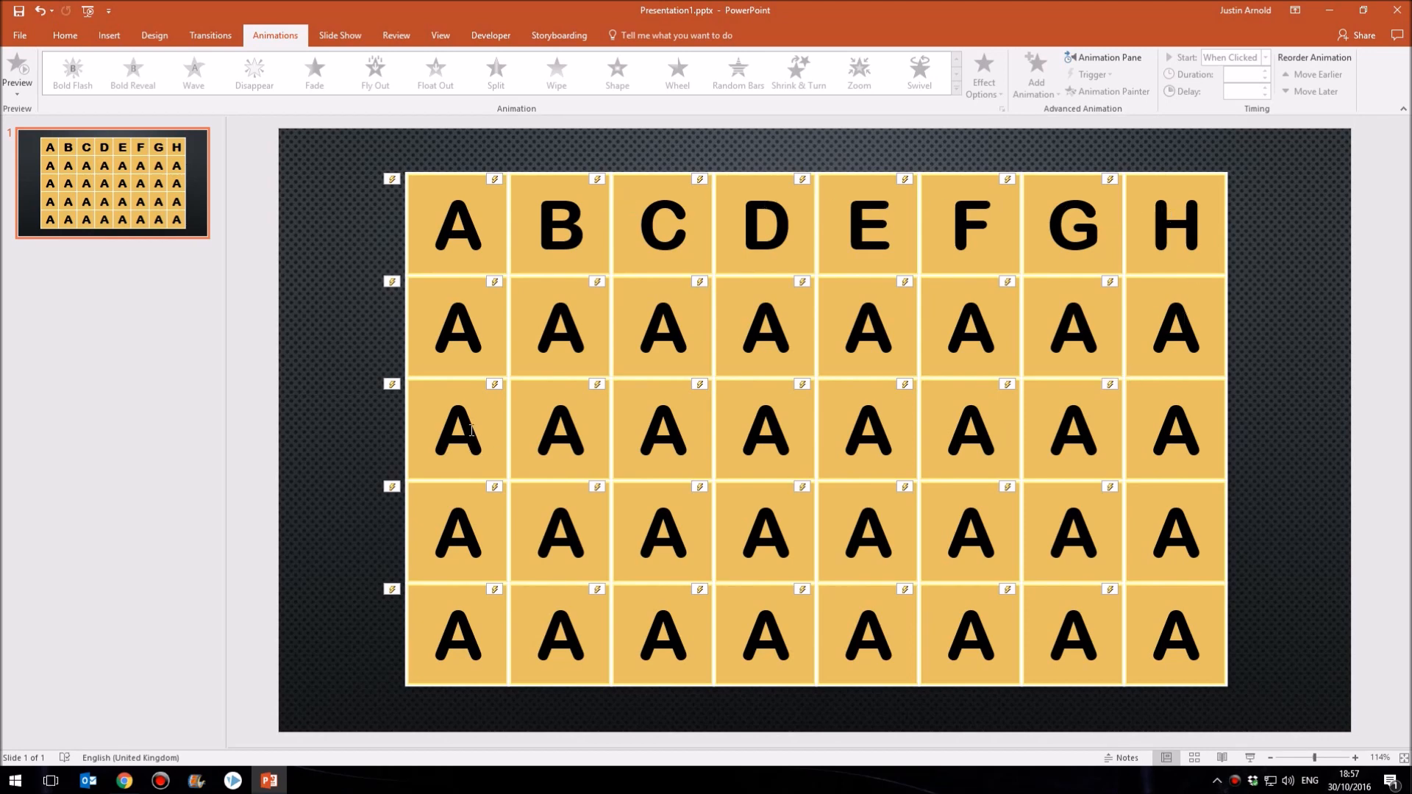
mouse_move(471, 343)
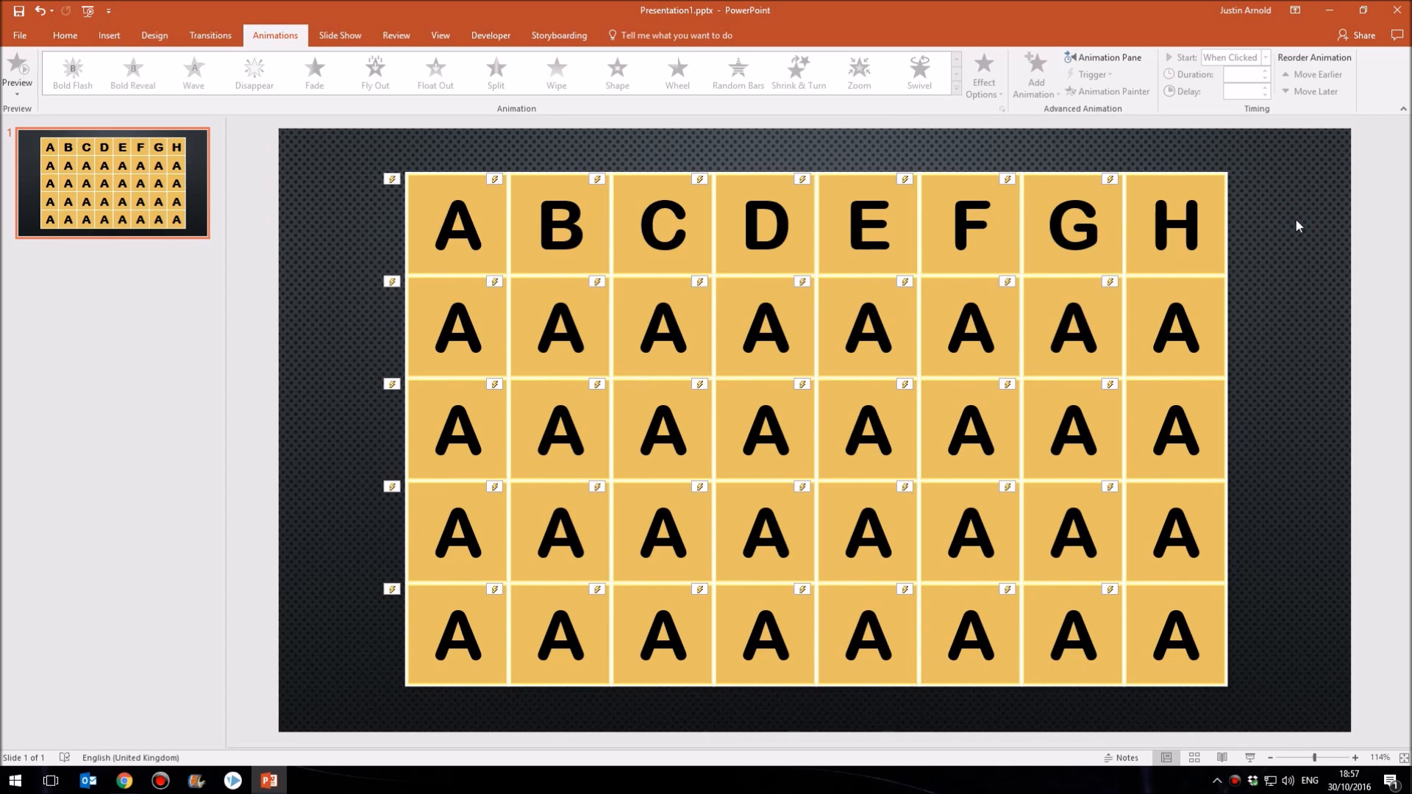
mouse_move(332, 533)
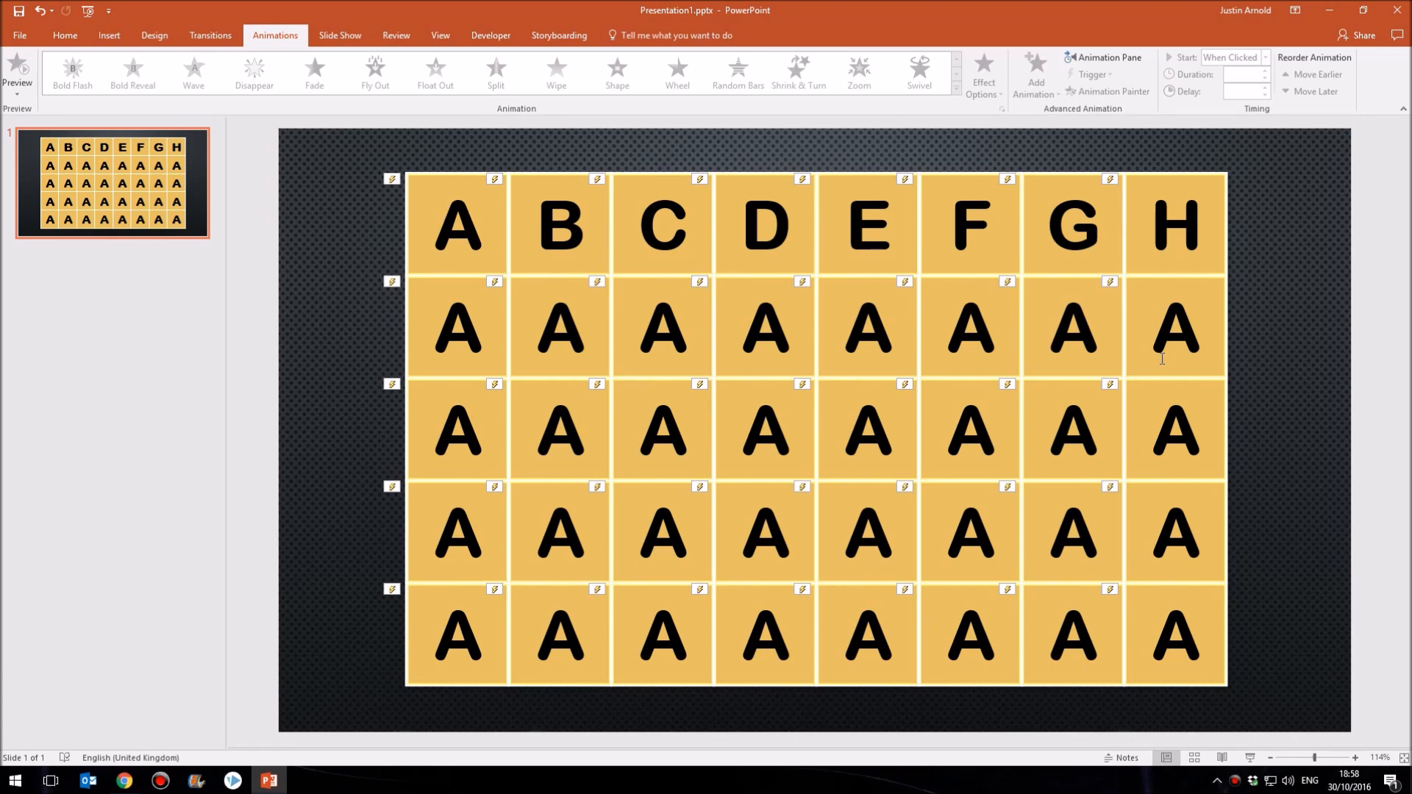
mouse_move(1089, 350)
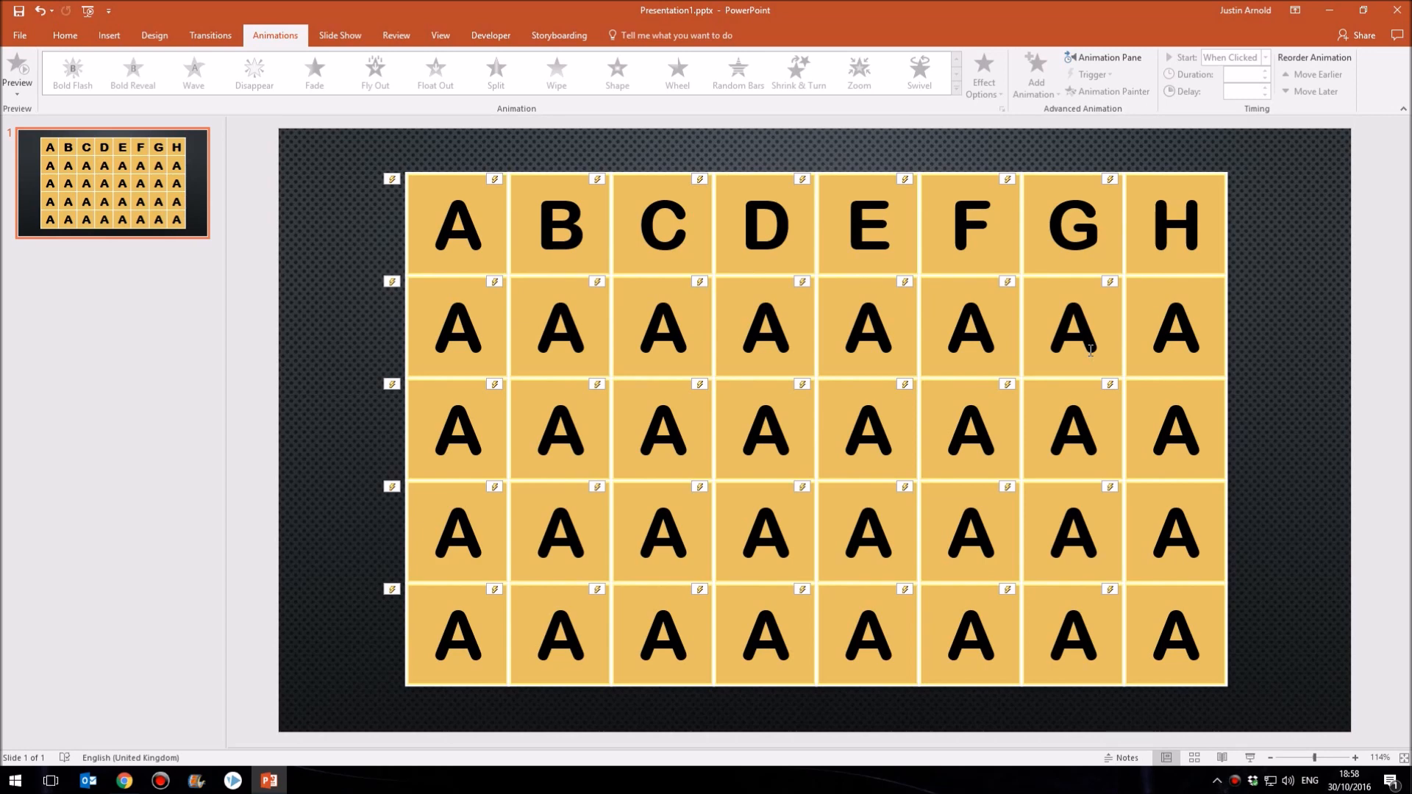
mouse_move(106, 735)
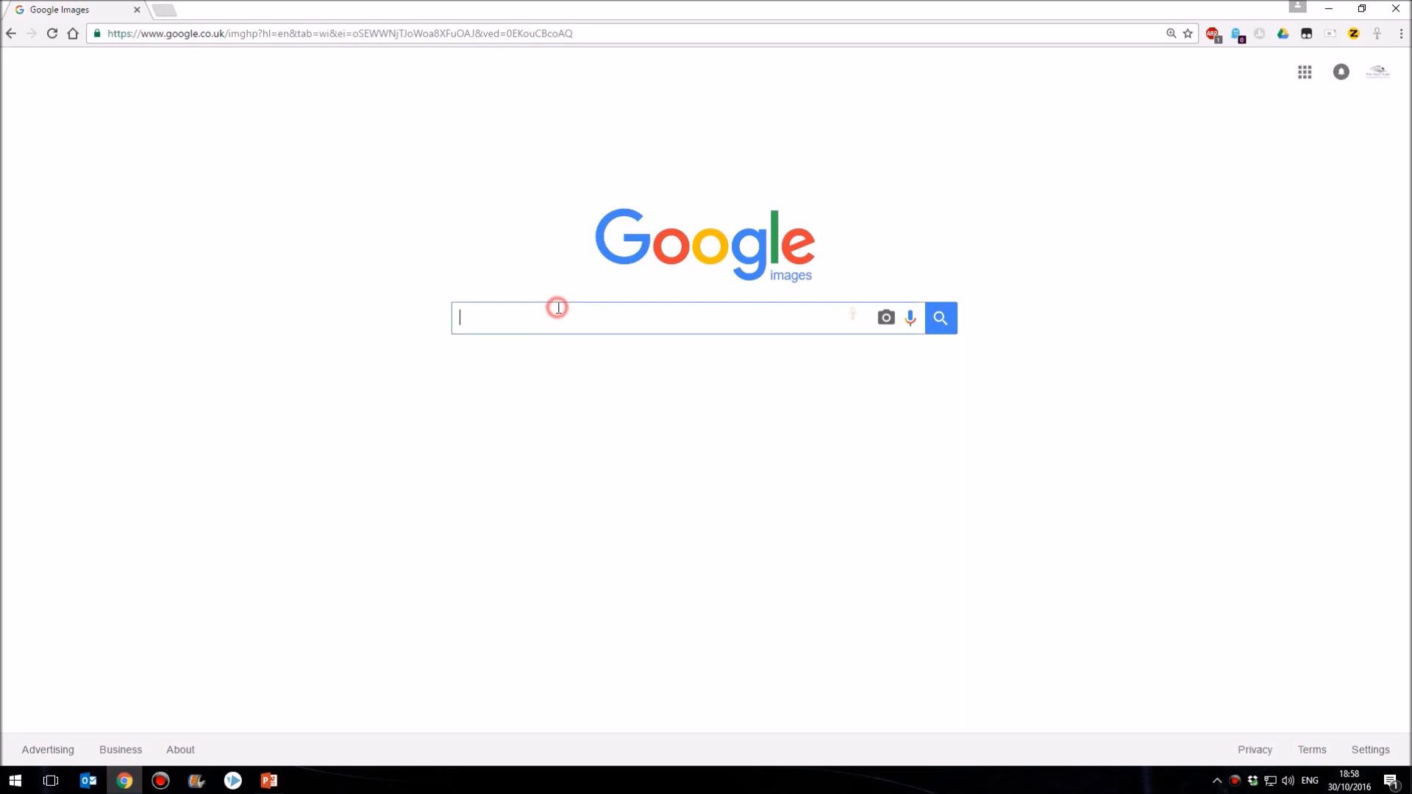
Step: Search Google Images for ROUTER filtered to Labeled for reuse and view the blue Linksys router full size
type("ROUTER")
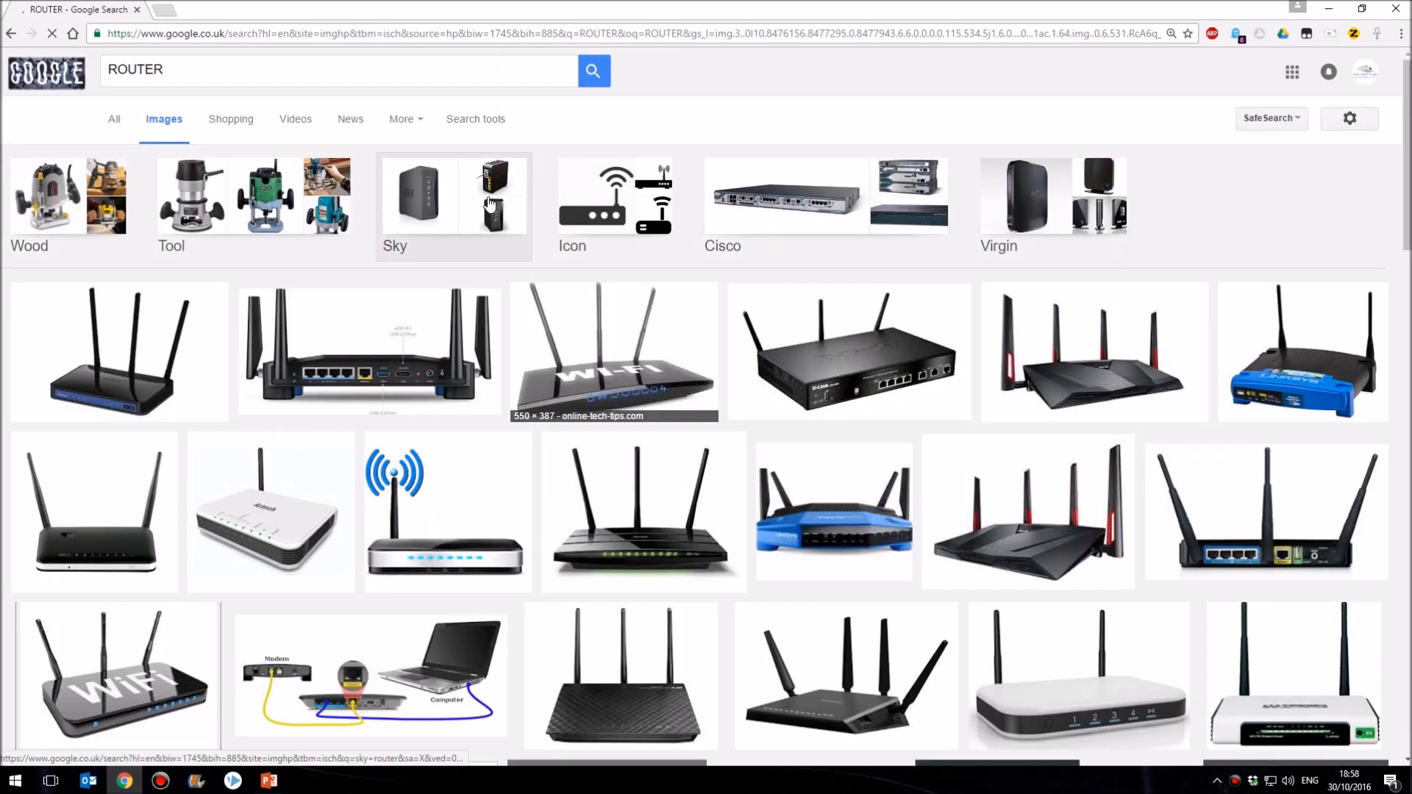
mouse_move(528, 138)
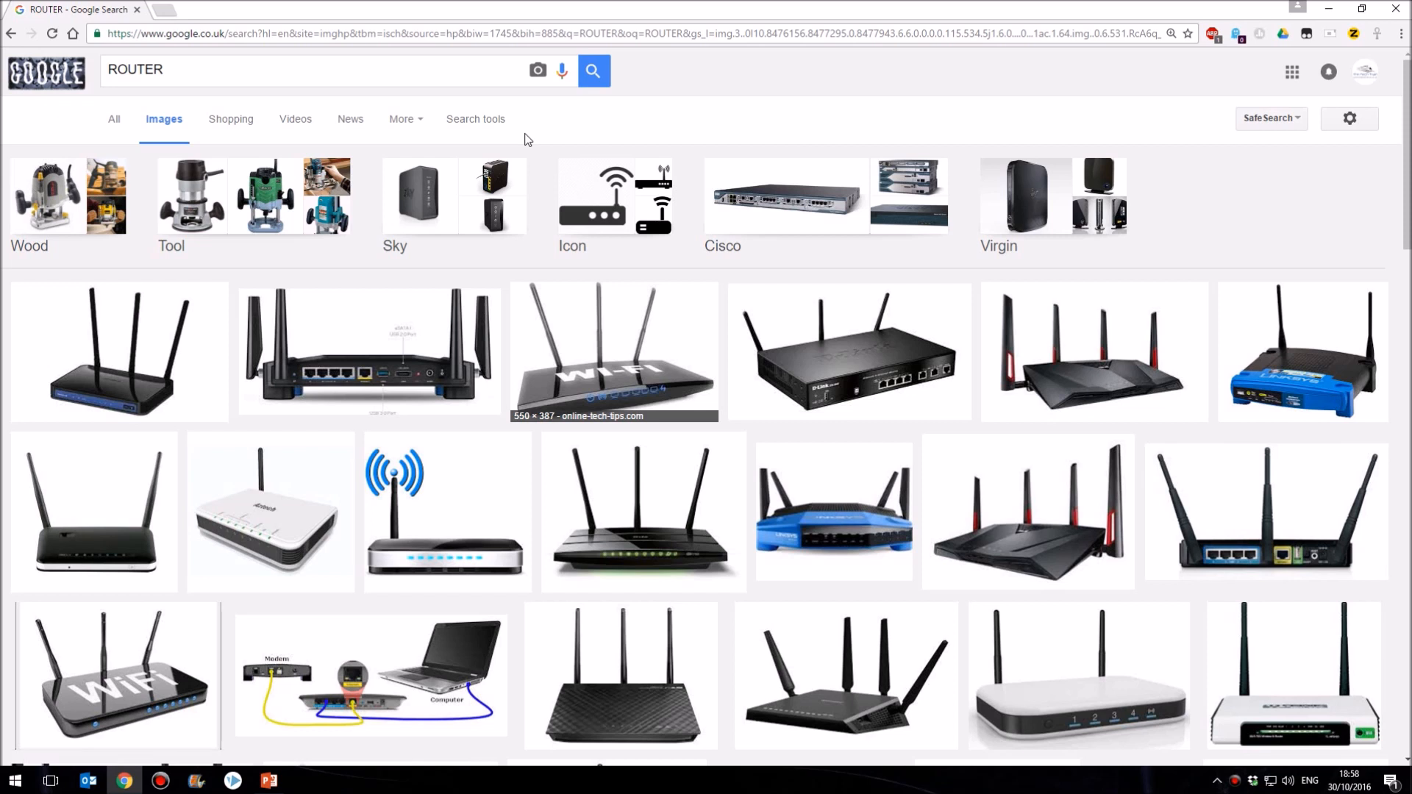
left_click(476, 118)
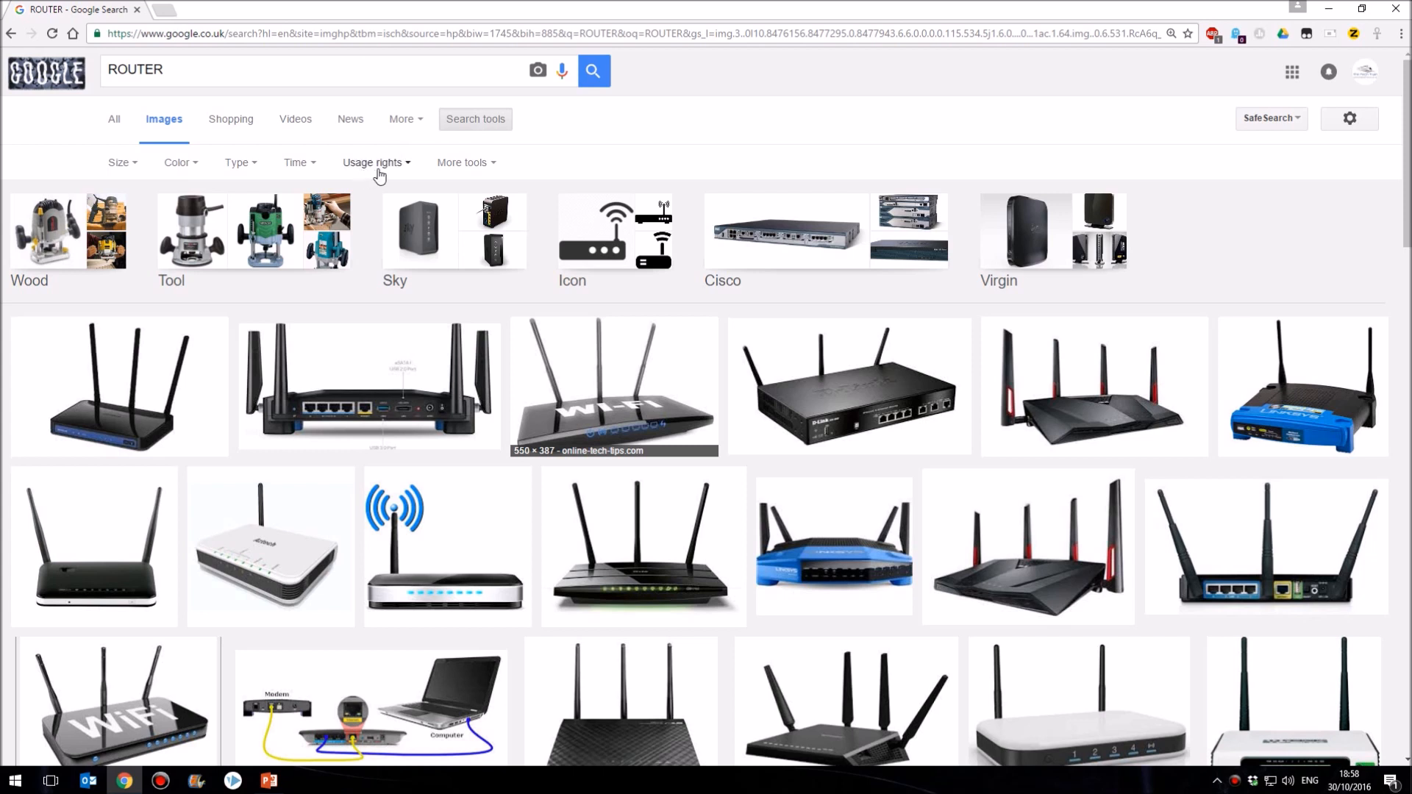
left_click(375, 162)
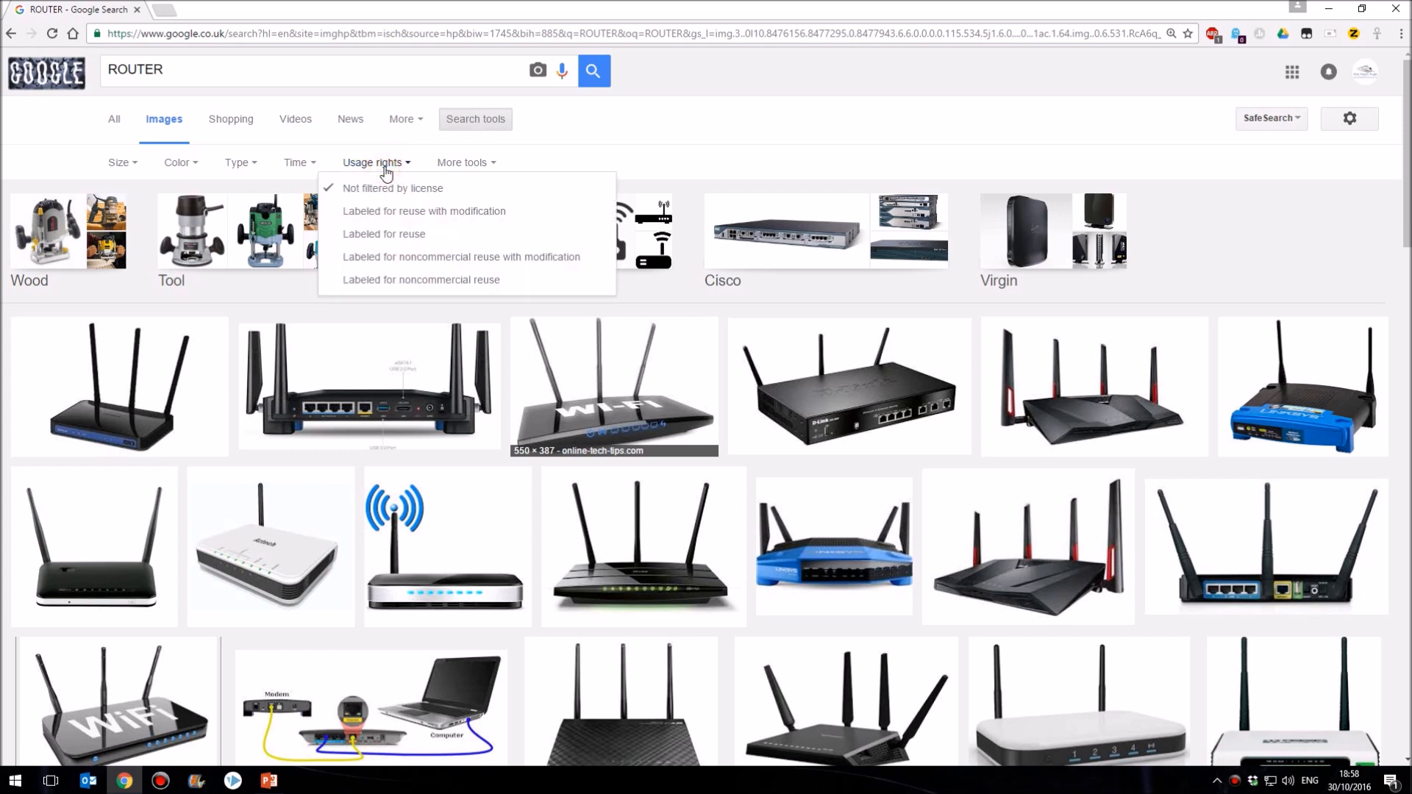
mouse_move(432, 243)
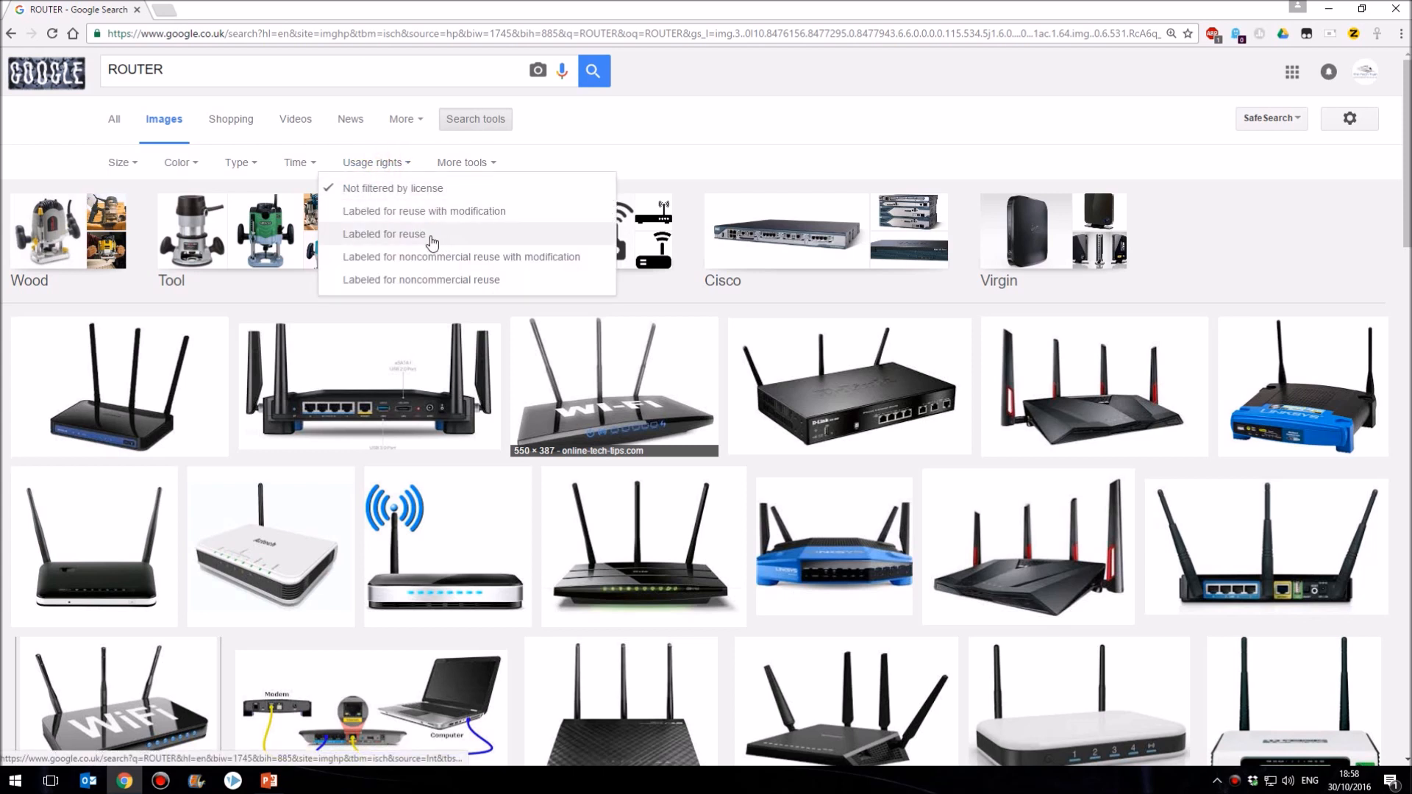
mouse_move(448, 223)
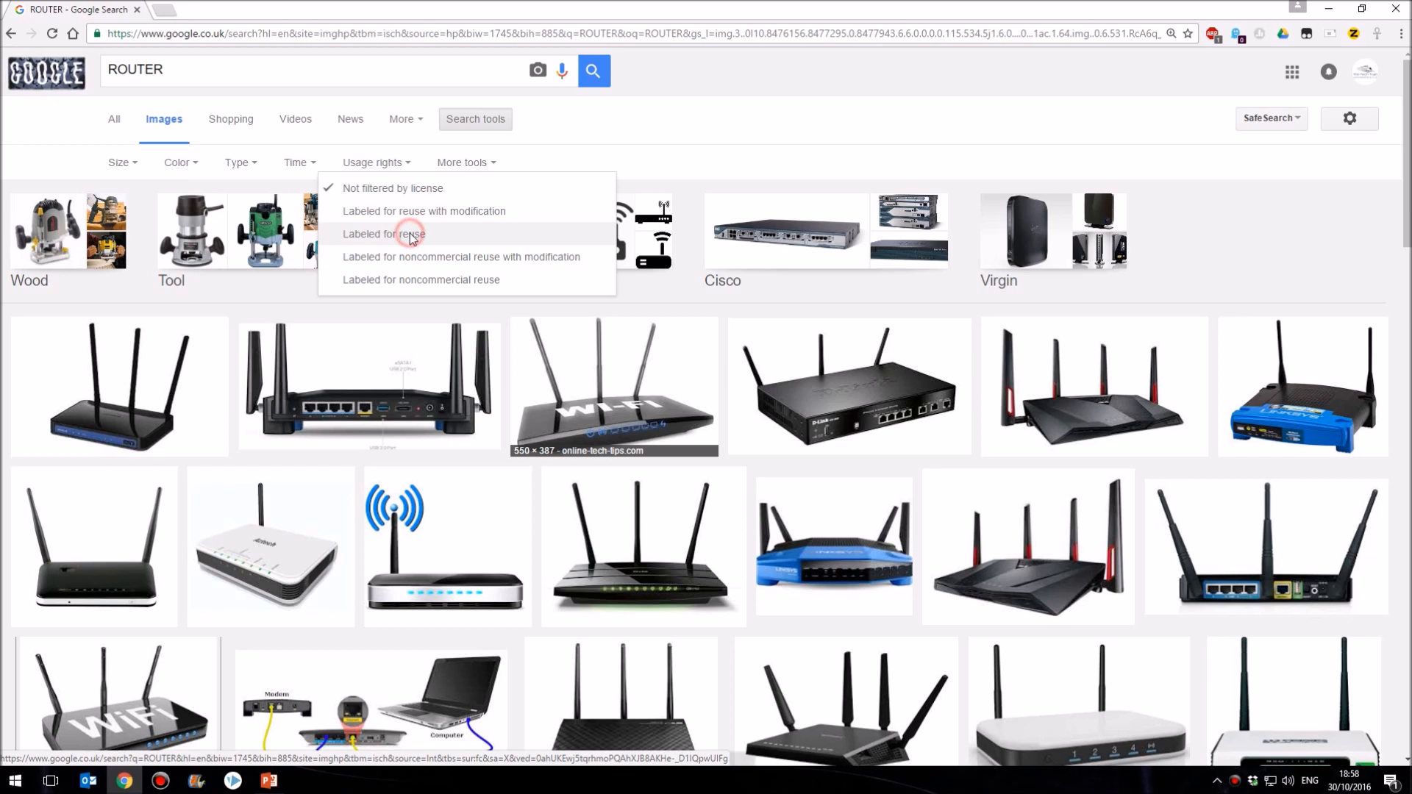
left_click(383, 234)
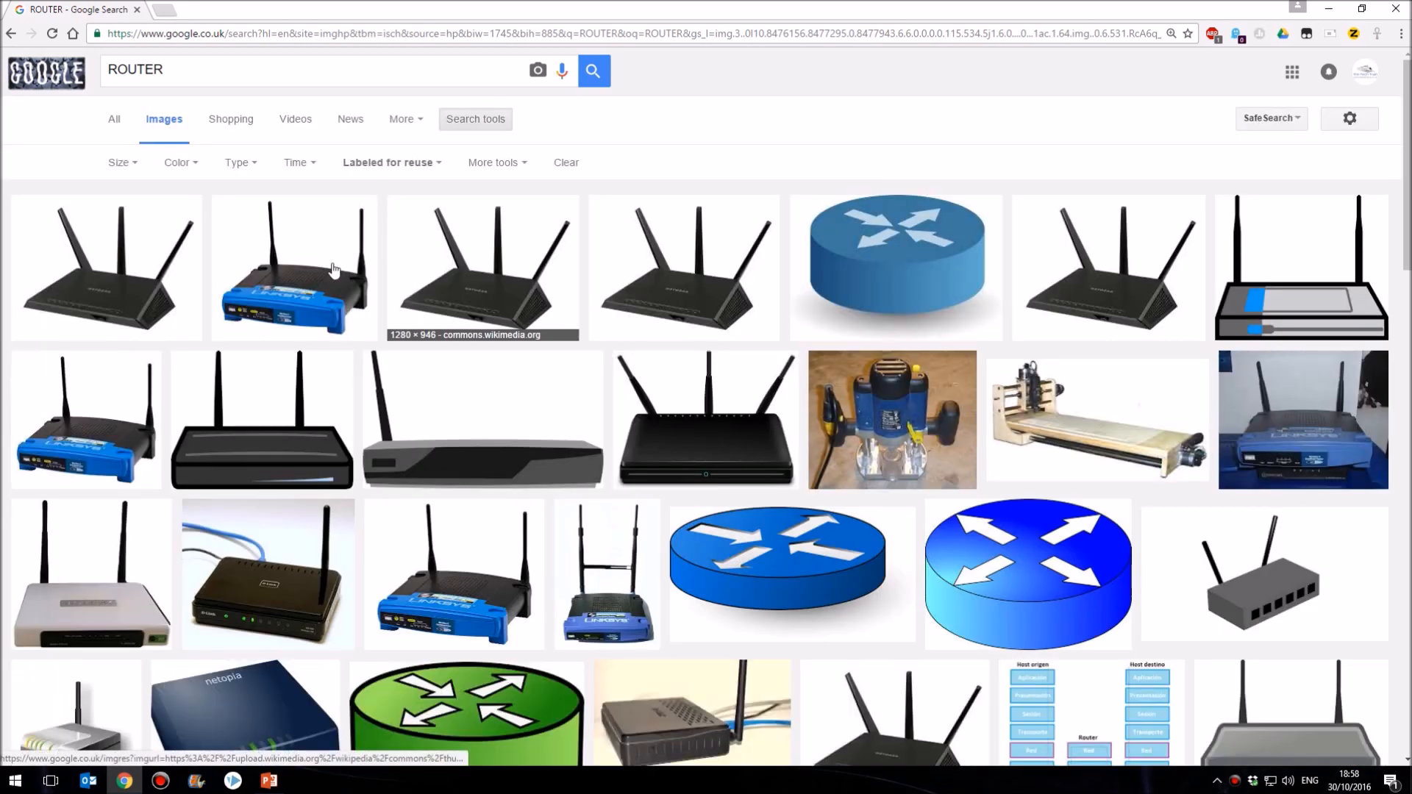
left_click(293, 268)
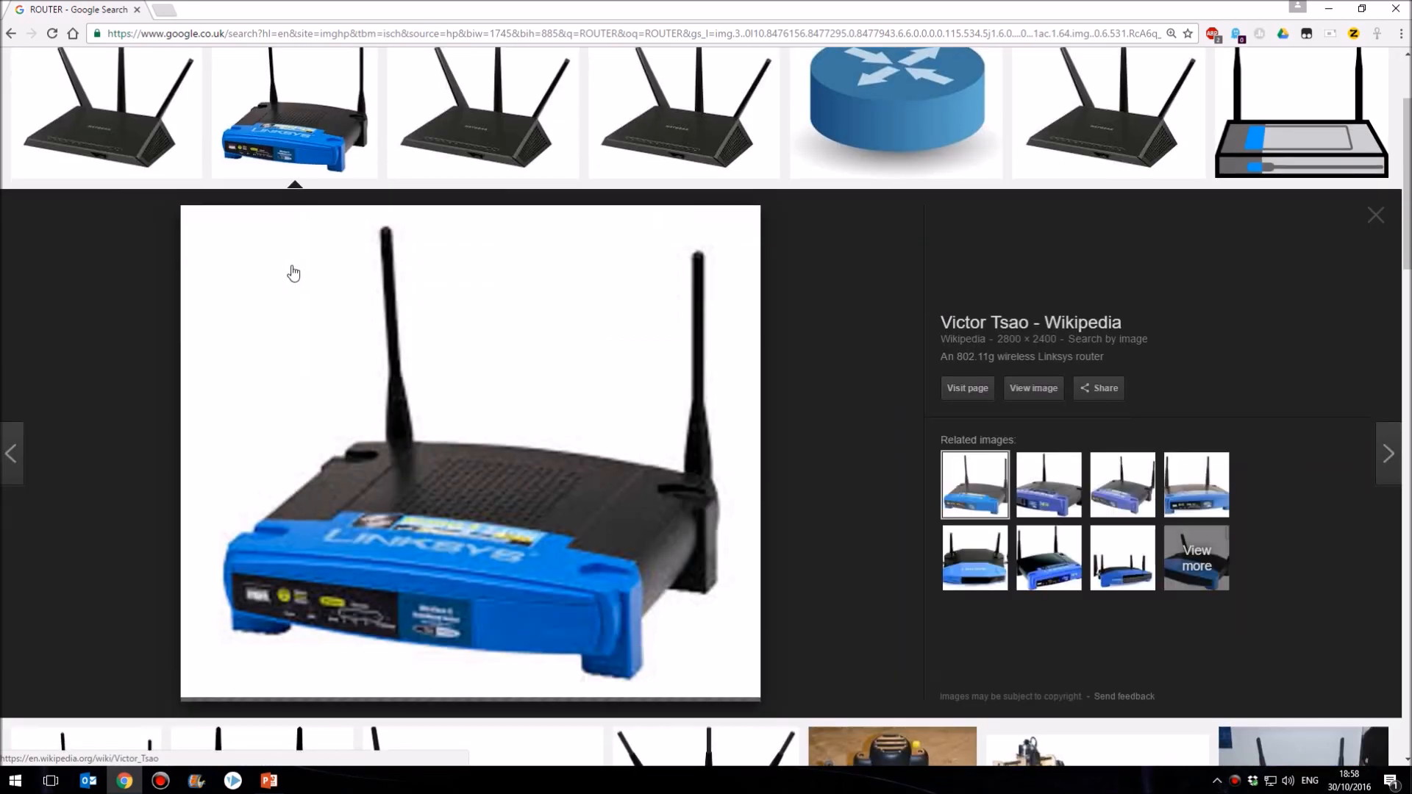
left_click(1032, 387)
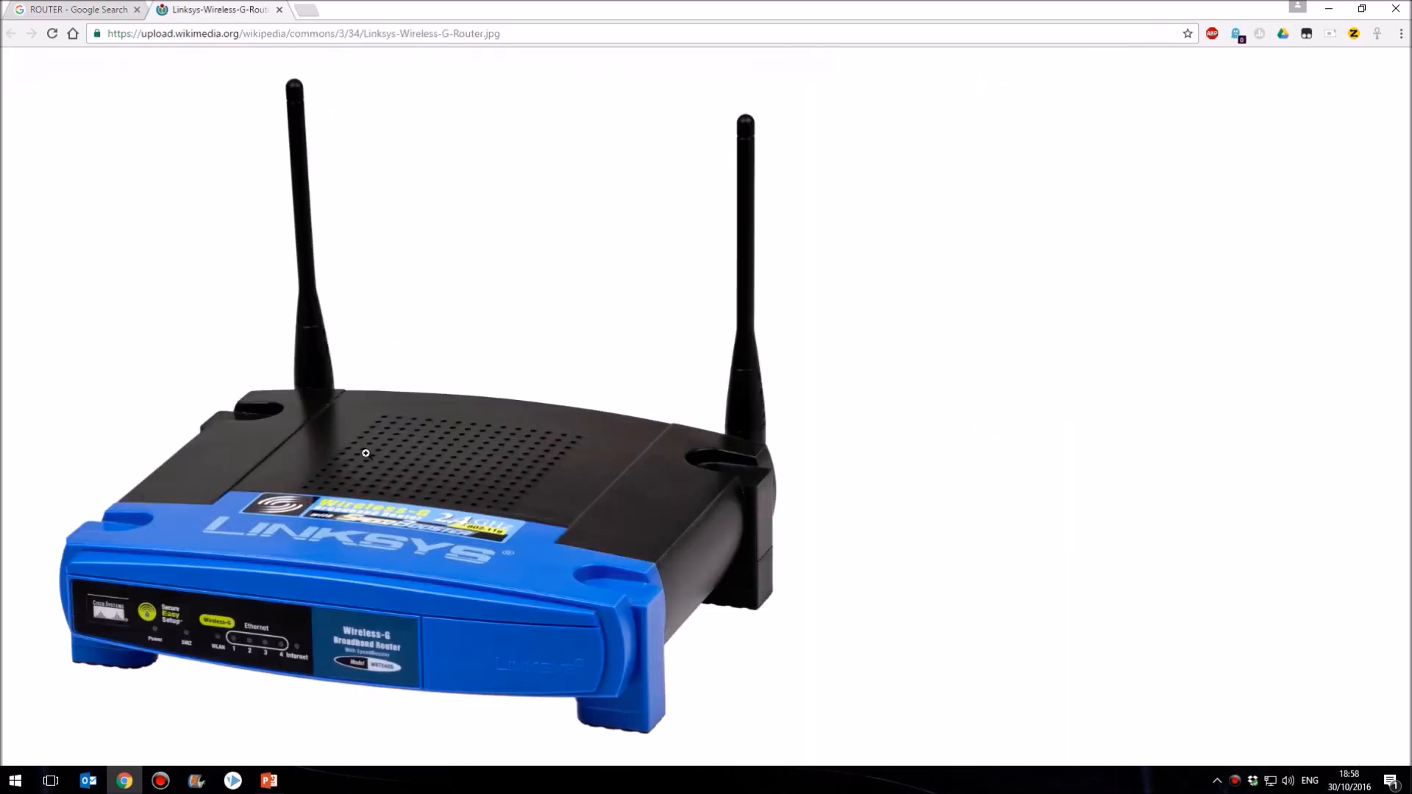
Step: Copy the Linksys router image and switch back to the presentation
right_click(366, 453)
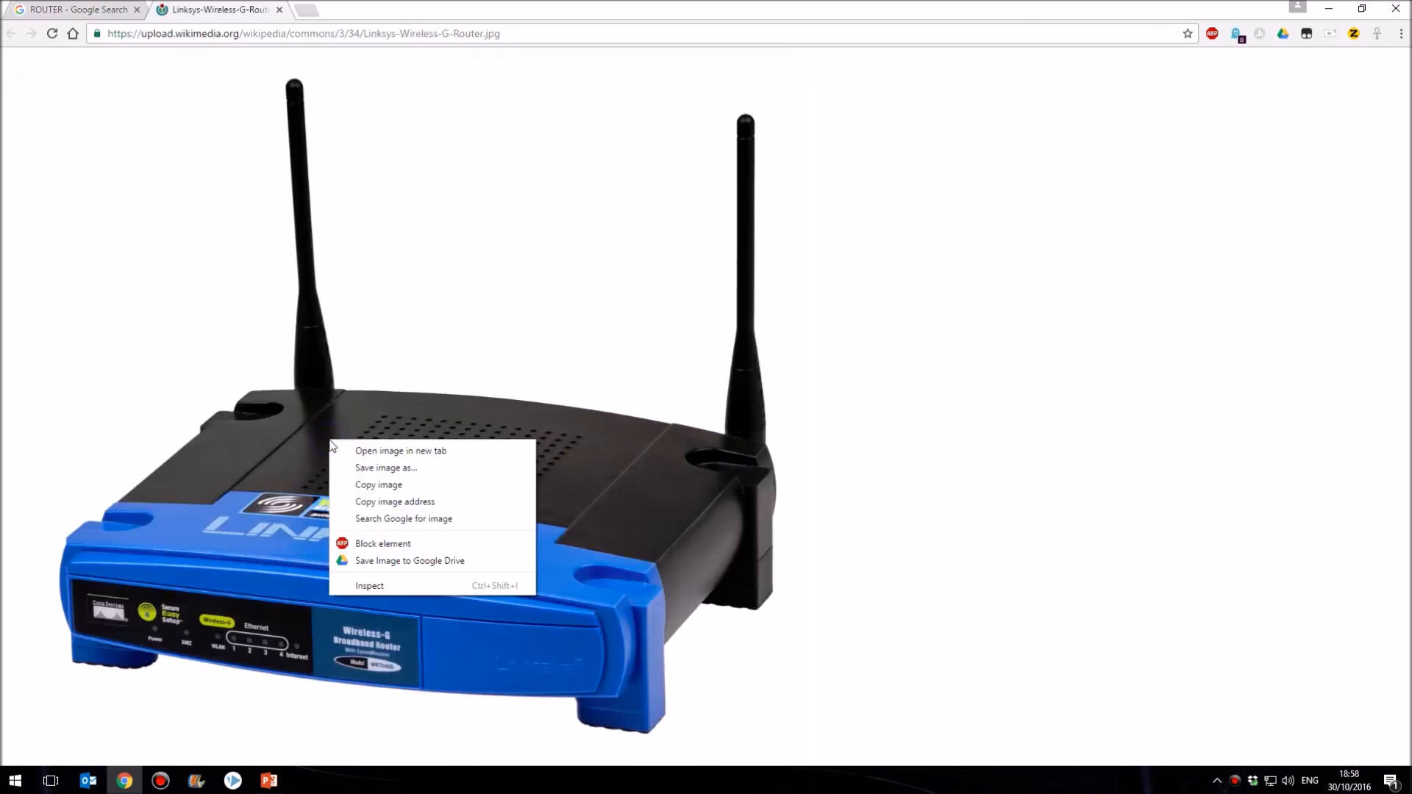
left_click(384, 475)
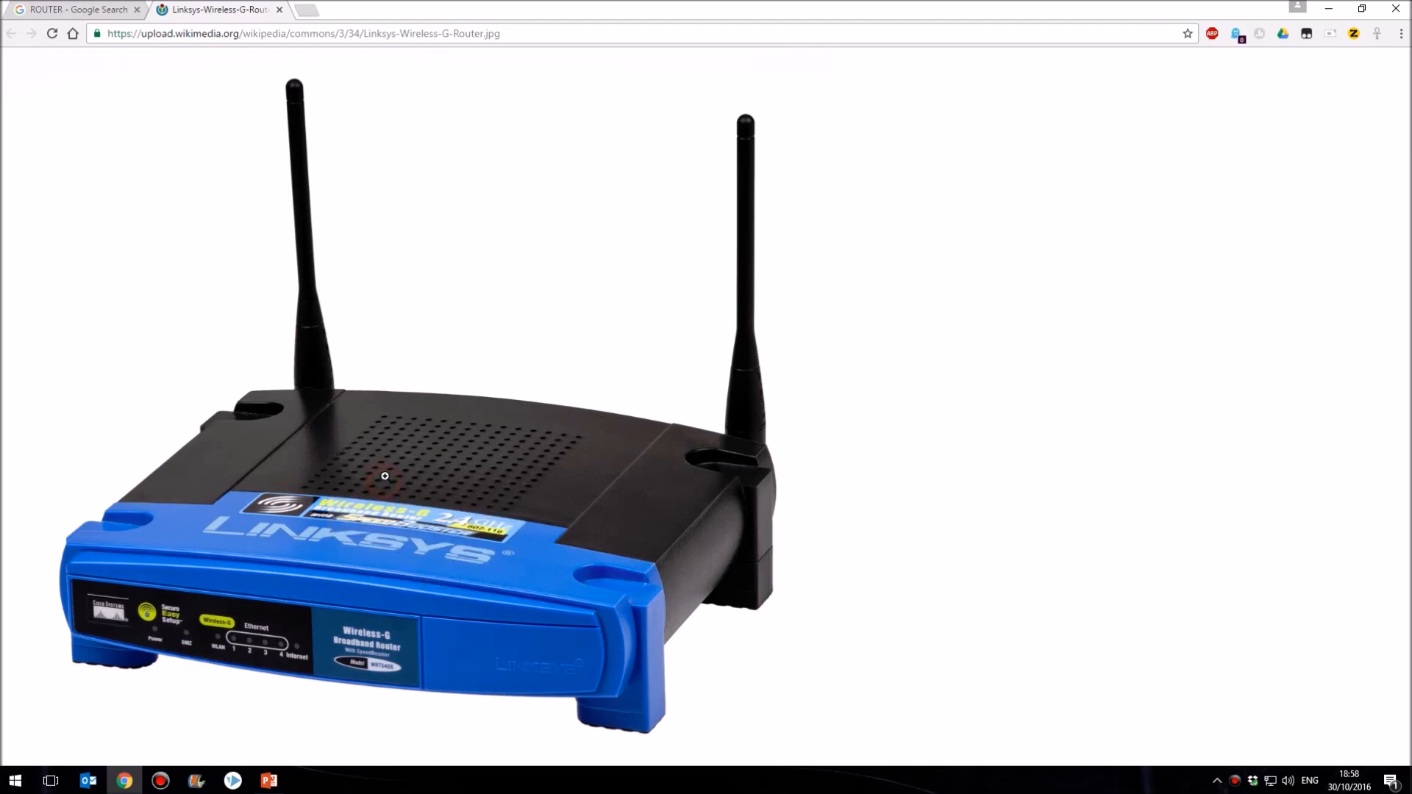
left_click(267, 780)
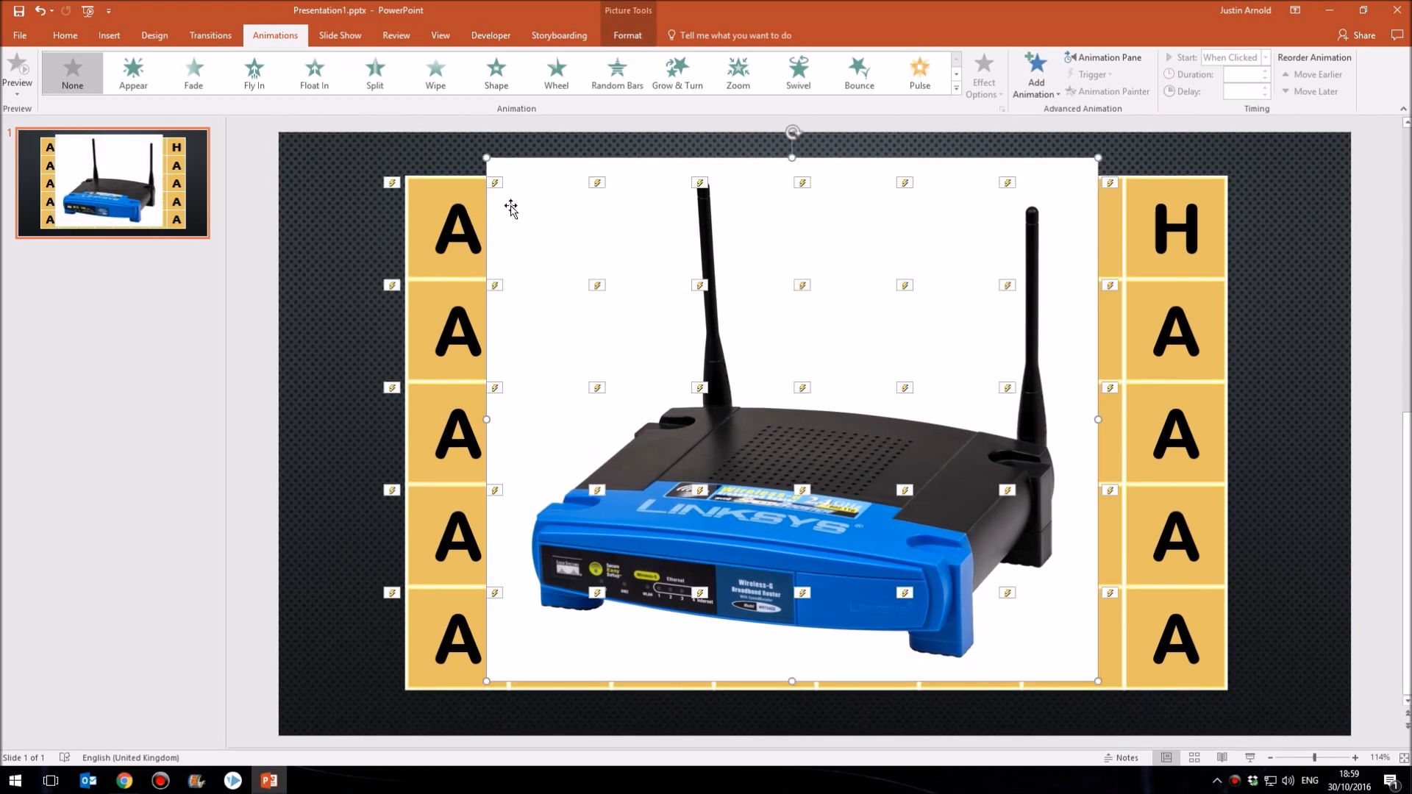
Step: Remove the router photo's white background with Remove Background and keep the changes
left_click(628, 35)
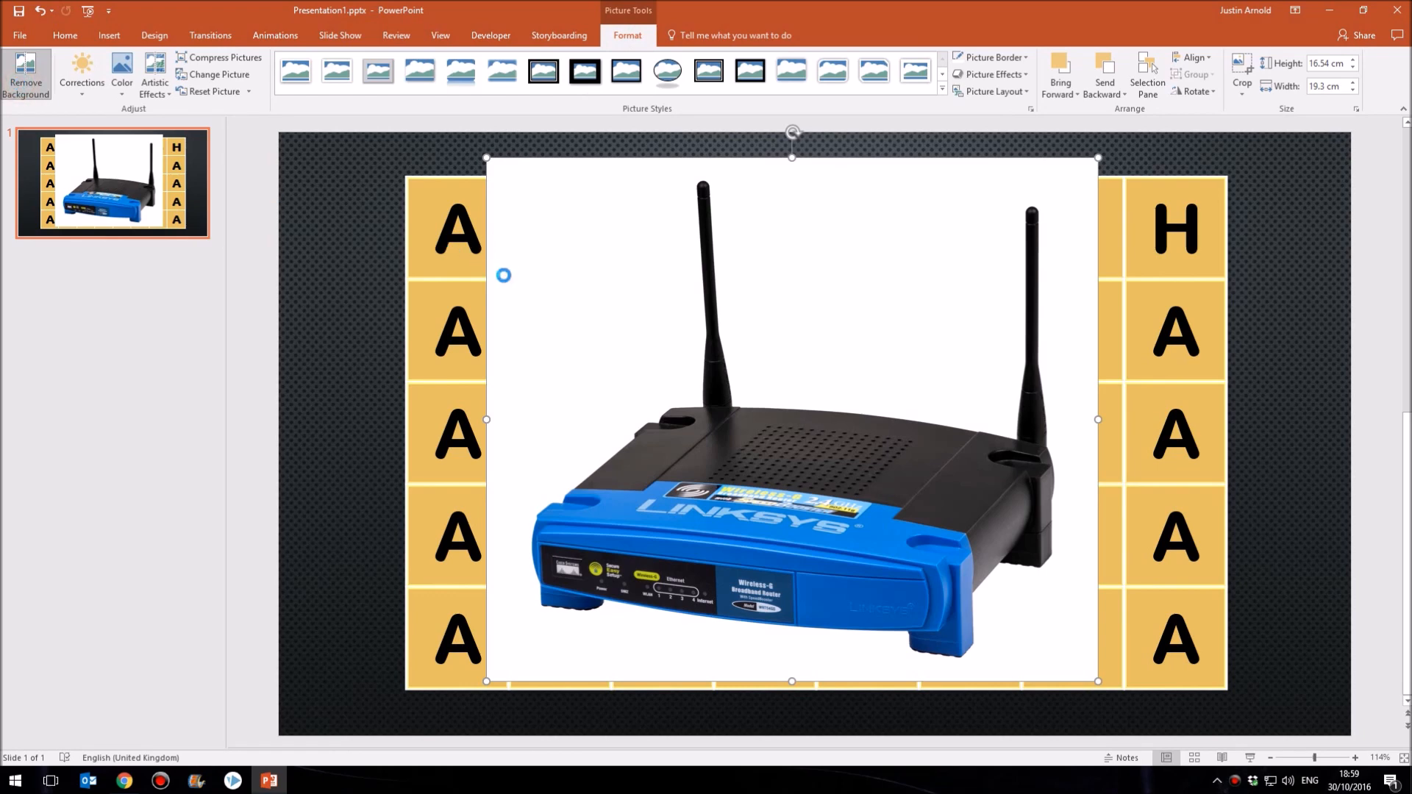
left_click(25, 74)
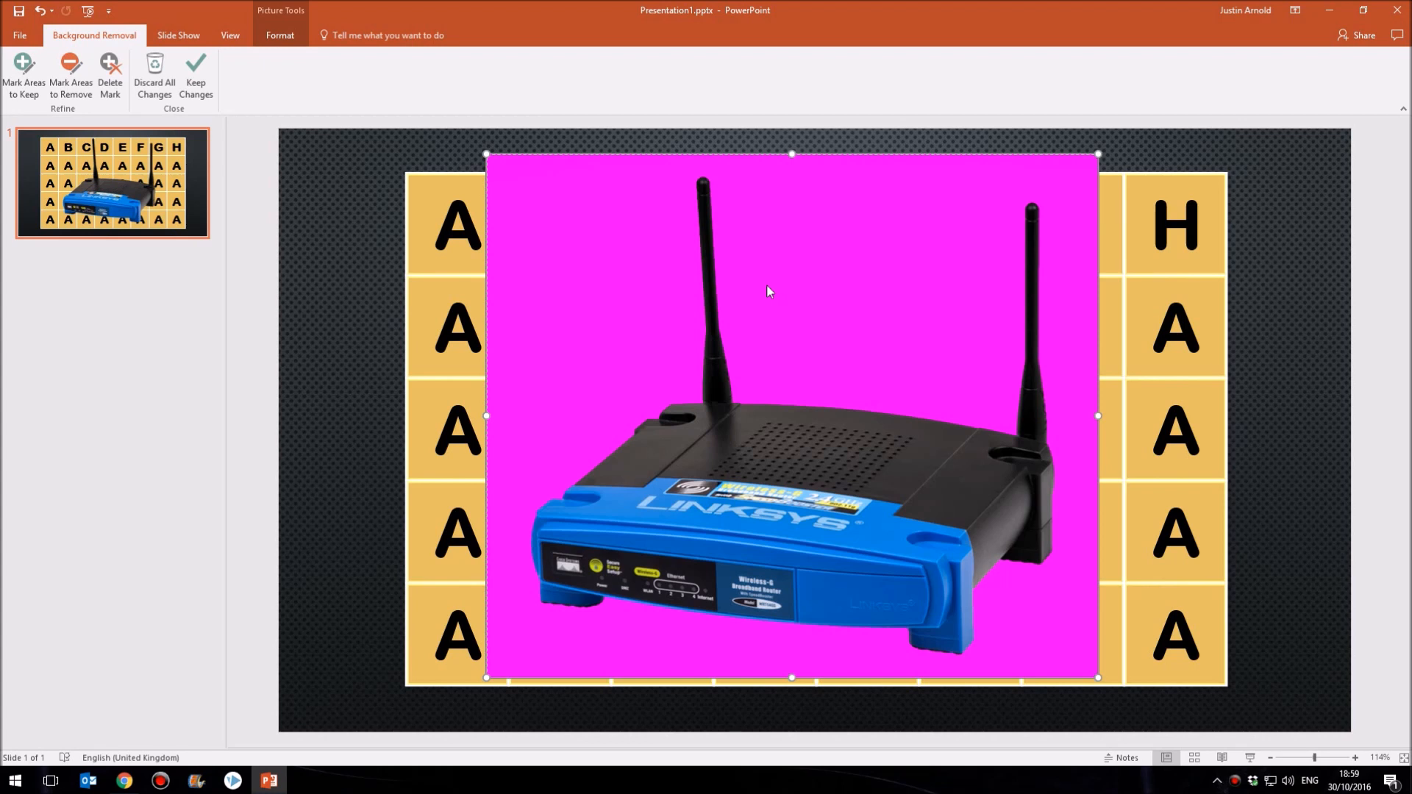
mouse_move(744, 327)
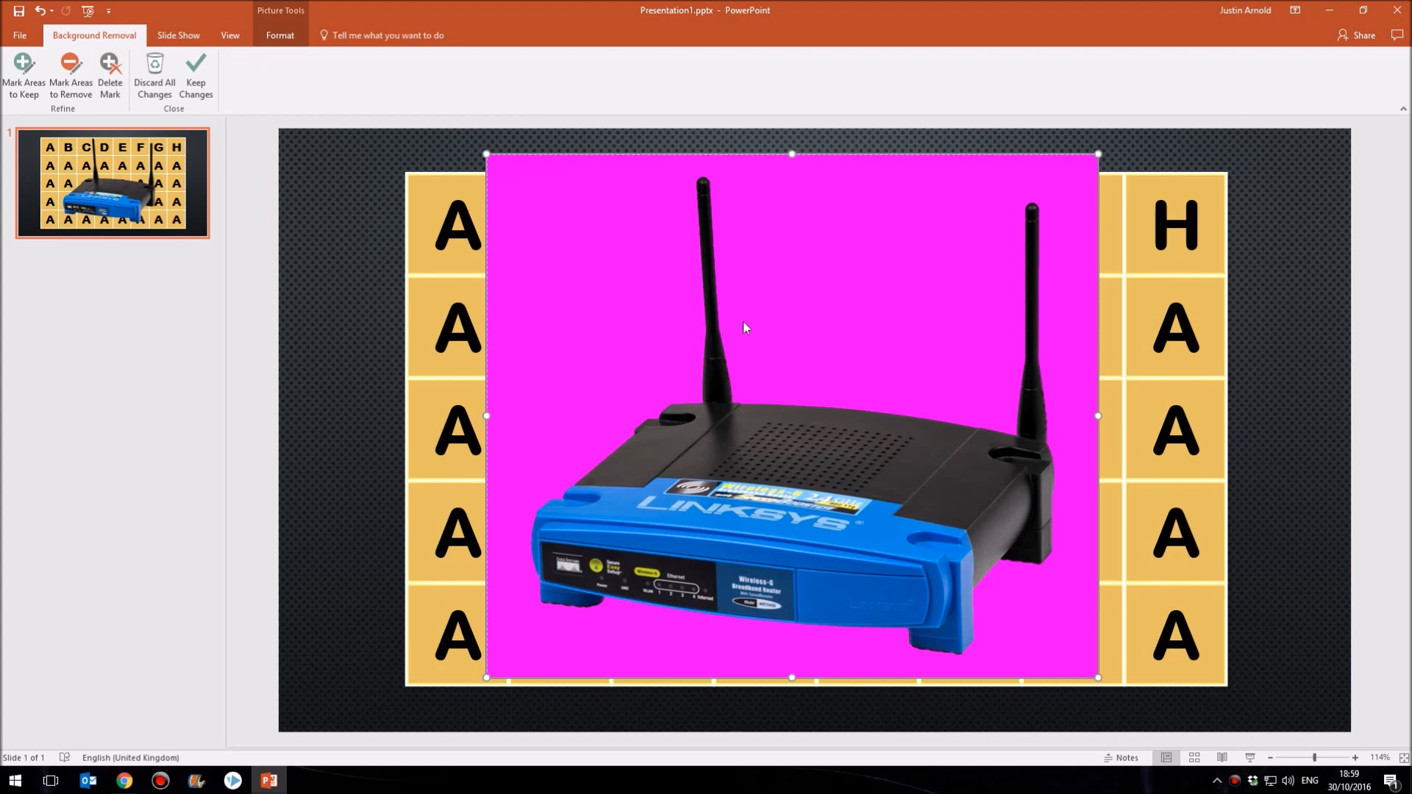
mouse_move(600, 208)
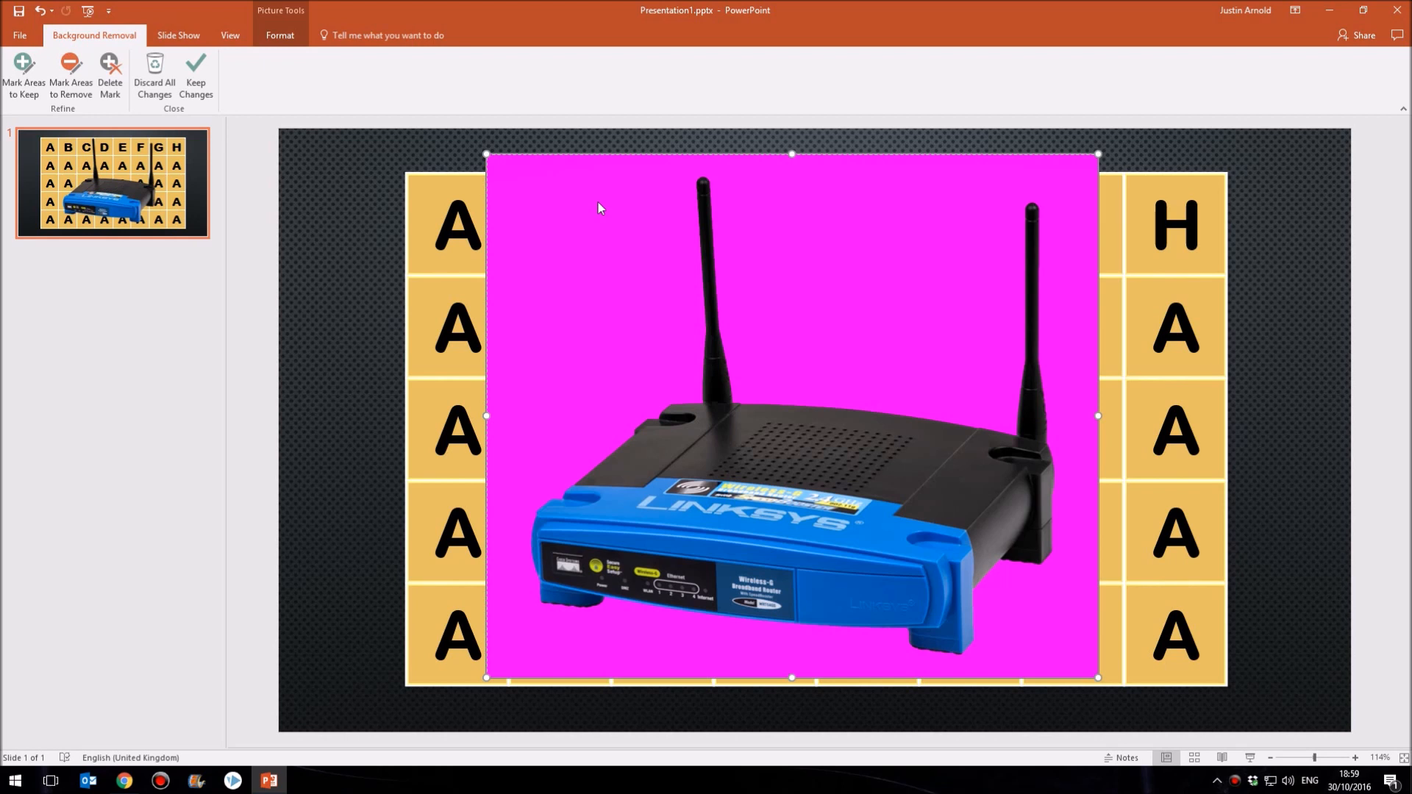
mouse_move(594, 246)
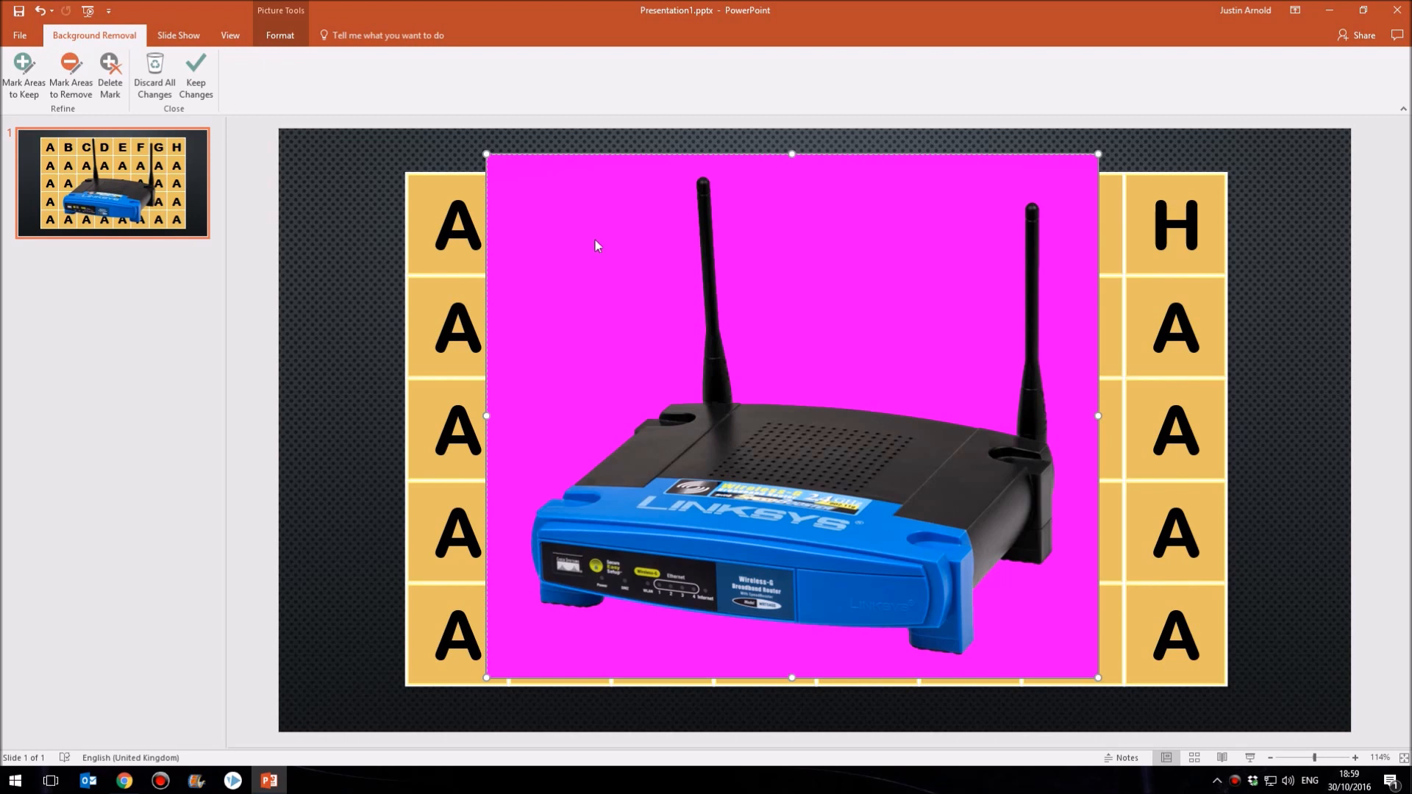
mouse_move(549, 526)
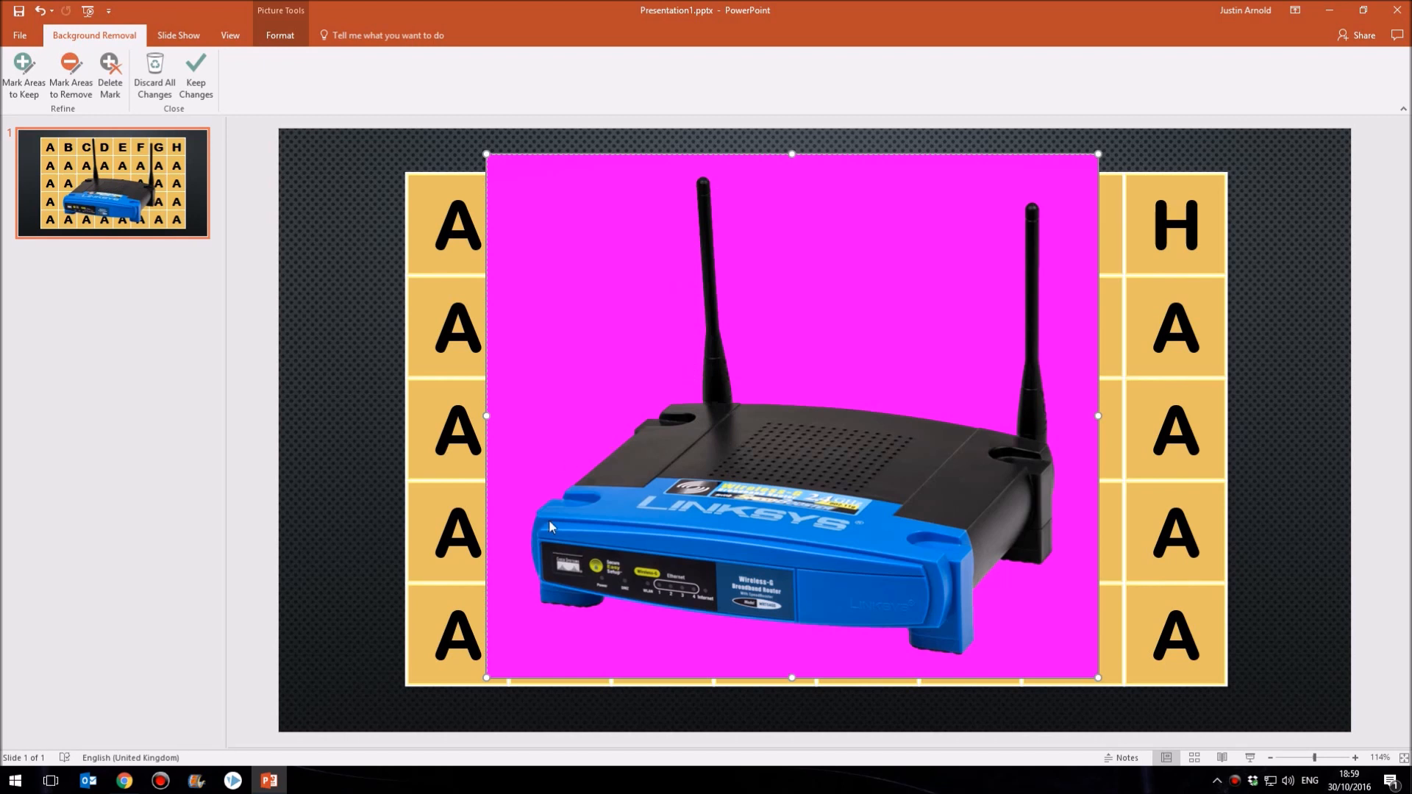
mouse_move(1020, 190)
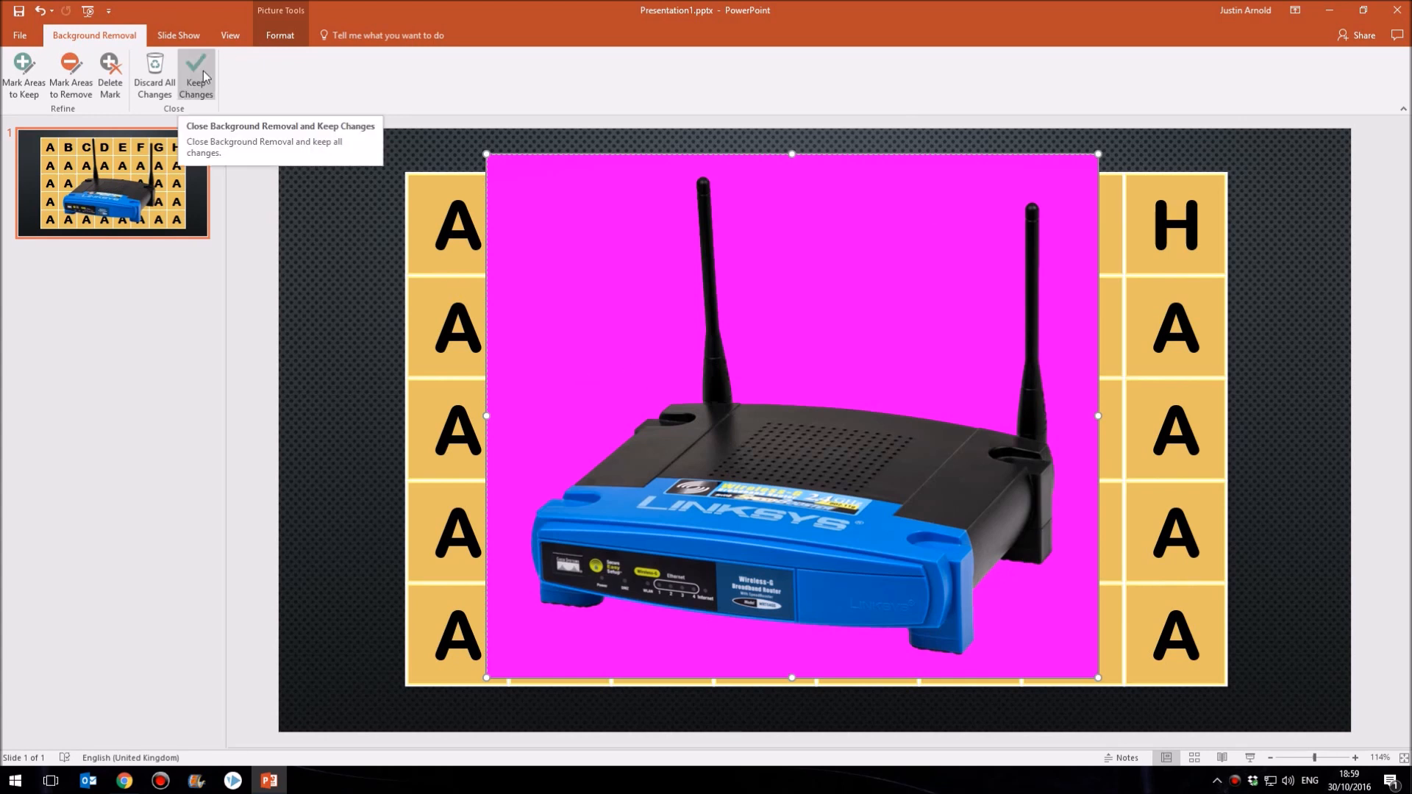
left_click(195, 75)
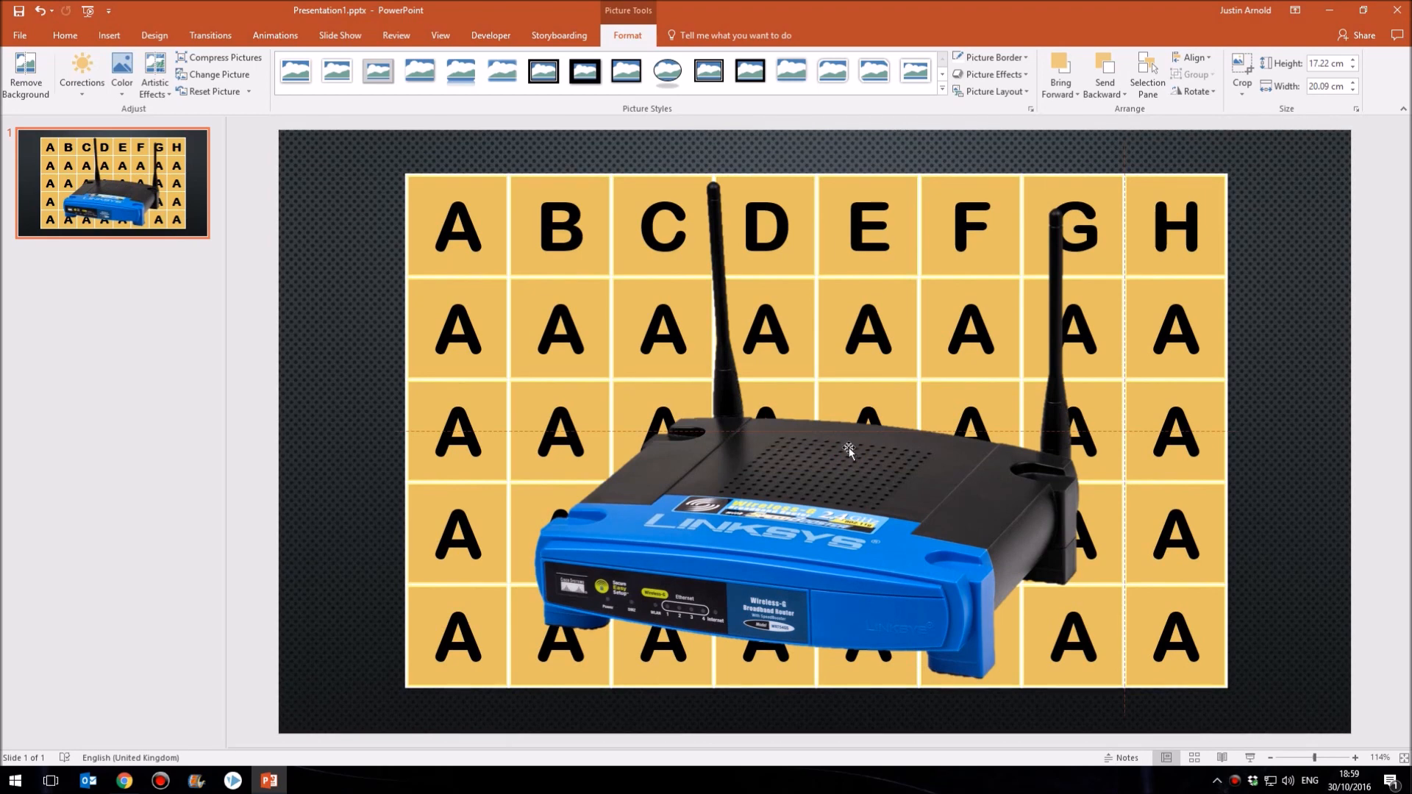
Step: Enlarge and reposition the router image over the lettered grid, then bring up its layering options
left_click(848, 450)
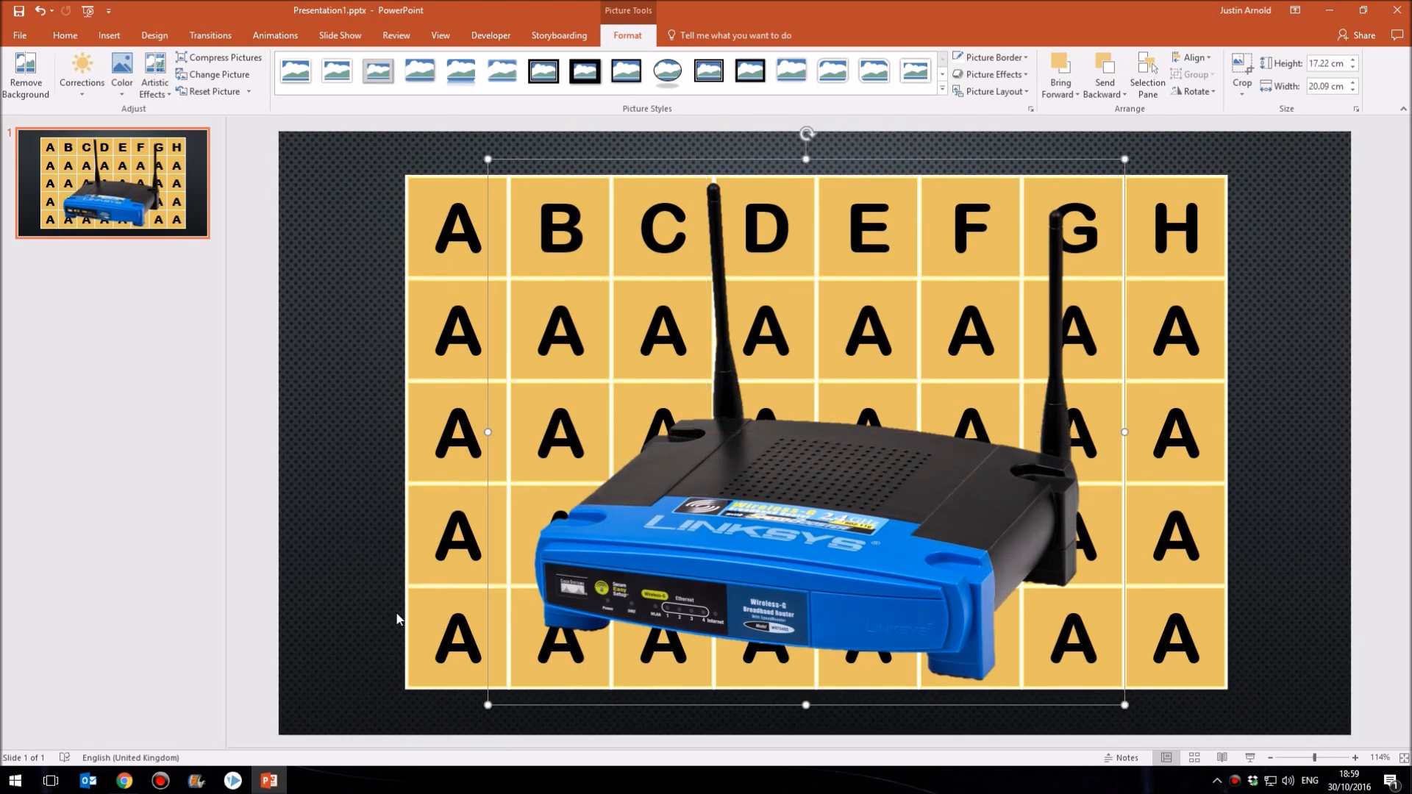
mouse_move(380, 340)
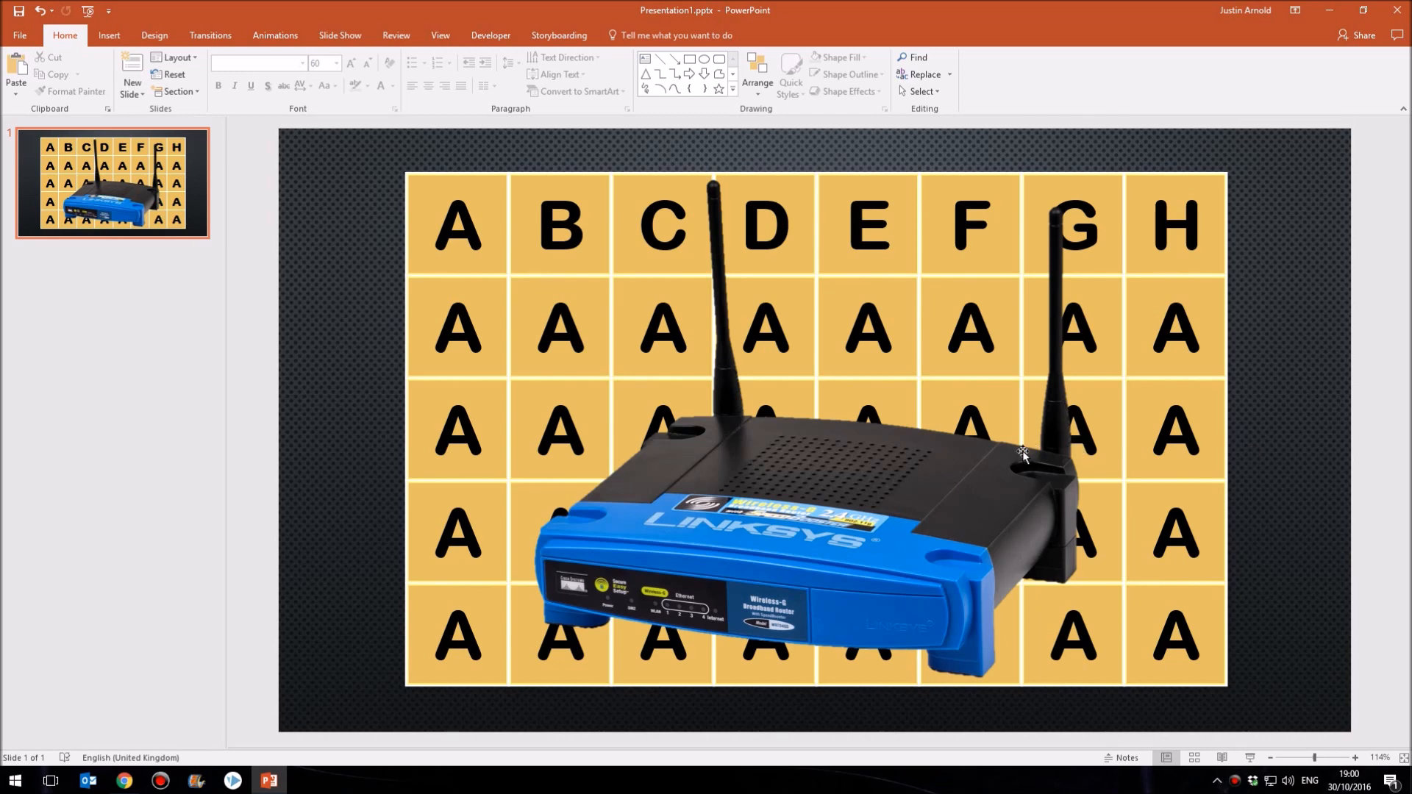
mouse_move(858, 453)
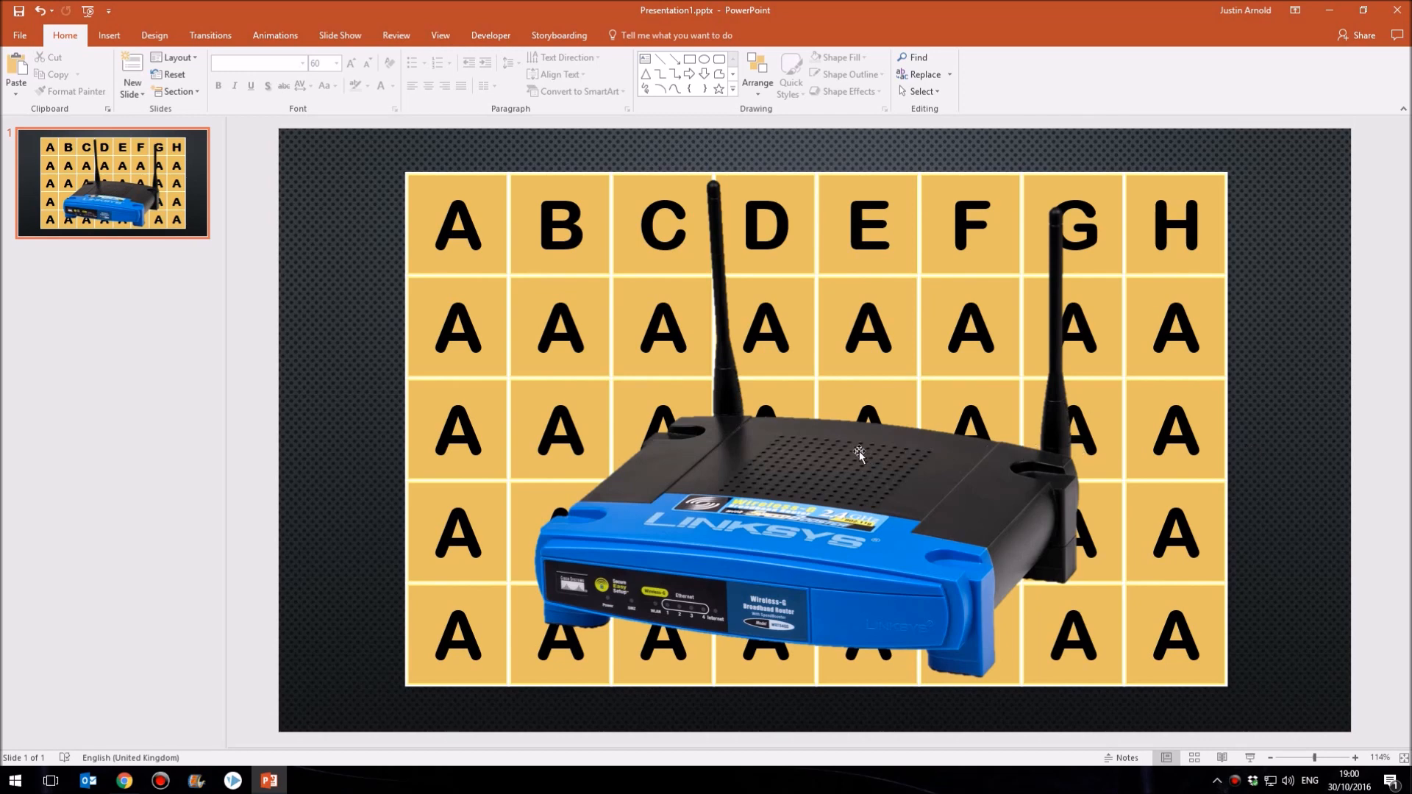
left_click(857, 452)
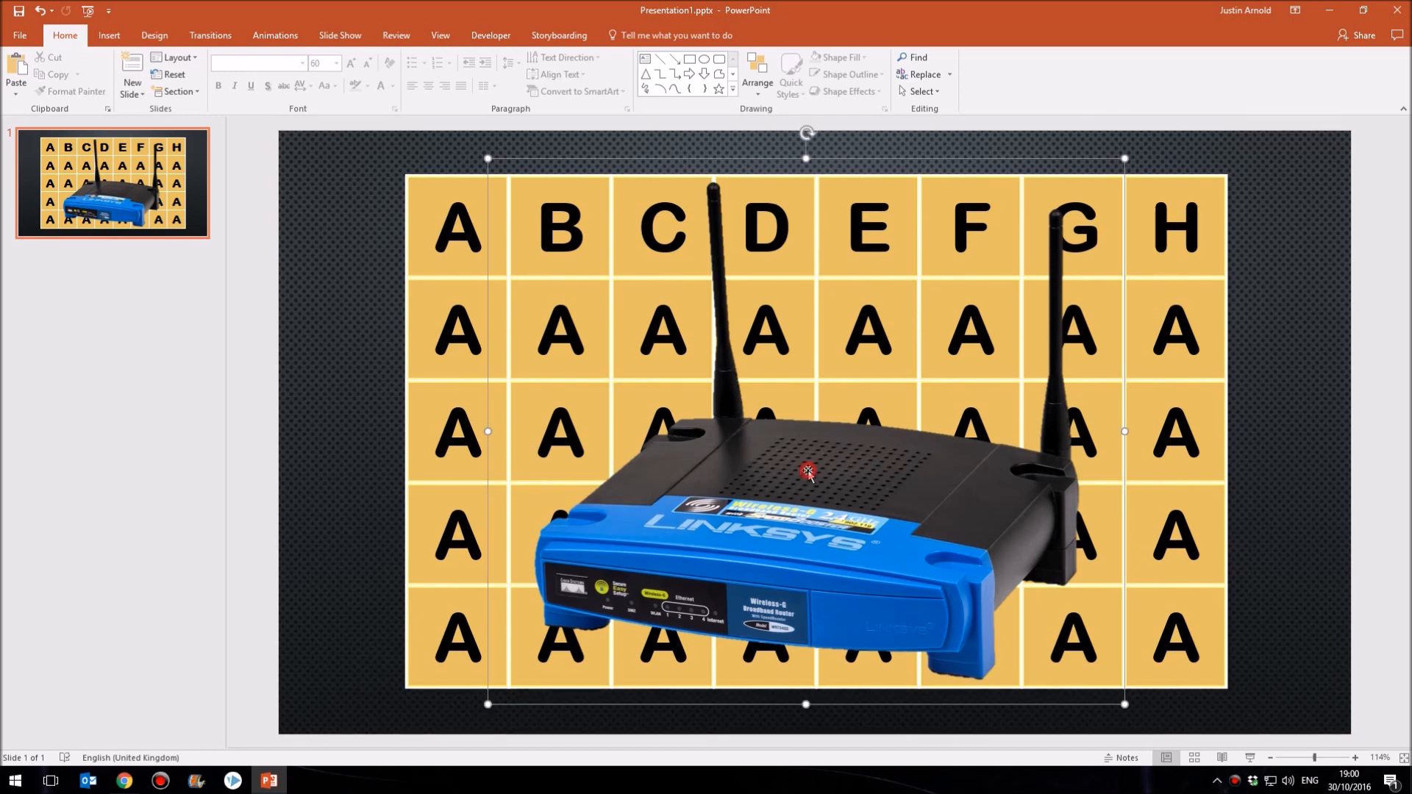
left_click(808, 472)
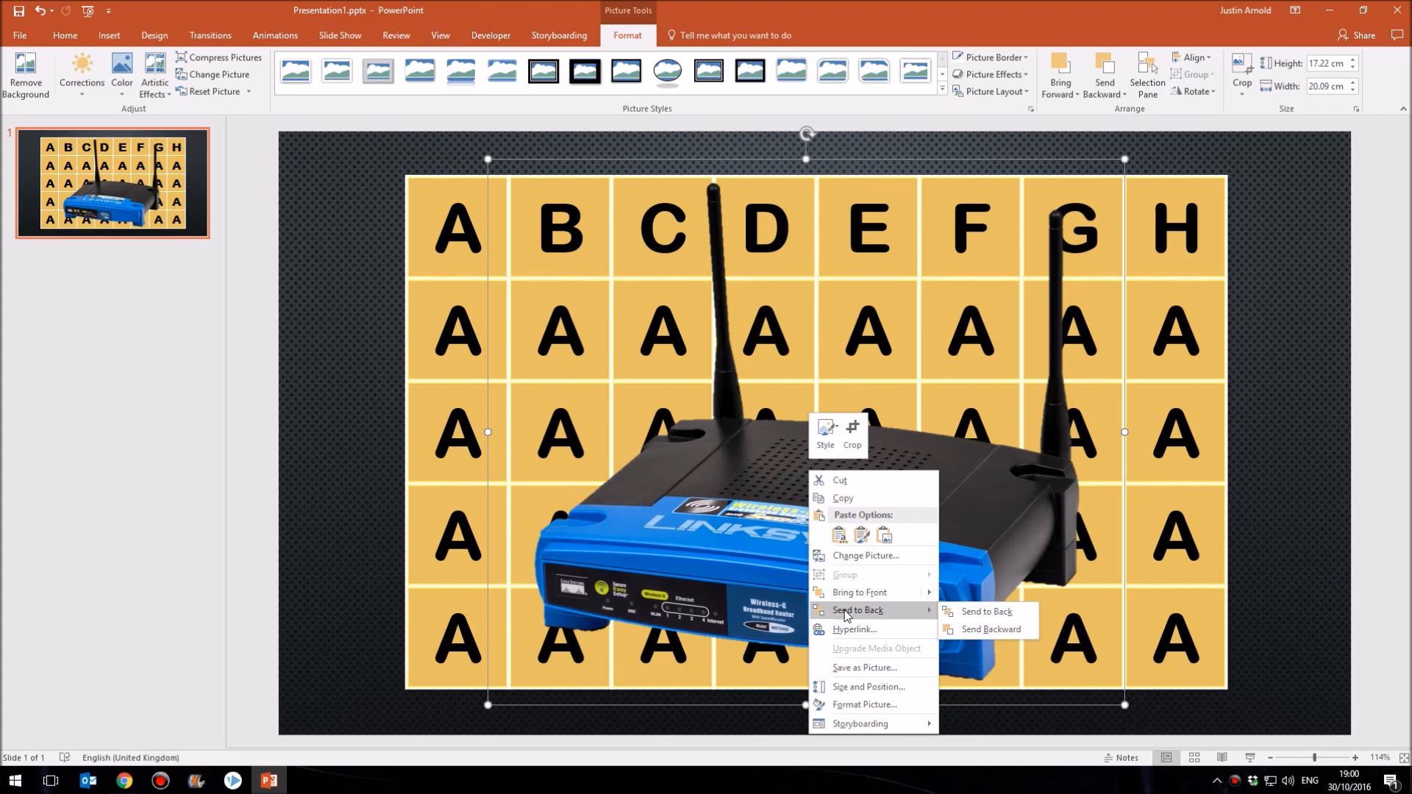
mouse_move(985, 611)
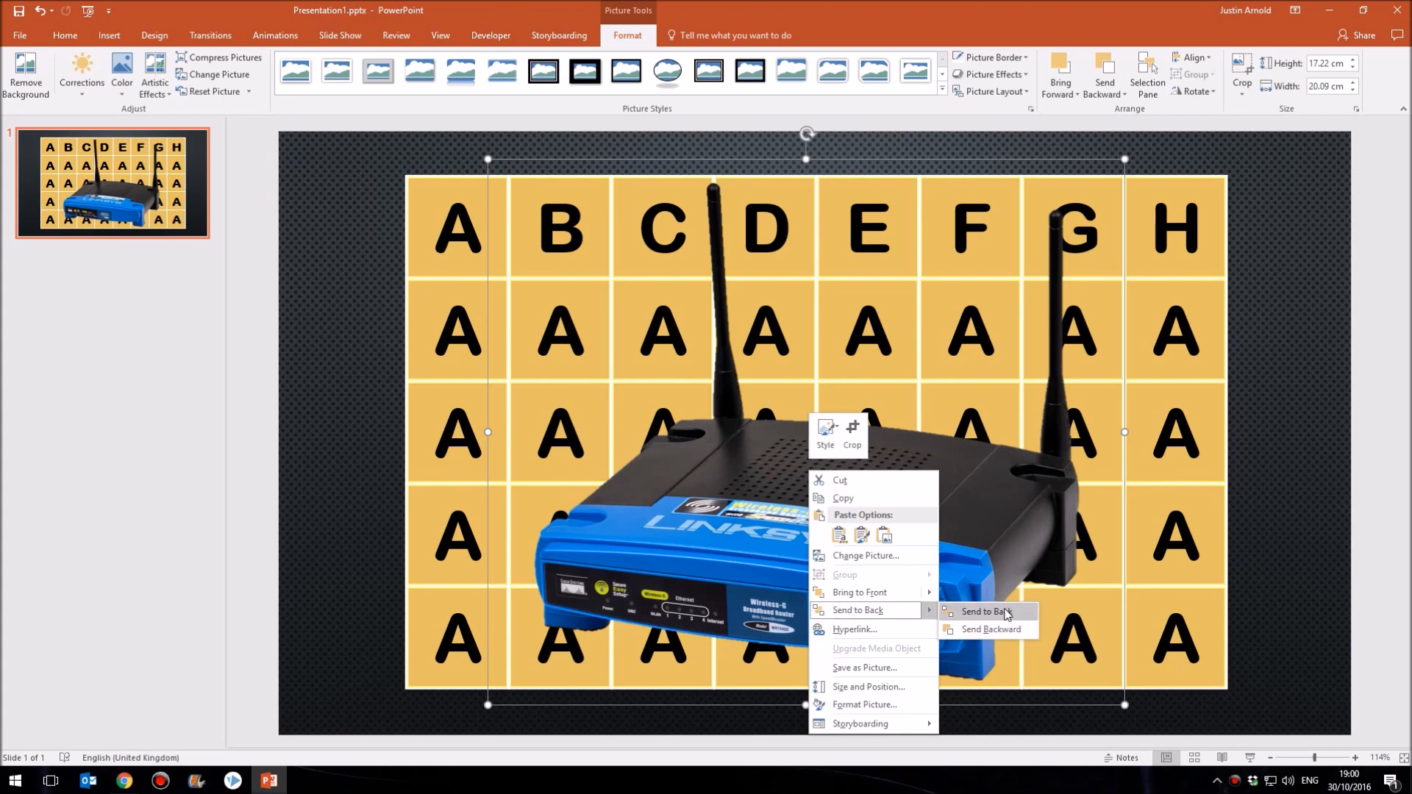
Step: Send the router picture to the back behind all letter squares and start the slideshow with F5
left_click(981, 612)
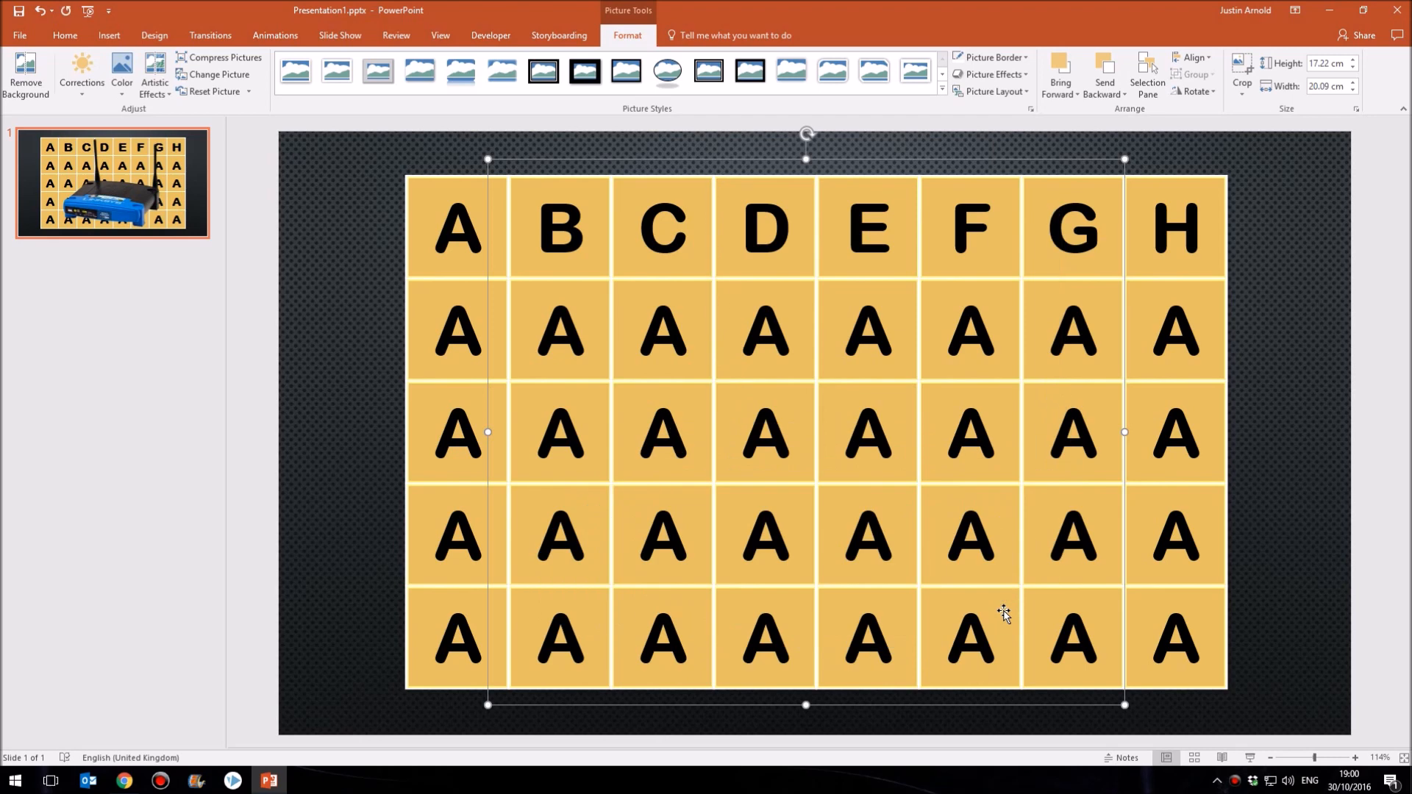
left_click(1287, 394)
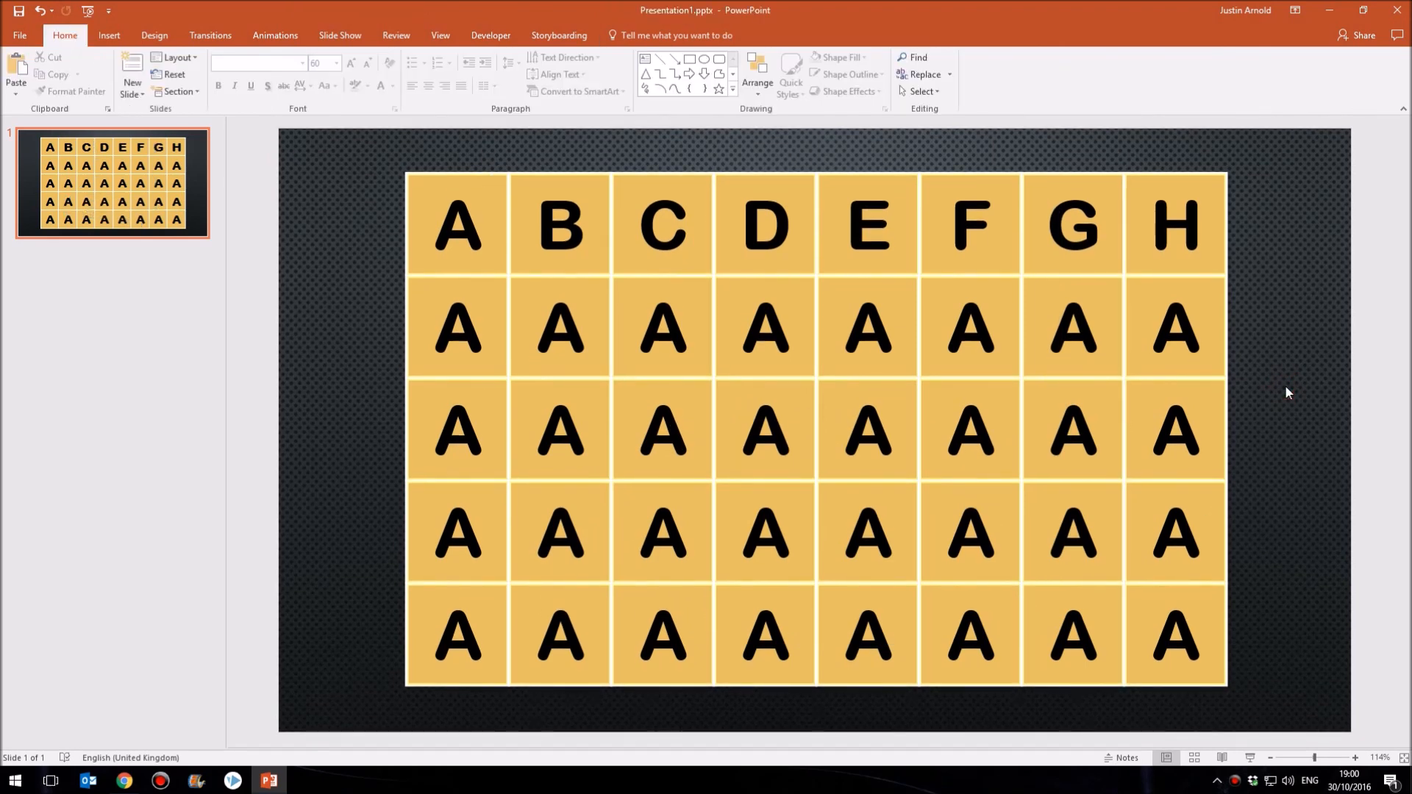
key("F5")
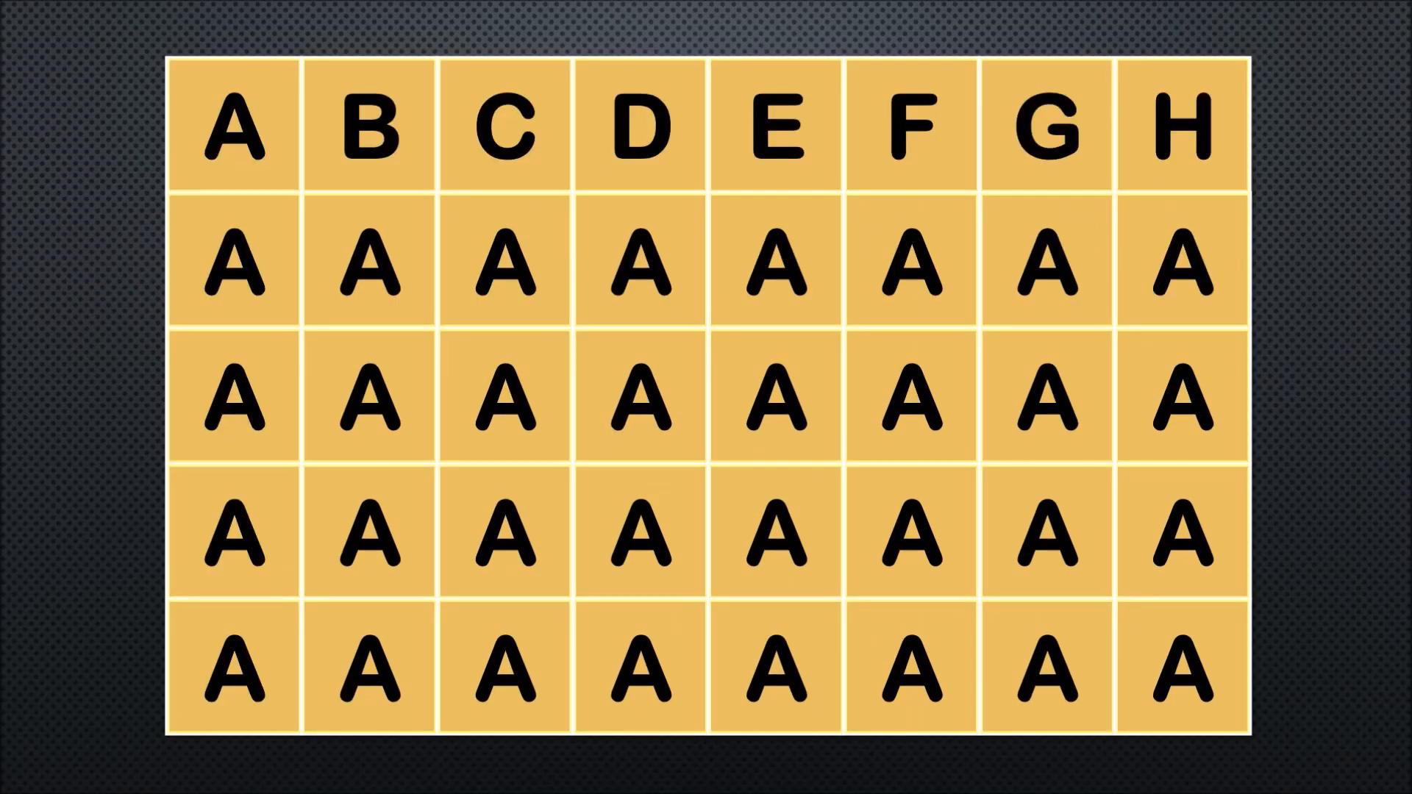